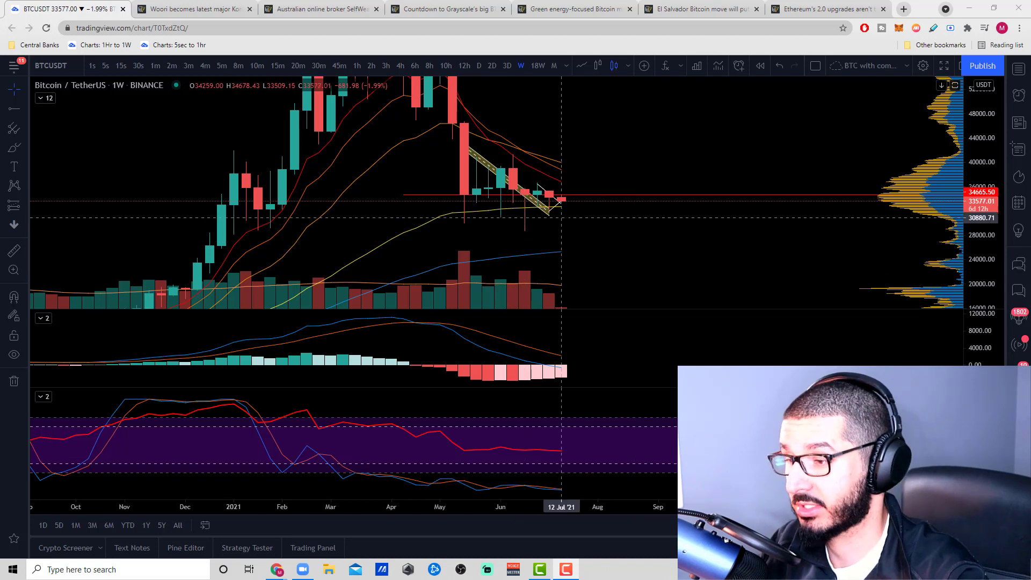
{"action": "mouse_move", "coordinate": [530, 214]}
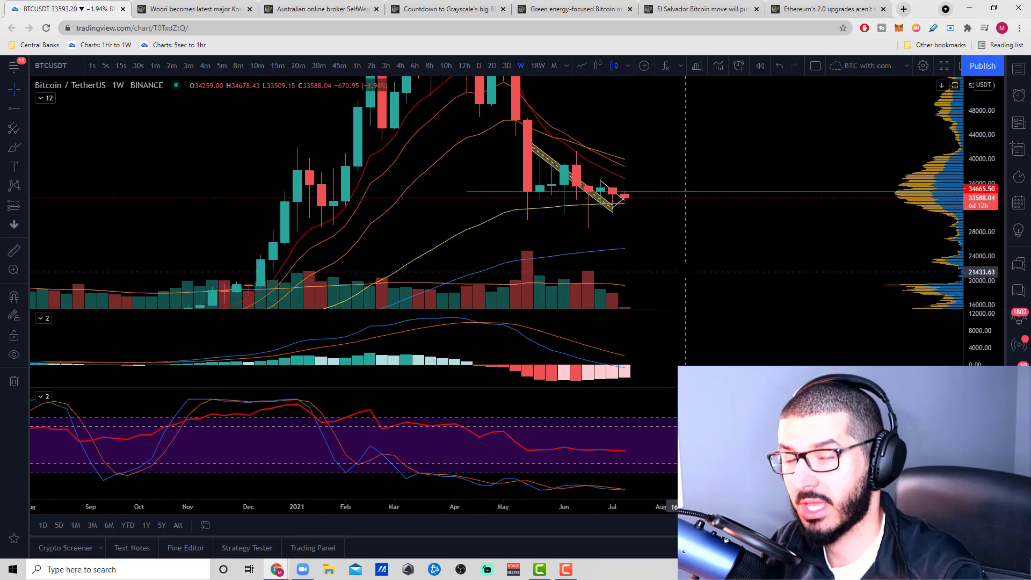
Skim the Woori and SelfWealth articles, then bring up the Grayscale BTC unlock countdown article.
{"action": "left_click", "coordinate": [182, 10]}
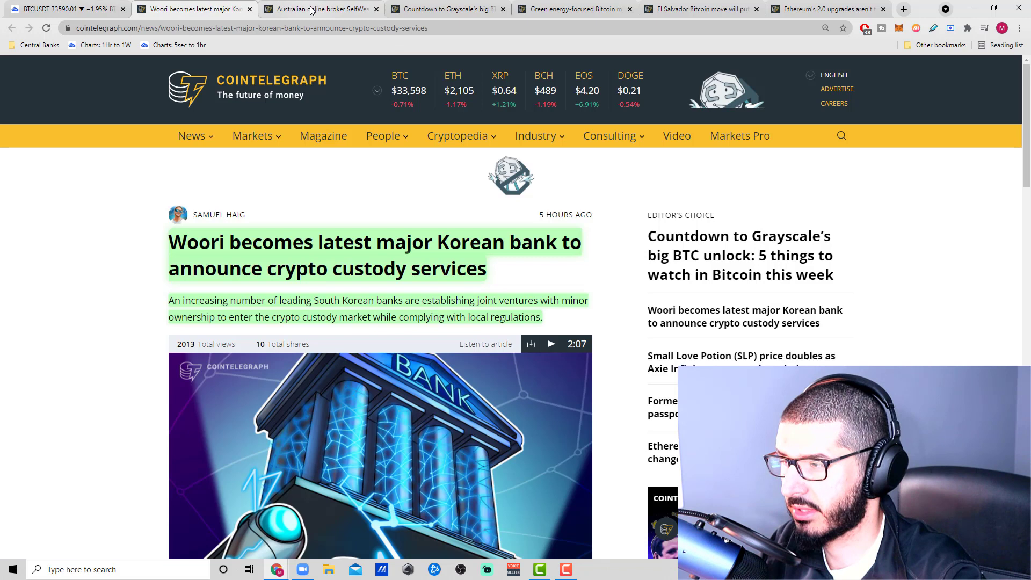
{"action": "mouse_move", "coordinate": [312, 10]}
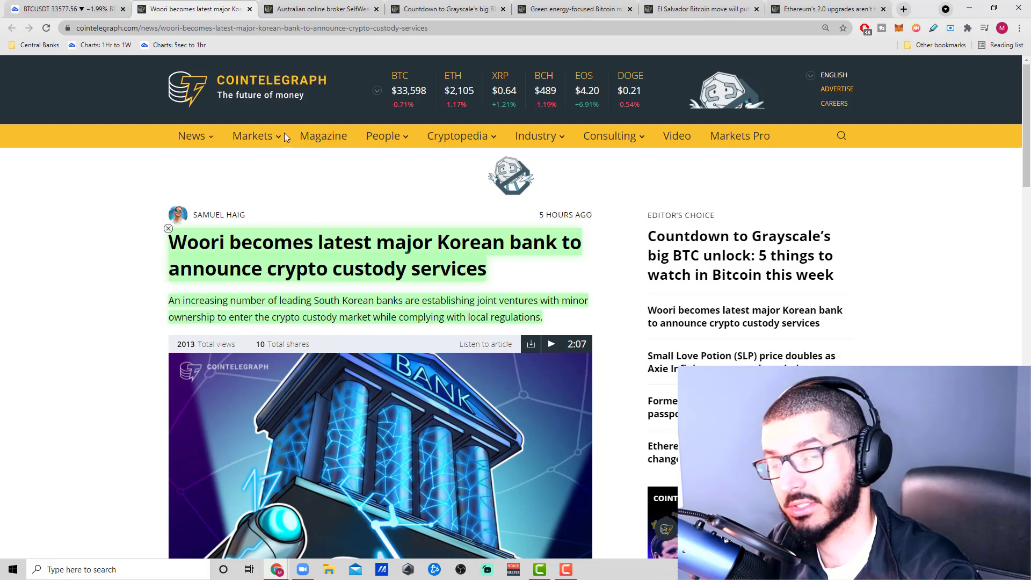
{"action": "left_click", "coordinate": [323, 8]}
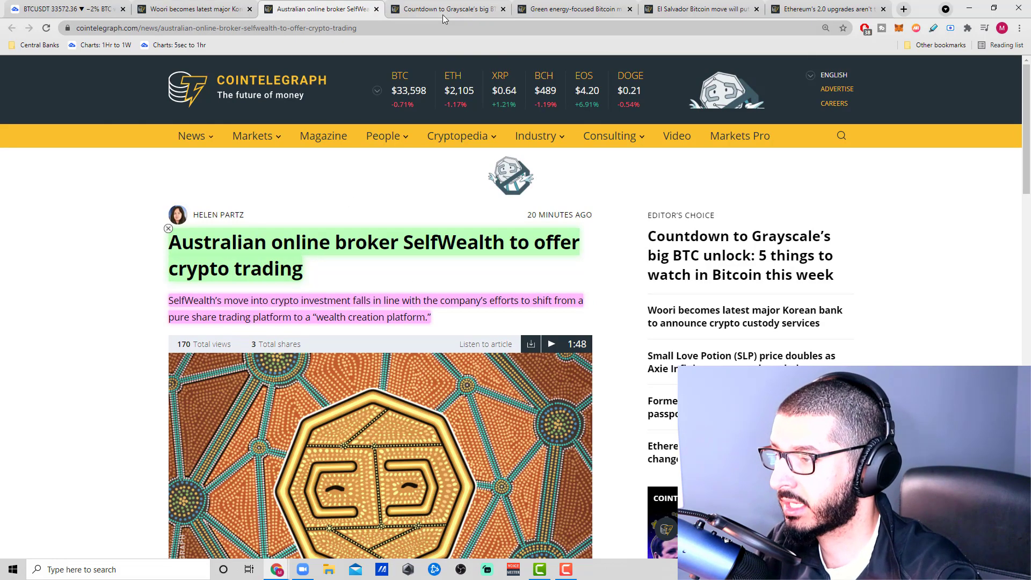
{"action": "left_click", "coordinate": [446, 8]}
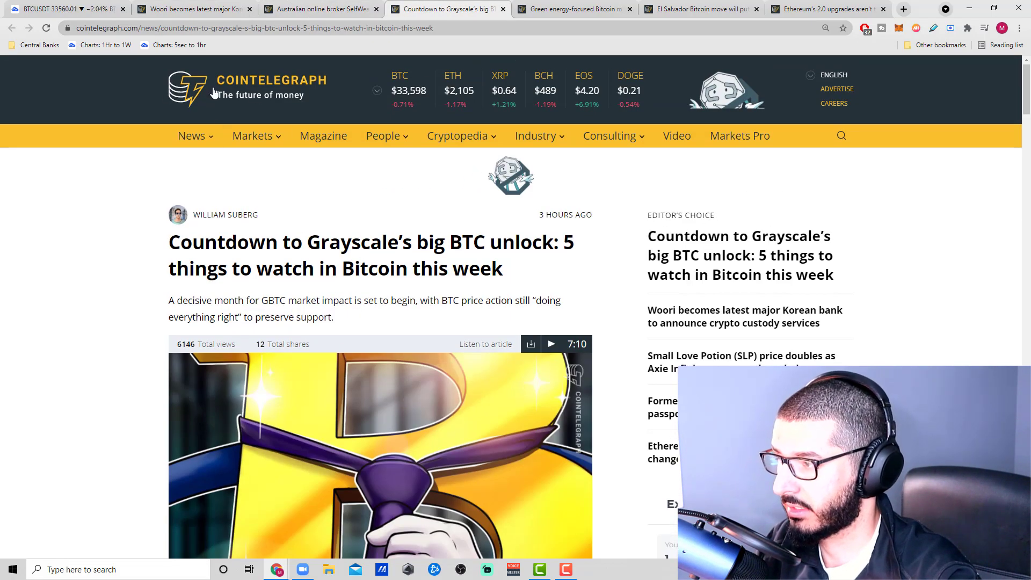
Mark the Grayscale headline's 'five things to watch' part, then move on to the Hive Bitcoin miner article.
{"action": "left_click_drag", "start_coordinate": [564, 242], "coordinate": [501, 268]}
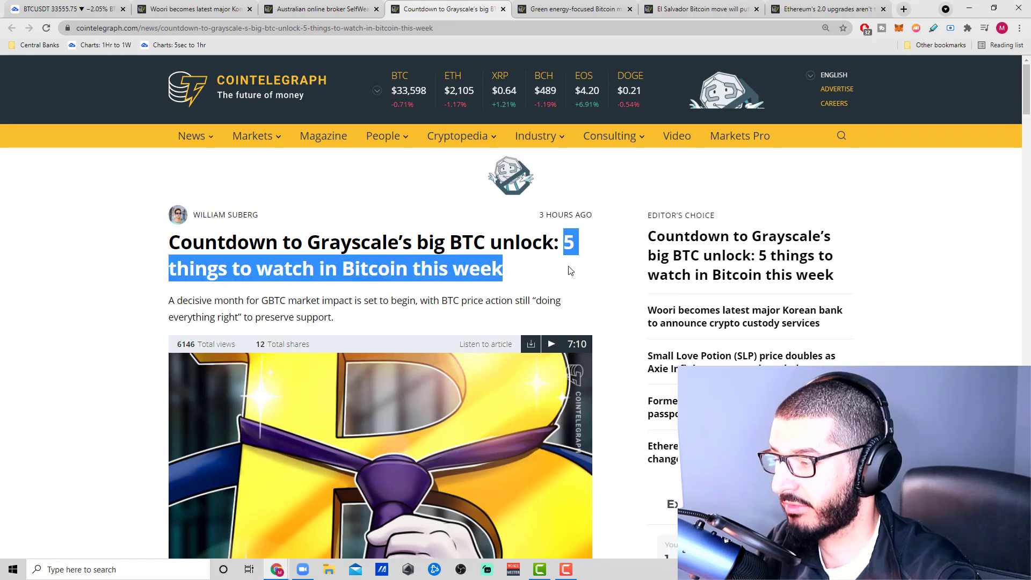
{"action": "scroll", "scroll_direction": "down", "scroll_amount": 3}
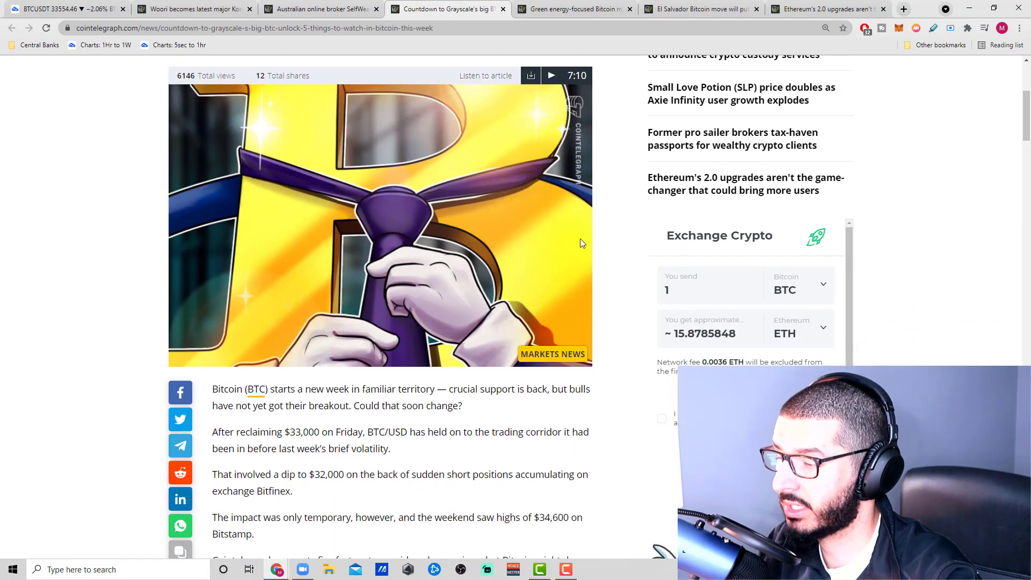
{"action": "mouse_move", "coordinate": [608, 234]}
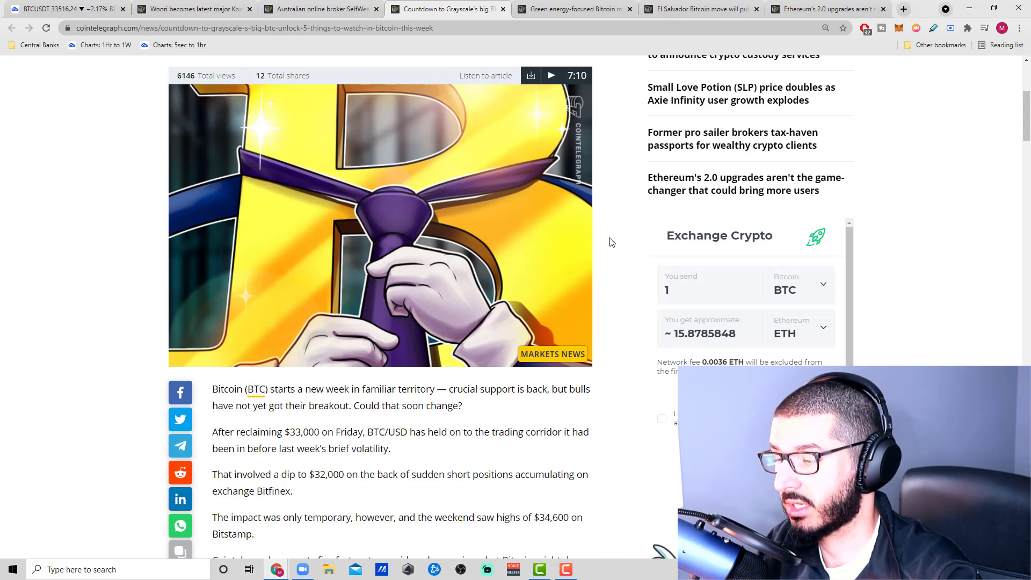
{"action": "mouse_move", "coordinate": [585, 223]}
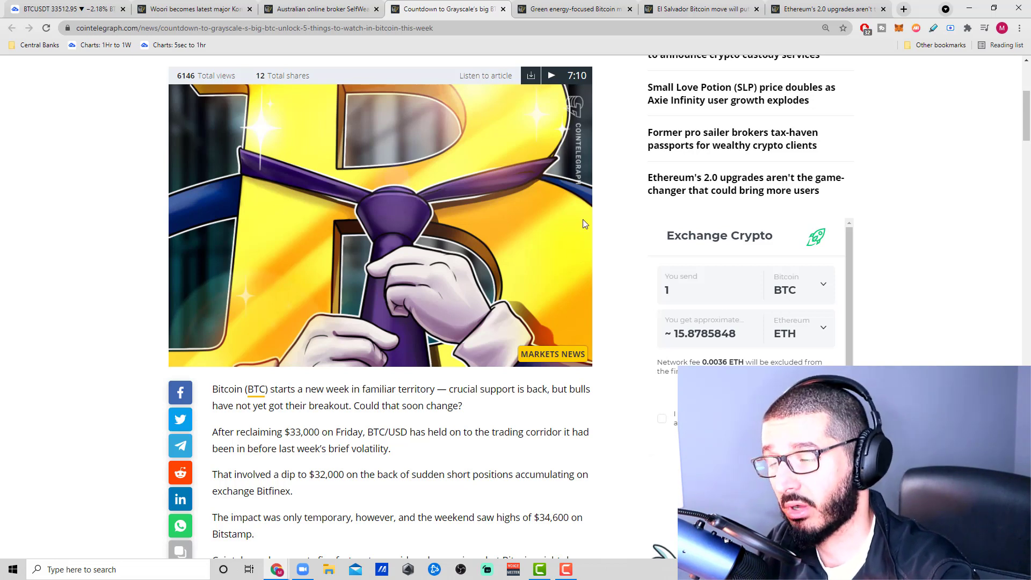
{"action": "mouse_move", "coordinate": [595, 140]}
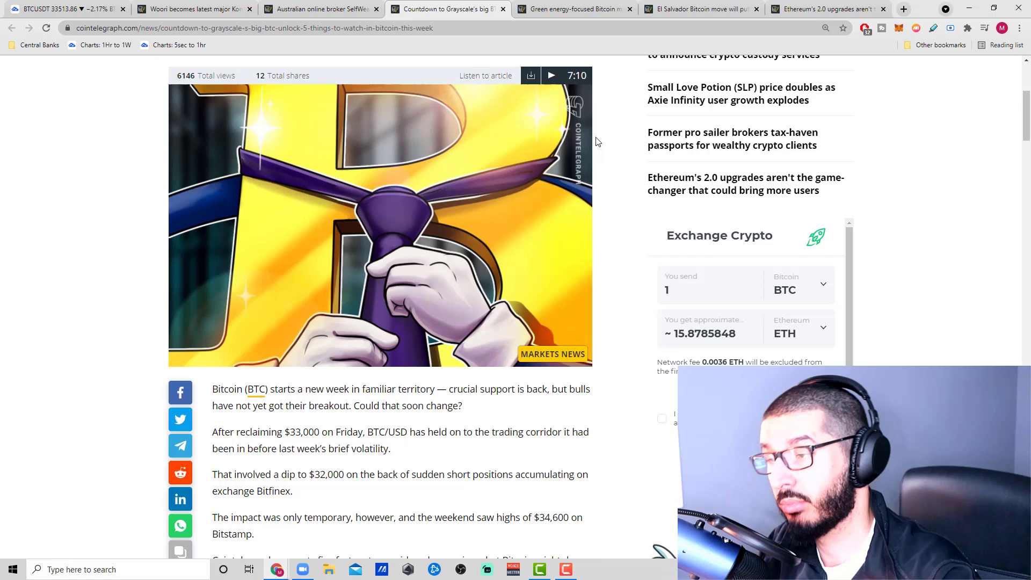
{"action": "left_click", "coordinate": [575, 9]}
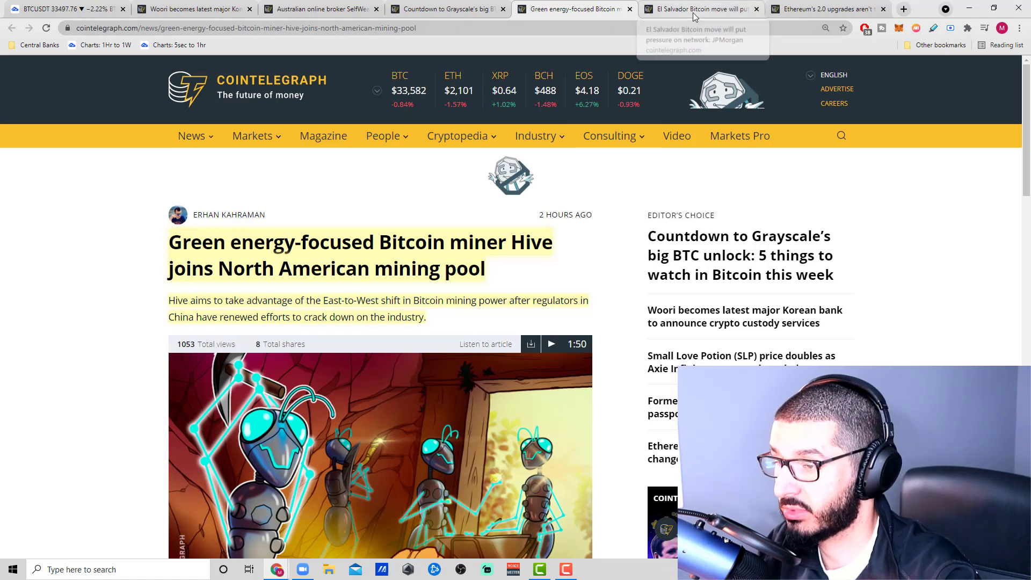
{"action": "mouse_move", "coordinate": [923, 278]}
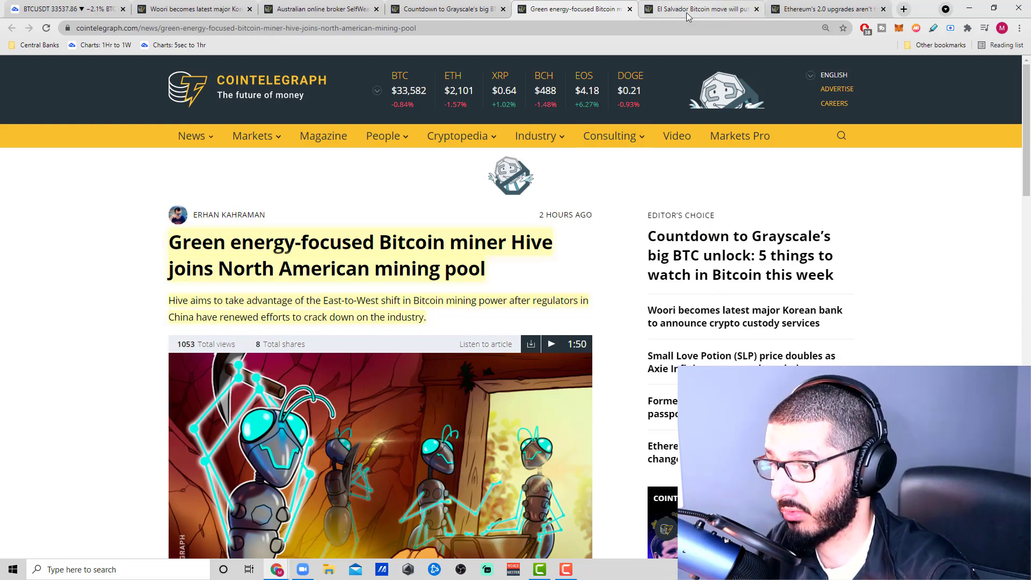
Look over the El Salvador JPMorgan pressure article from its top, then bring back the Woori Korean bank article.
{"action": "left_click", "coordinate": [694, 8]}
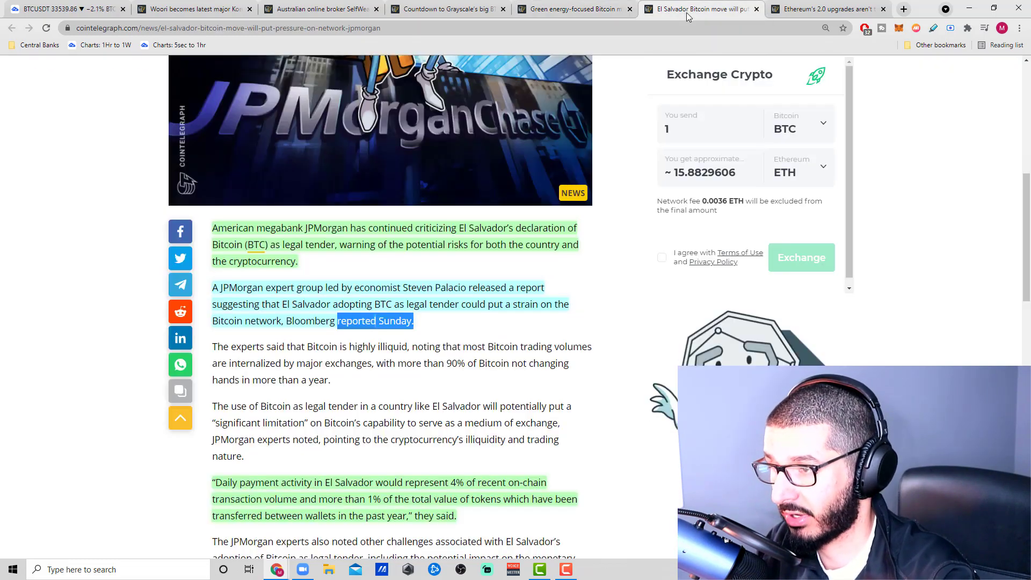
{"action": "scroll", "scroll_direction": "up", "scroll_amount": 3}
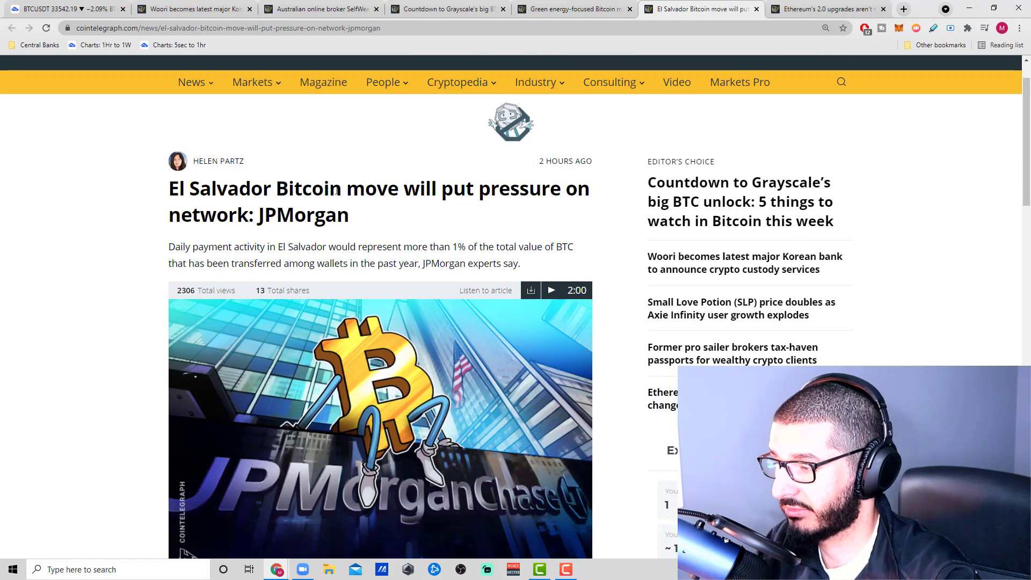
{"action": "mouse_move", "coordinate": [373, 215]}
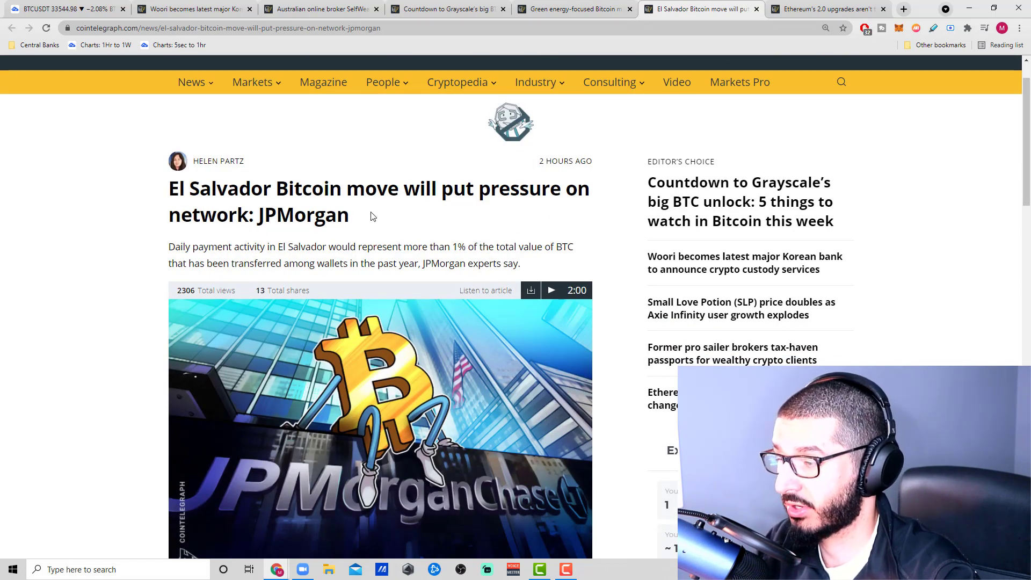
{"action": "mouse_move", "coordinate": [446, 122]}
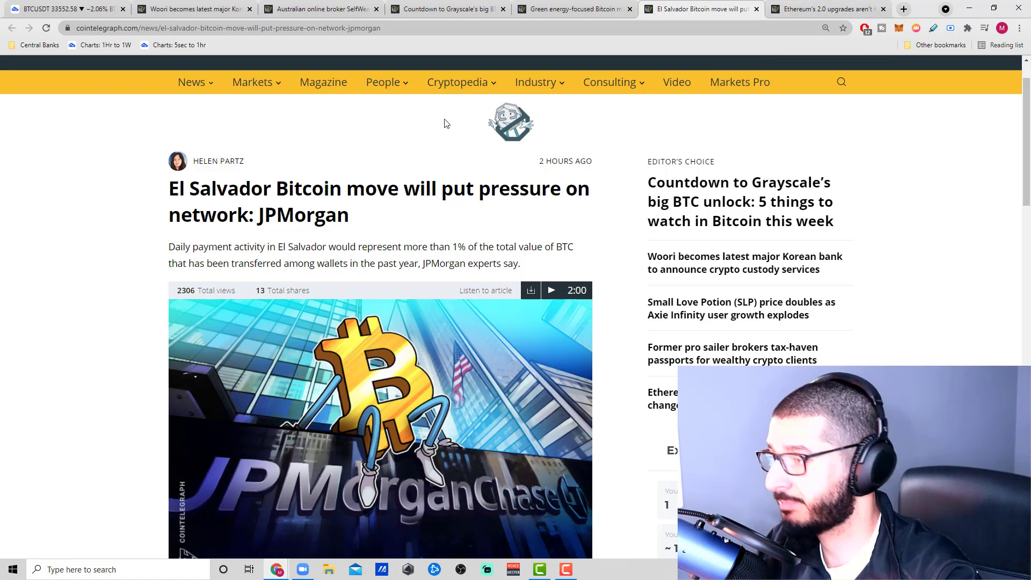
{"action": "left_click", "coordinate": [252, 82]}
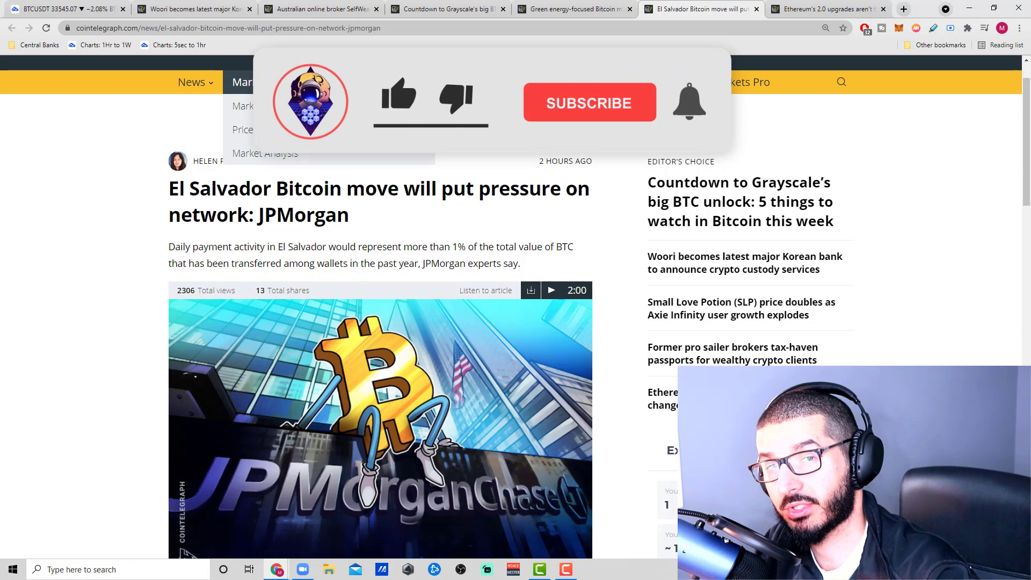
{"action": "left_click", "coordinate": [397, 96]}
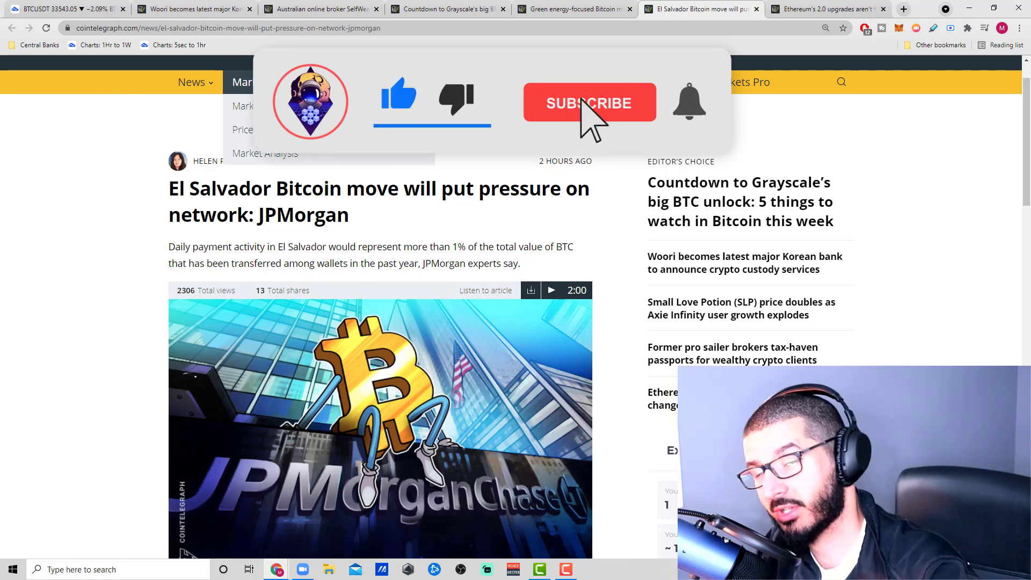
{"action": "left_click", "coordinate": [589, 102]}
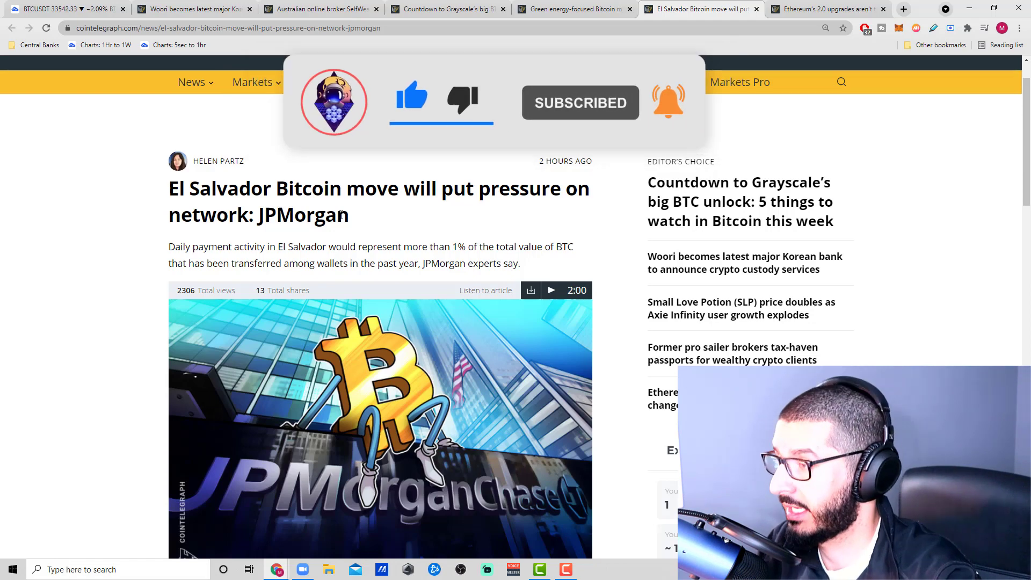
{"action": "left_click", "coordinate": [188, 9]}
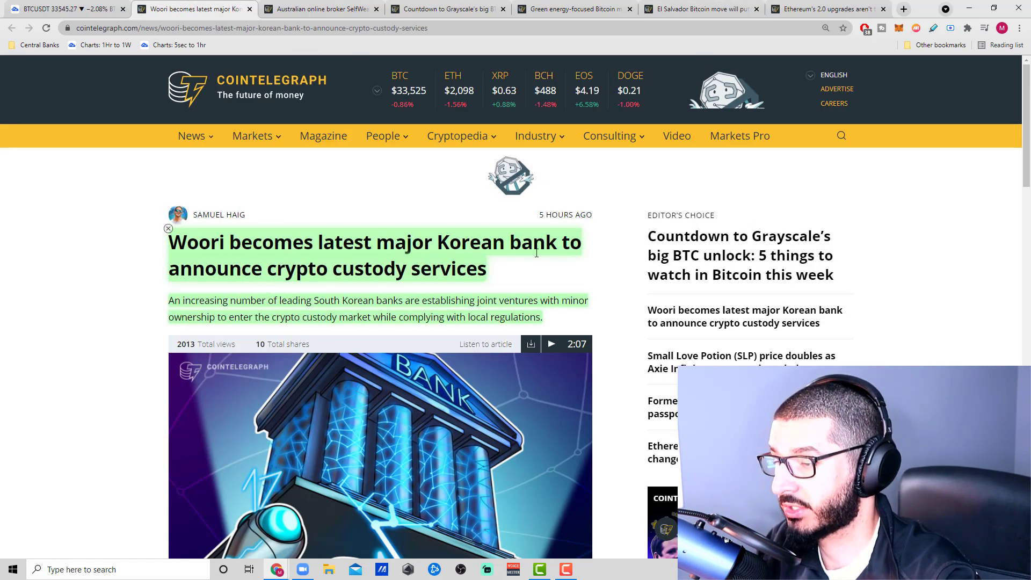
Read down the Woori custody article's opening paragraphs, then glance at the weekly BTC chart on TradingView.
{"action": "scroll", "scroll_direction": "down", "scroll_amount": 3}
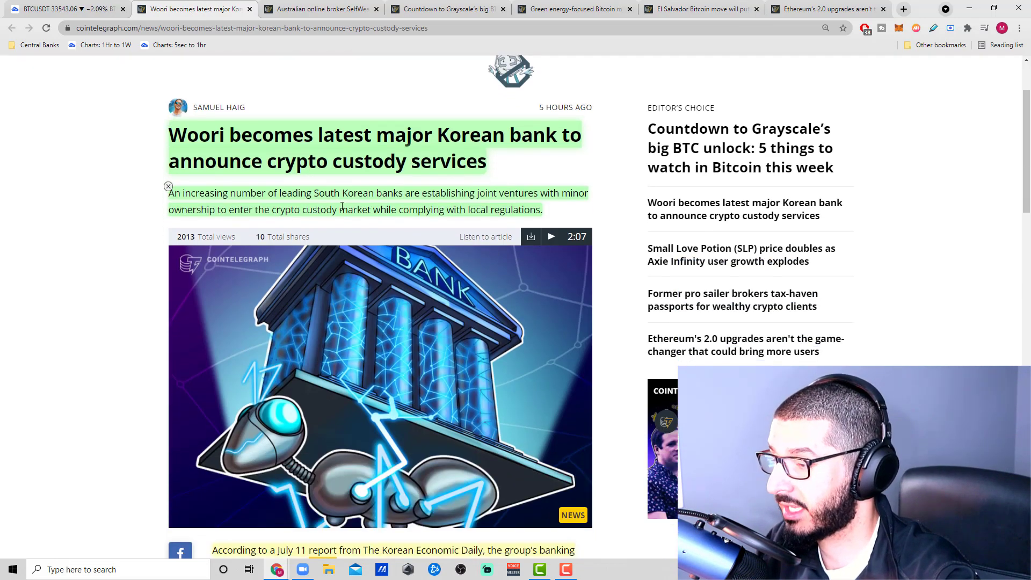
{"action": "mouse_move", "coordinate": [576, 207]}
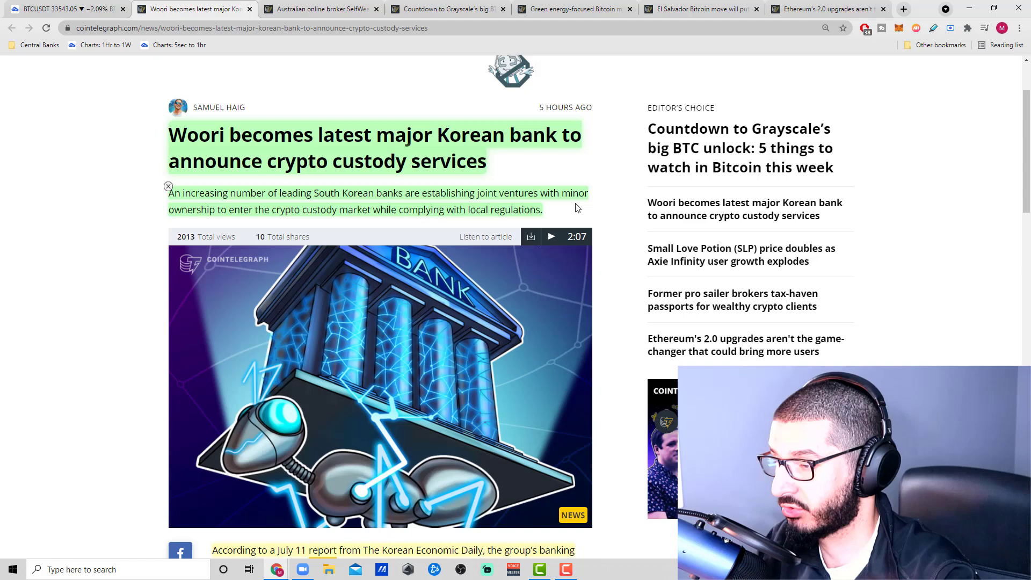
{"action": "mouse_move", "coordinate": [318, 221]}
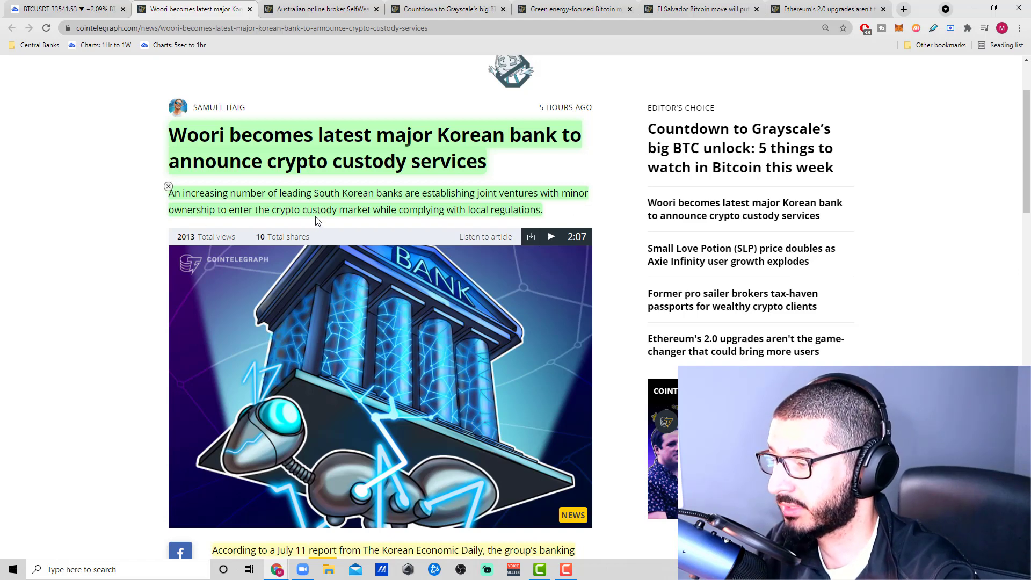
{"action": "mouse_move", "coordinate": [436, 222]}
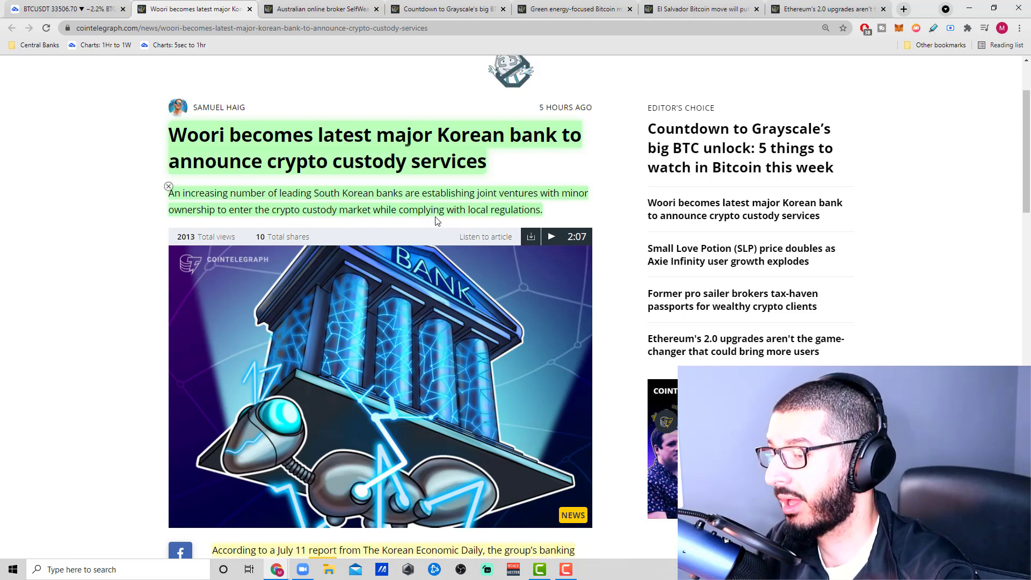
{"action": "scroll", "scroll_direction": "down", "scroll_amount": 3}
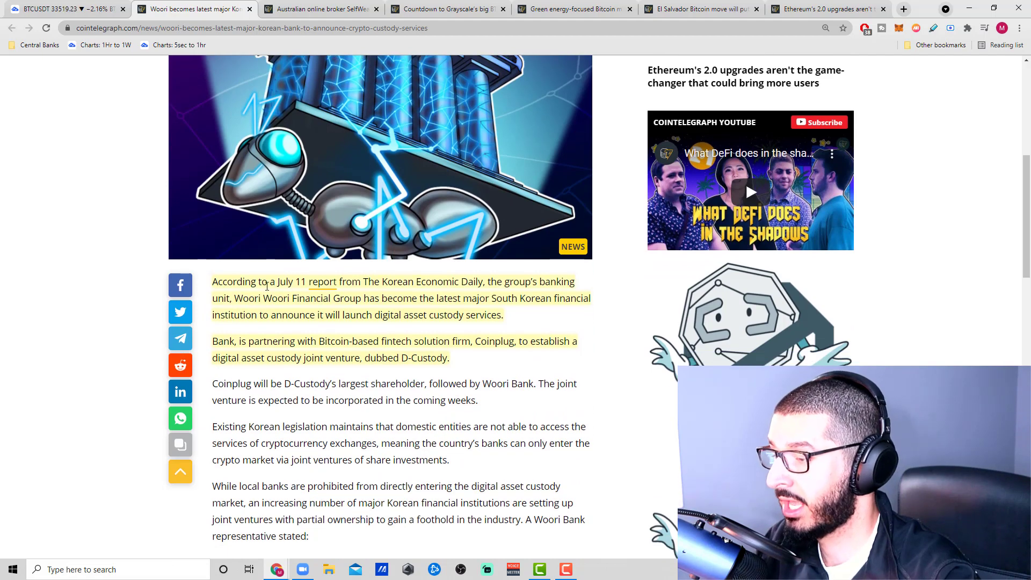
{"action": "mouse_move", "coordinate": [354, 297]}
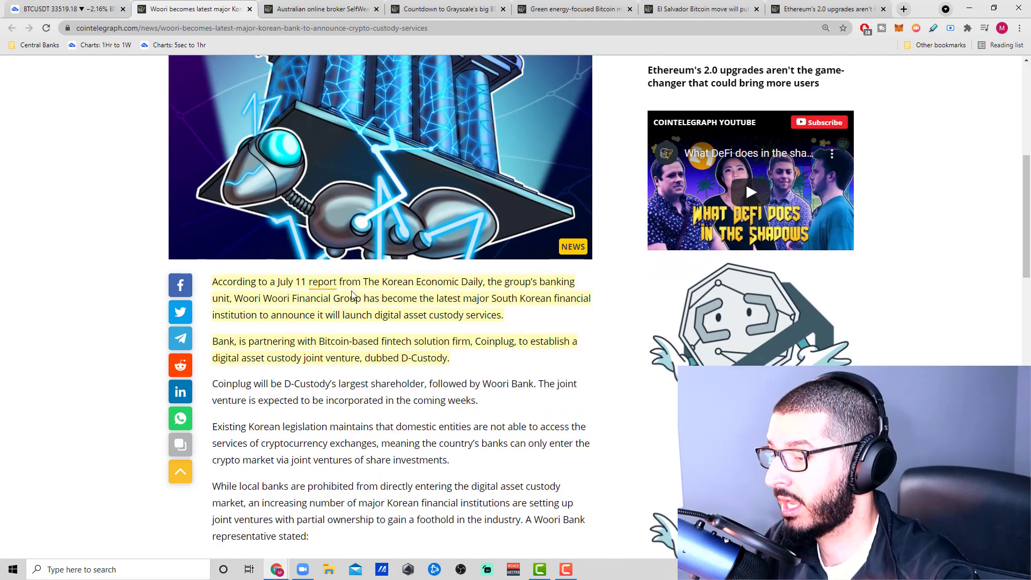
{"action": "mouse_move", "coordinate": [589, 293]}
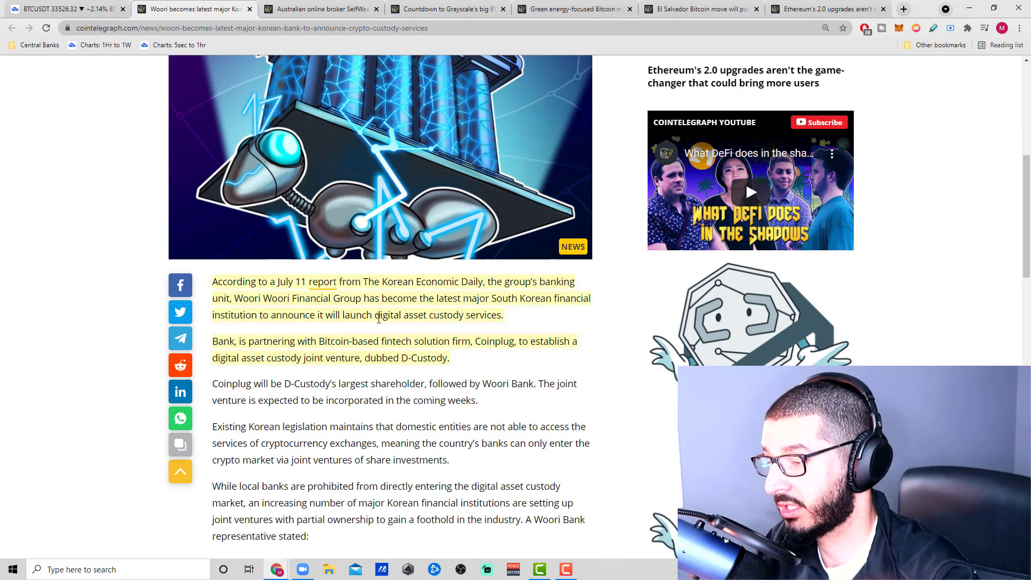
{"action": "scroll", "scroll_direction": "down", "scroll_amount": 3}
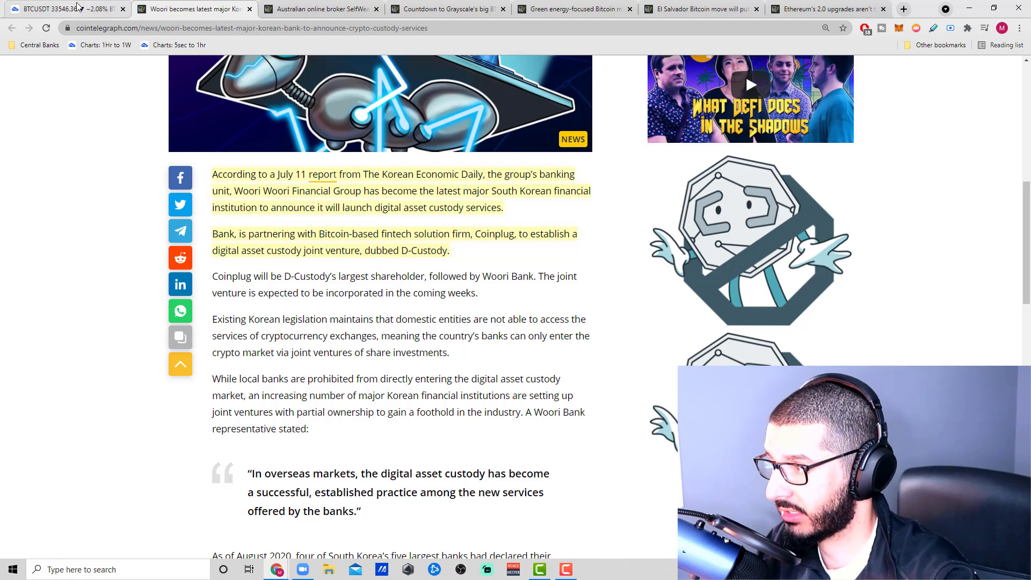
{"action": "left_click", "coordinate": [59, 9]}
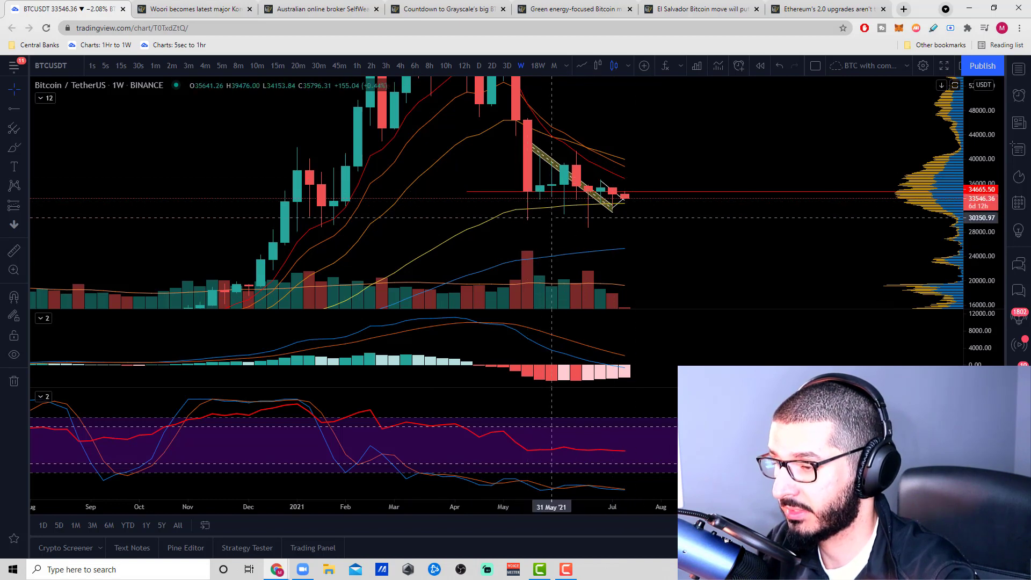
Return to the Woori Bank article and continue down through the Kookmin trademark-filing paragraph.
{"action": "left_click", "coordinate": [188, 10]}
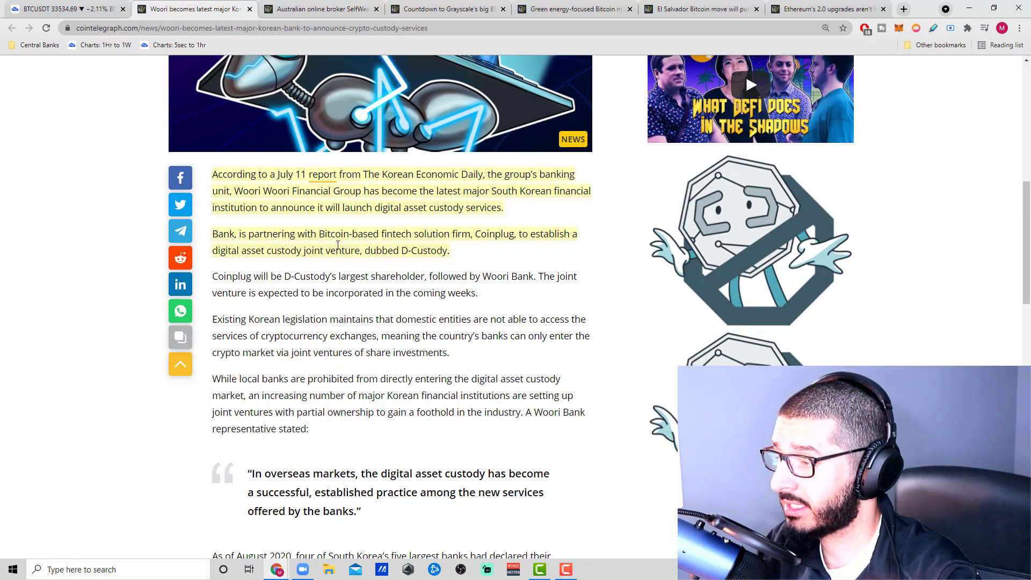
{"action": "mouse_move", "coordinate": [468, 255]}
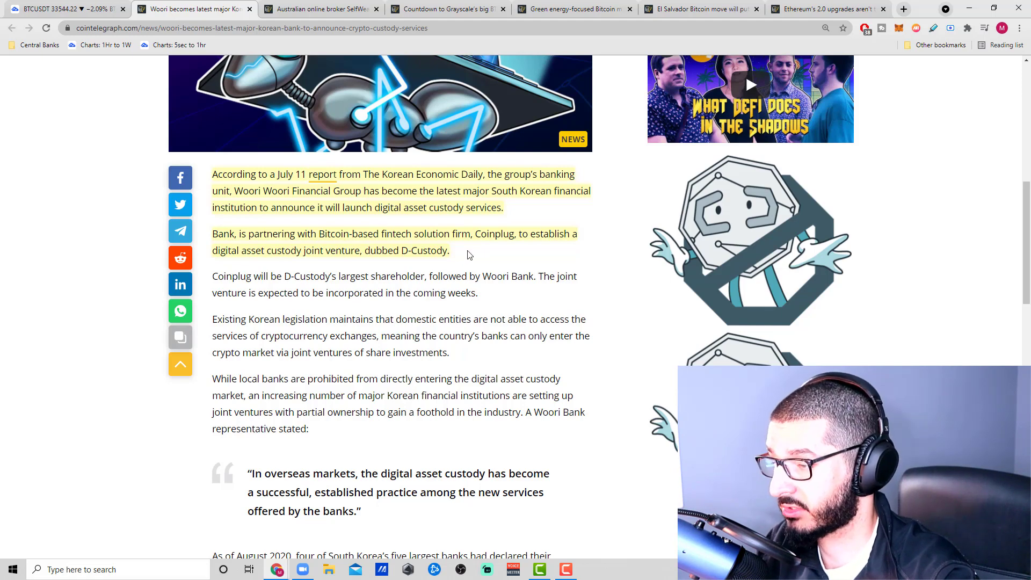
{"action": "mouse_move", "coordinate": [309, 264]}
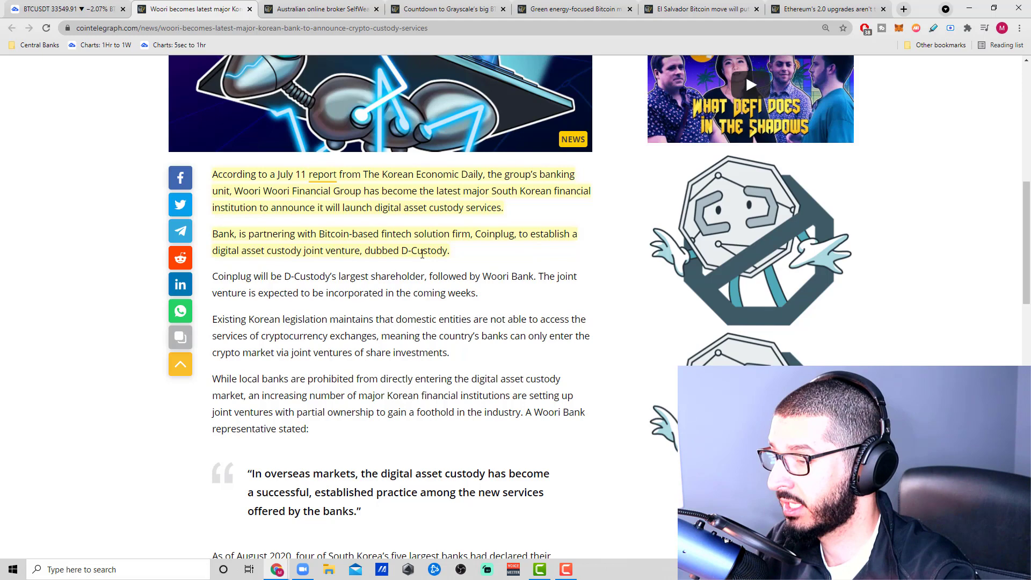
{"action": "scroll", "scroll_direction": "down", "scroll_amount": 3}
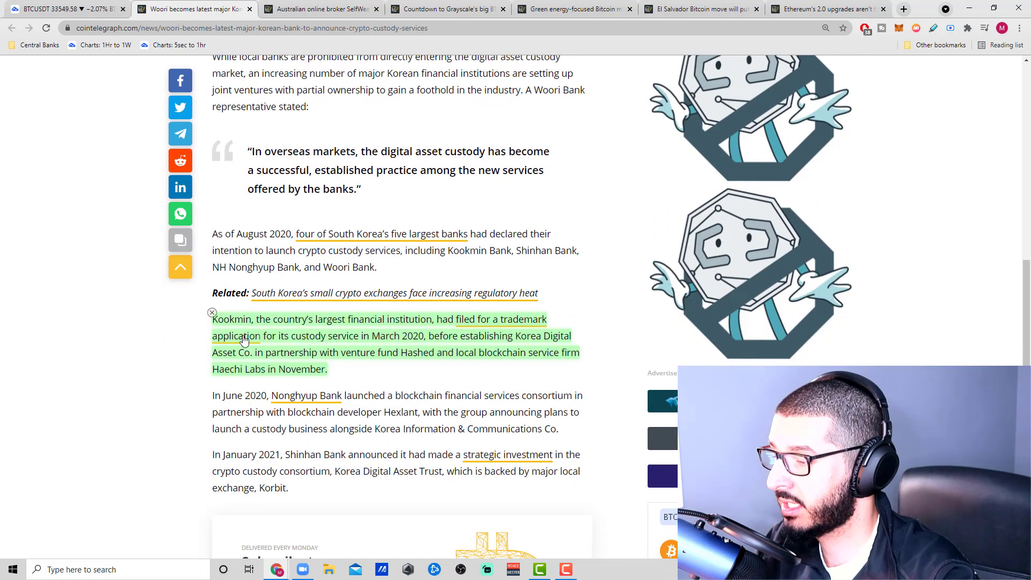
{"action": "scroll", "scroll_direction": "down", "scroll_amount": 3}
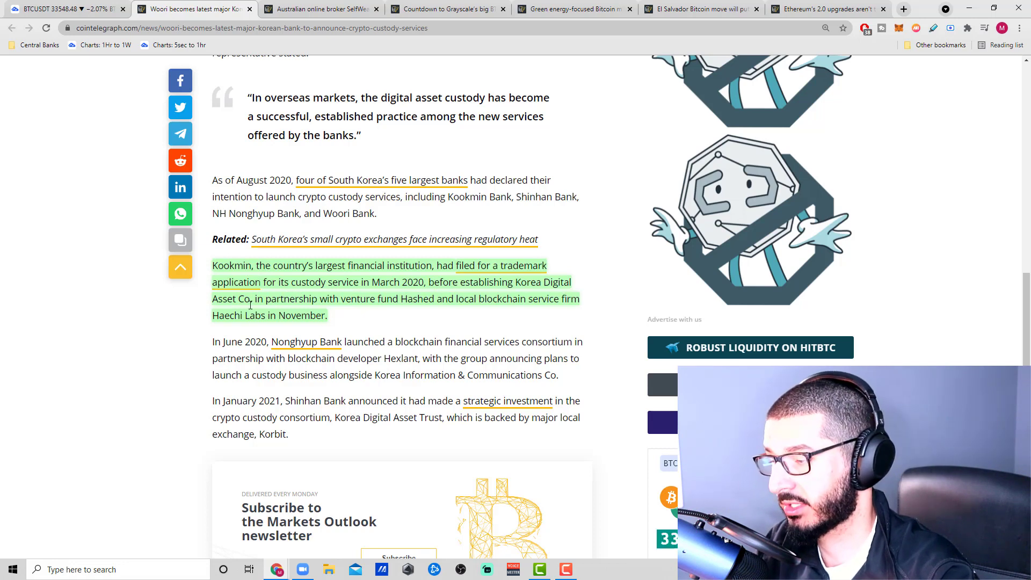
{"action": "mouse_move", "coordinate": [360, 312]}
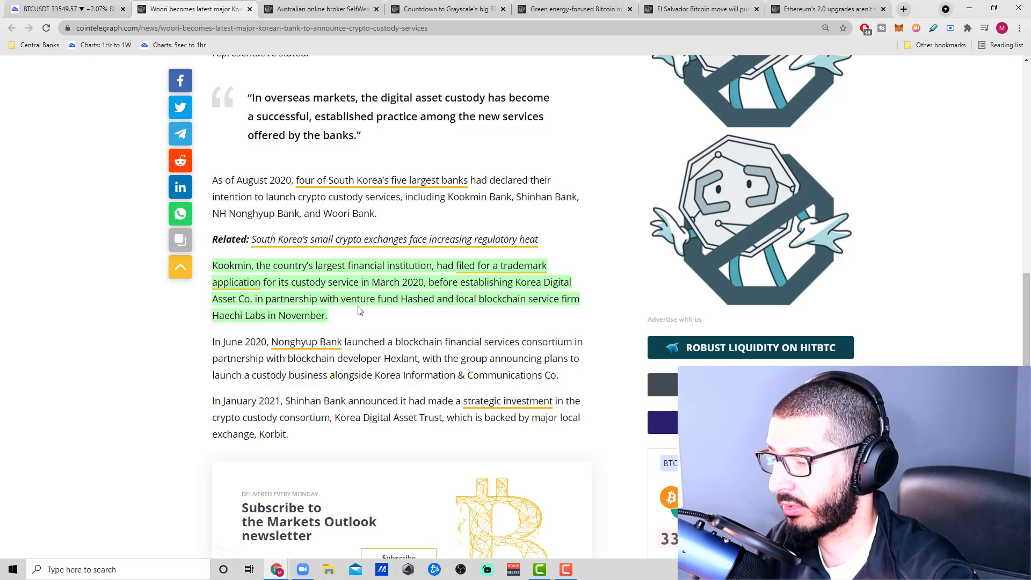
{"action": "mouse_move", "coordinate": [480, 311]}
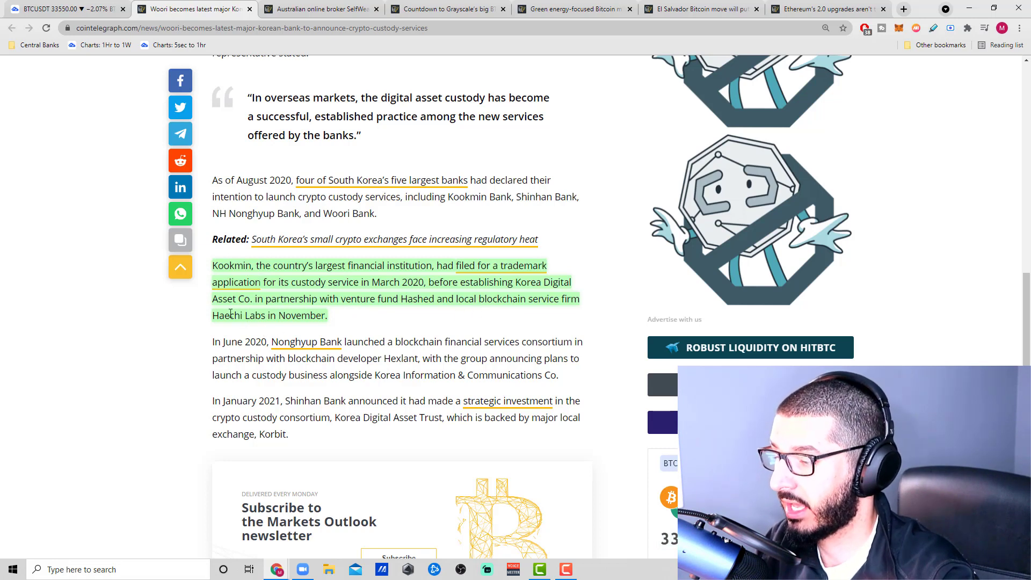
{"action": "mouse_move", "coordinate": [809, 324]}
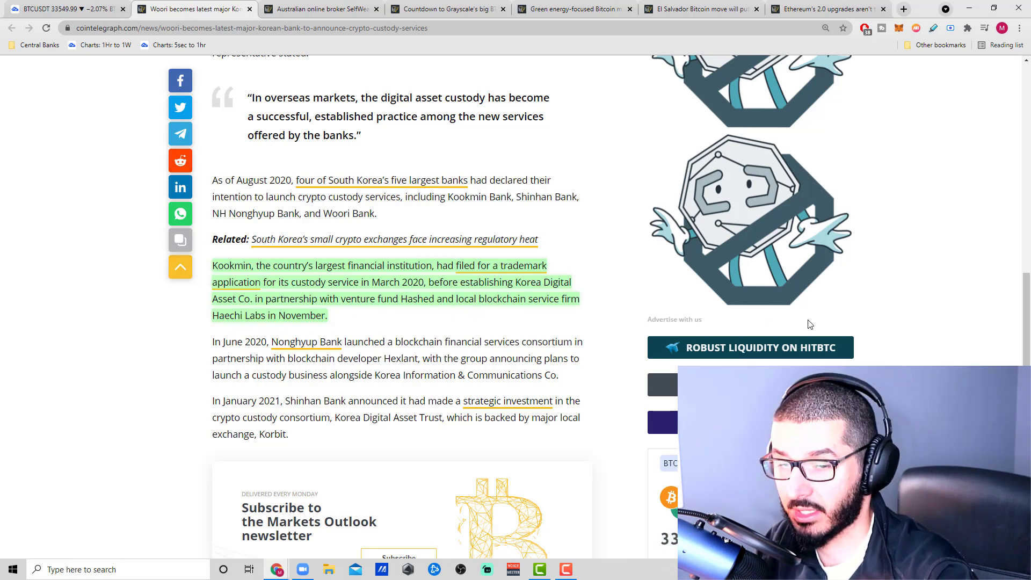
Read the SelfWealth crypto trading article from its announcement down to the Australian regulator and public-feedback paragraph.
{"action": "left_click", "coordinate": [330, 9]}
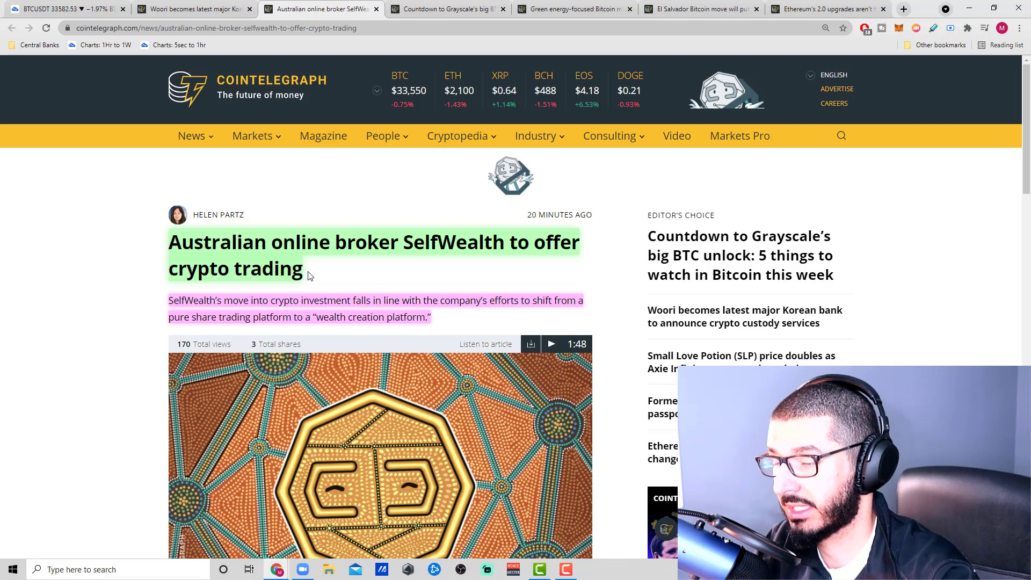
{"action": "mouse_move", "coordinate": [323, 275]}
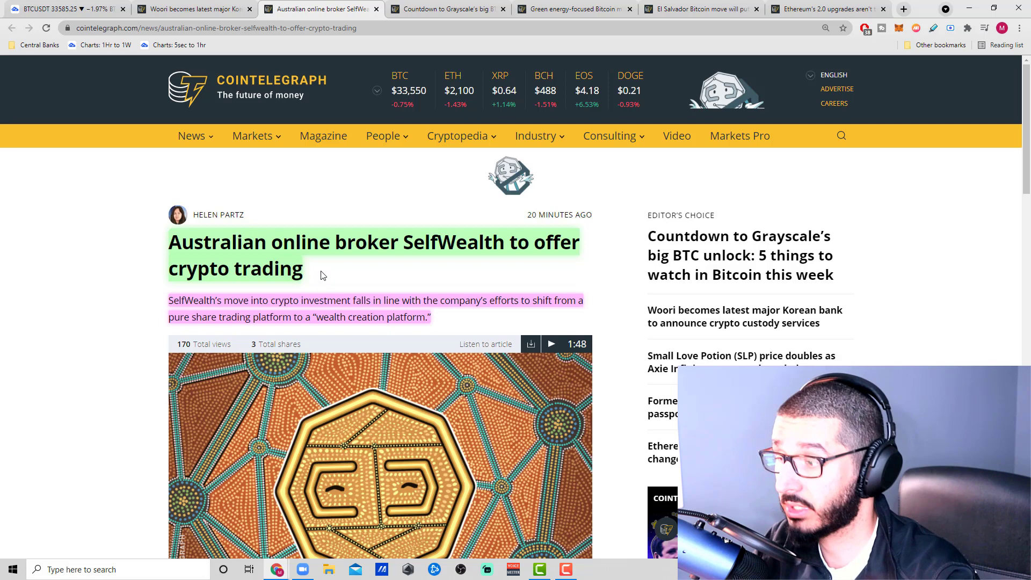
{"action": "mouse_move", "coordinate": [315, 266]}
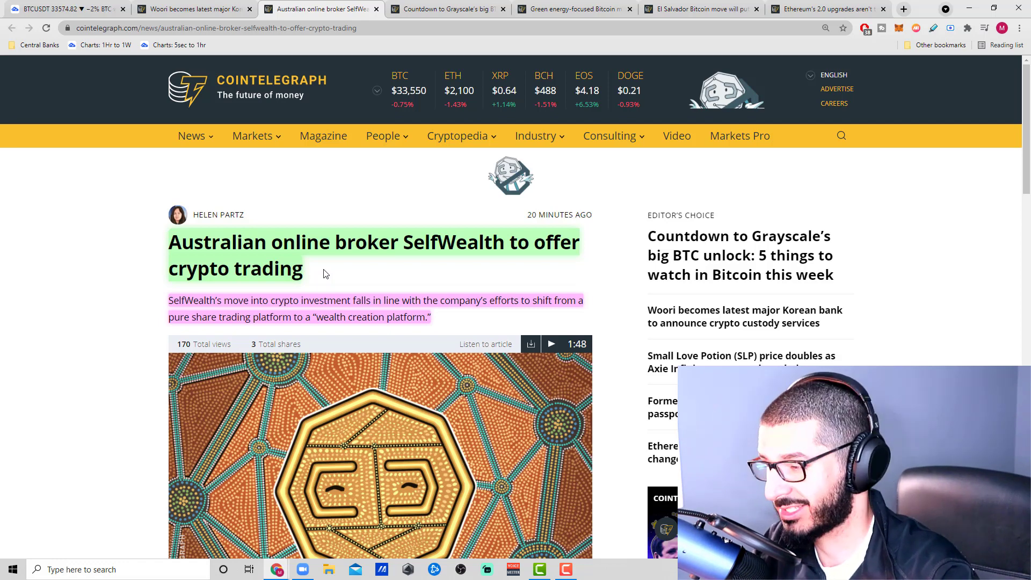
{"action": "mouse_move", "coordinate": [318, 271]}
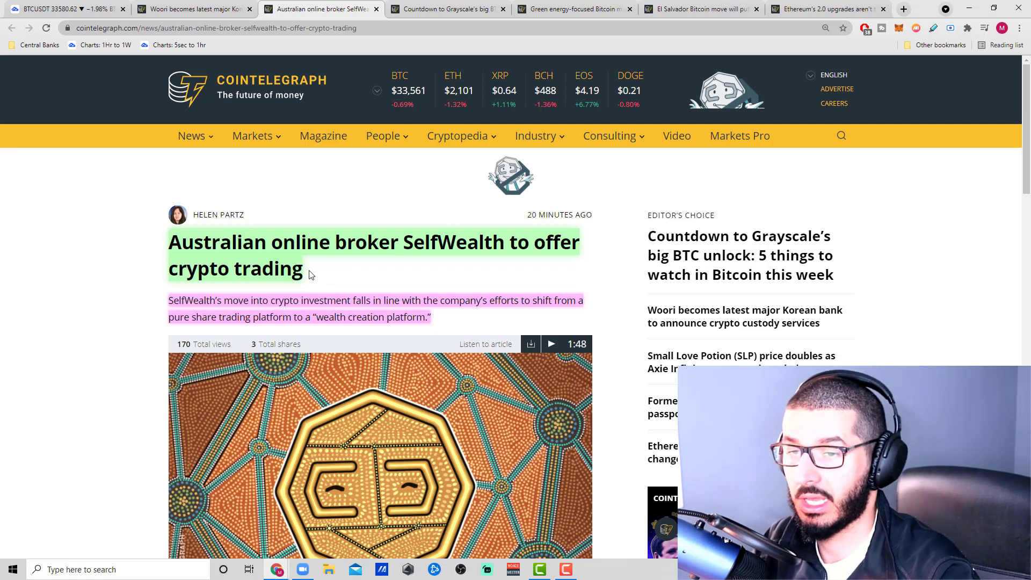
{"action": "mouse_move", "coordinate": [309, 284]}
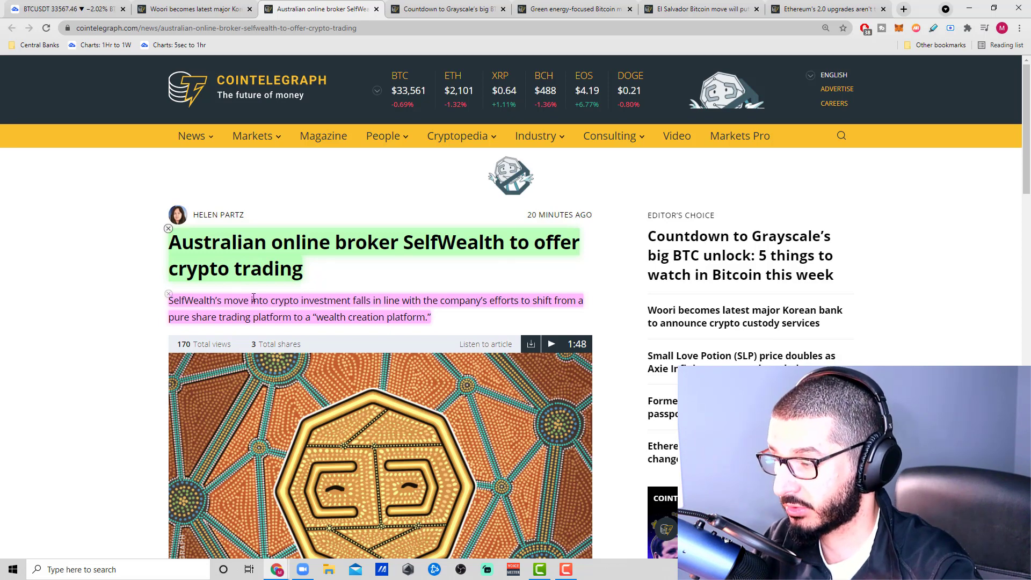
{"action": "scroll", "scroll_direction": "down", "scroll_amount": 3}
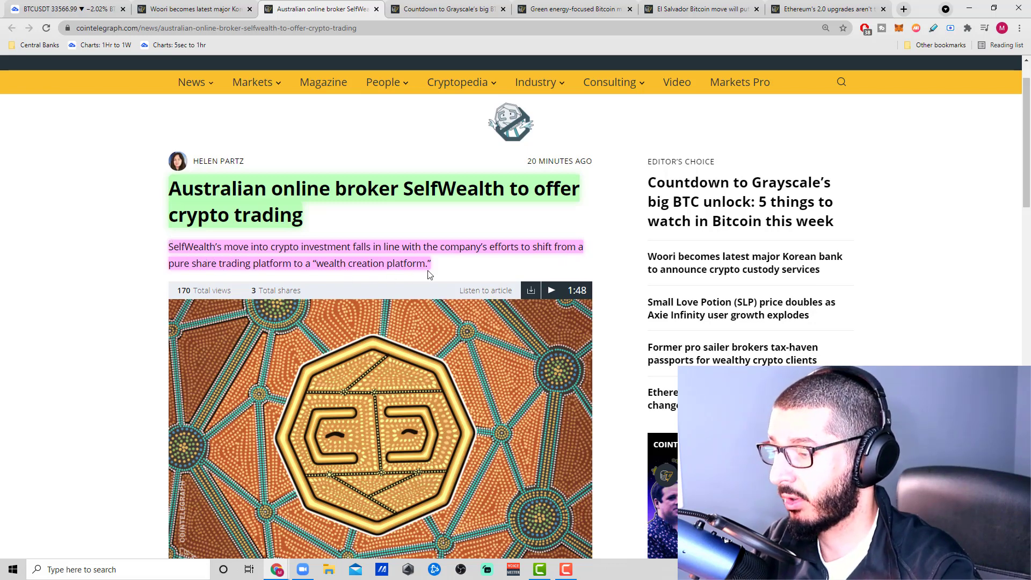
{"action": "scroll", "scroll_direction": "down", "scroll_amount": 3}
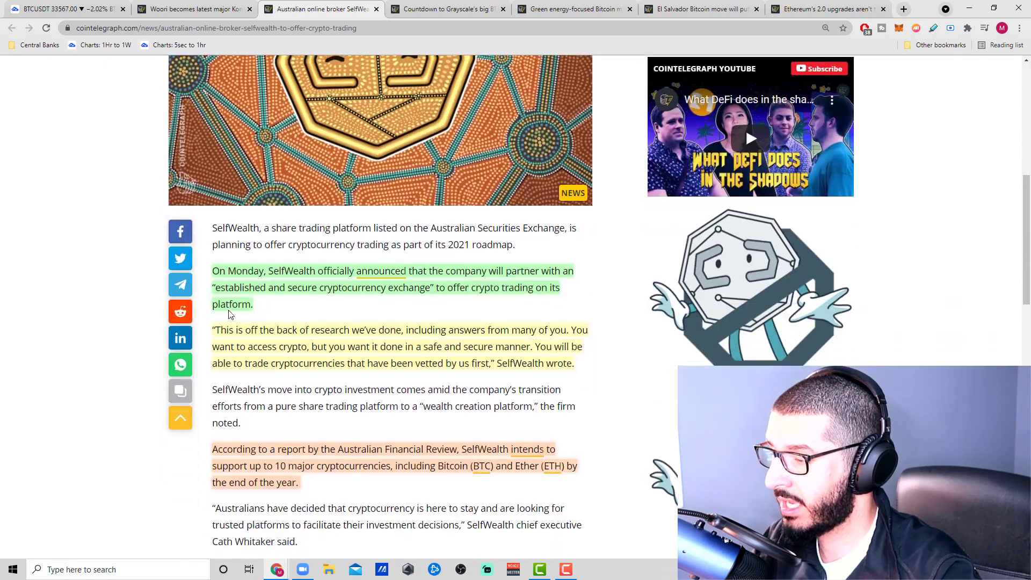
{"action": "mouse_move", "coordinate": [367, 280]}
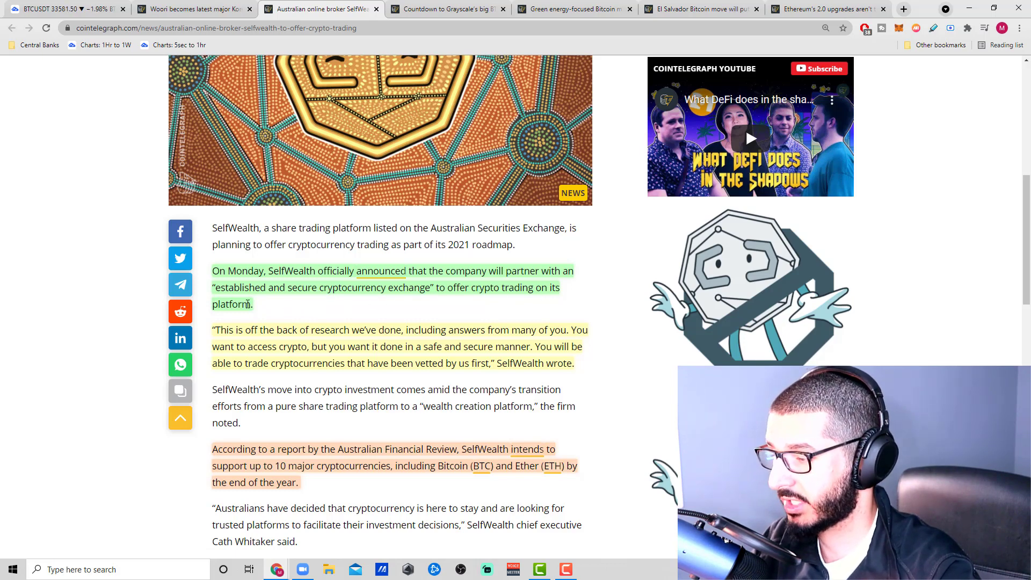
{"action": "scroll", "scroll_direction": "down", "scroll_amount": 3}
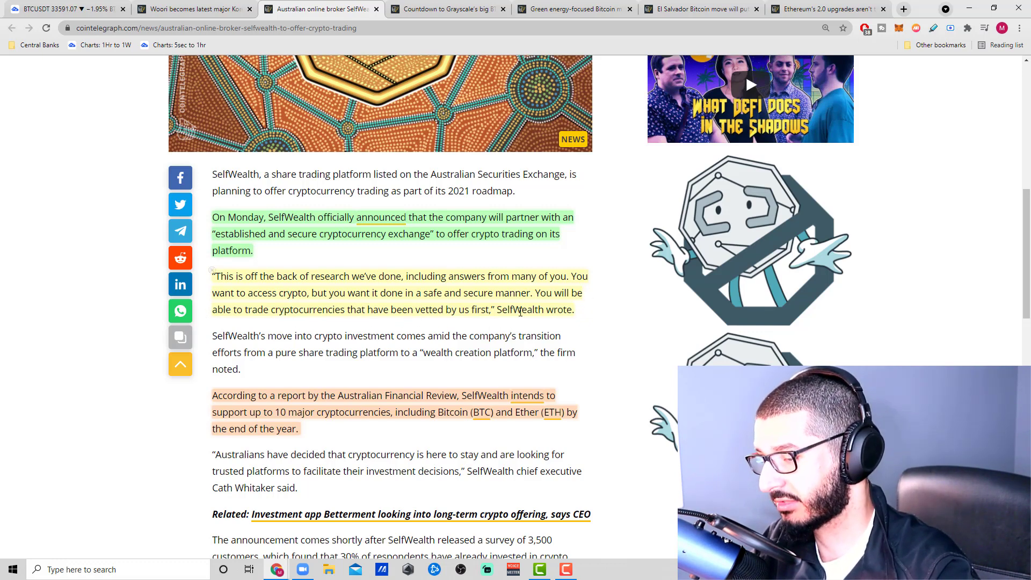
{"action": "scroll", "scroll_direction": "down", "scroll_amount": 3}
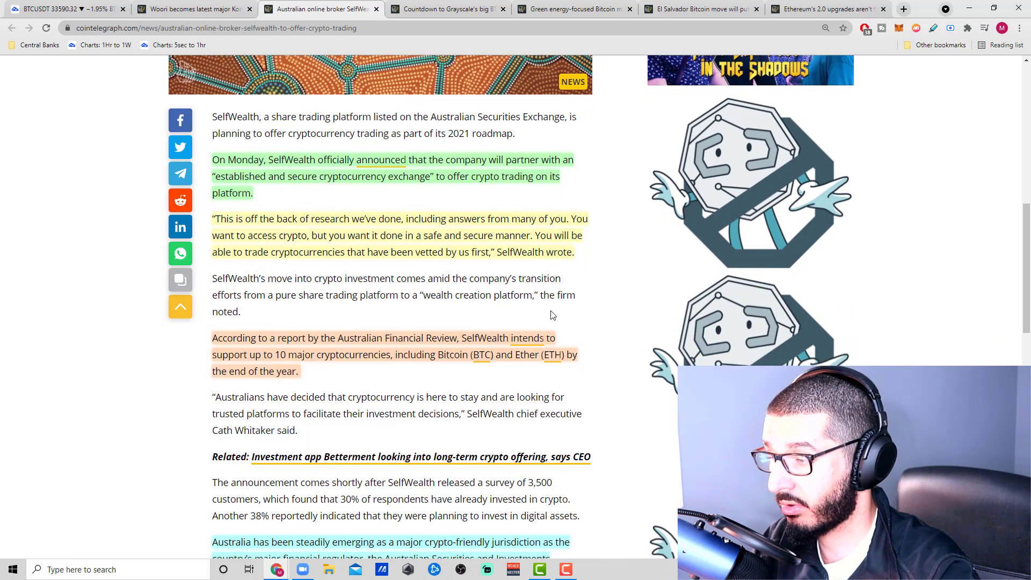
{"action": "scroll", "scroll_direction": "down", "scroll_amount": 3}
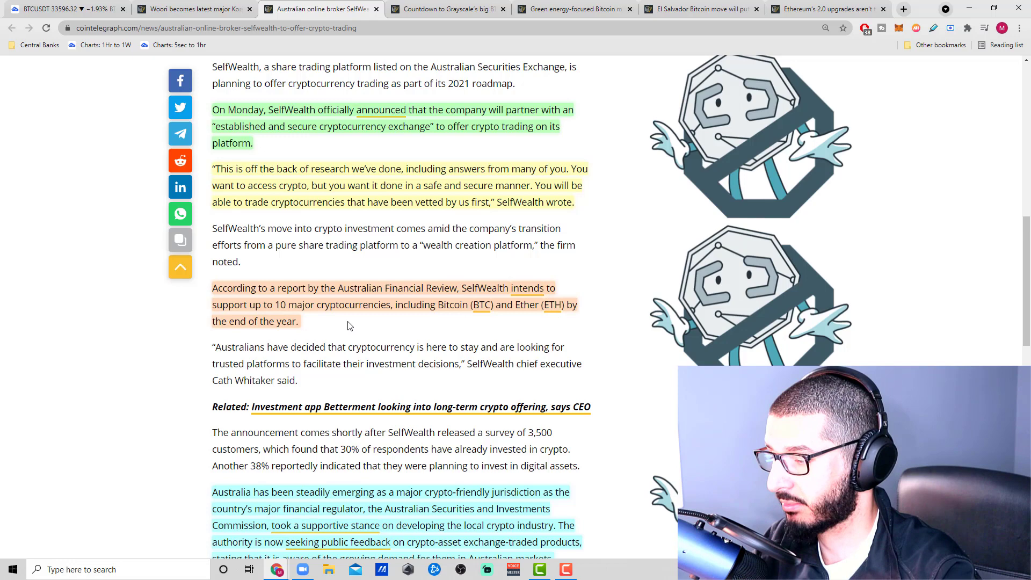
{"action": "mouse_move", "coordinate": [380, 316]}
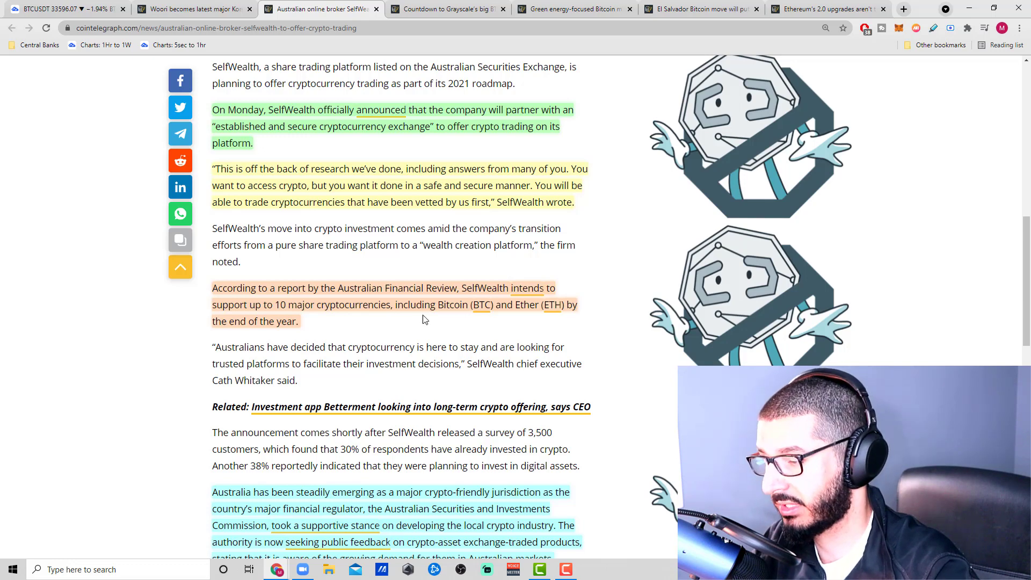
{"action": "mouse_move", "coordinate": [468, 318]}
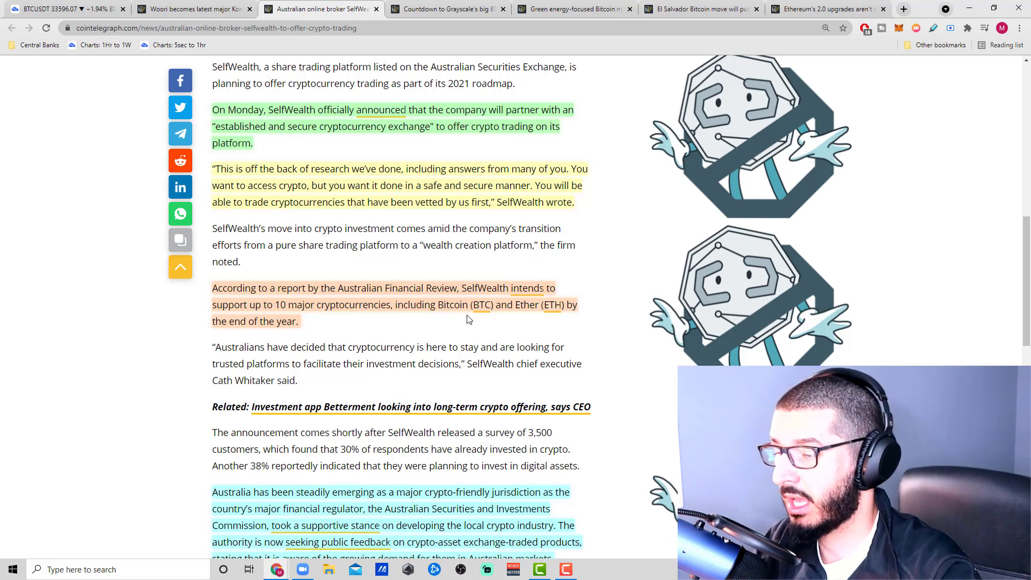
{"action": "scroll", "scroll_direction": "down", "scroll_amount": 3}
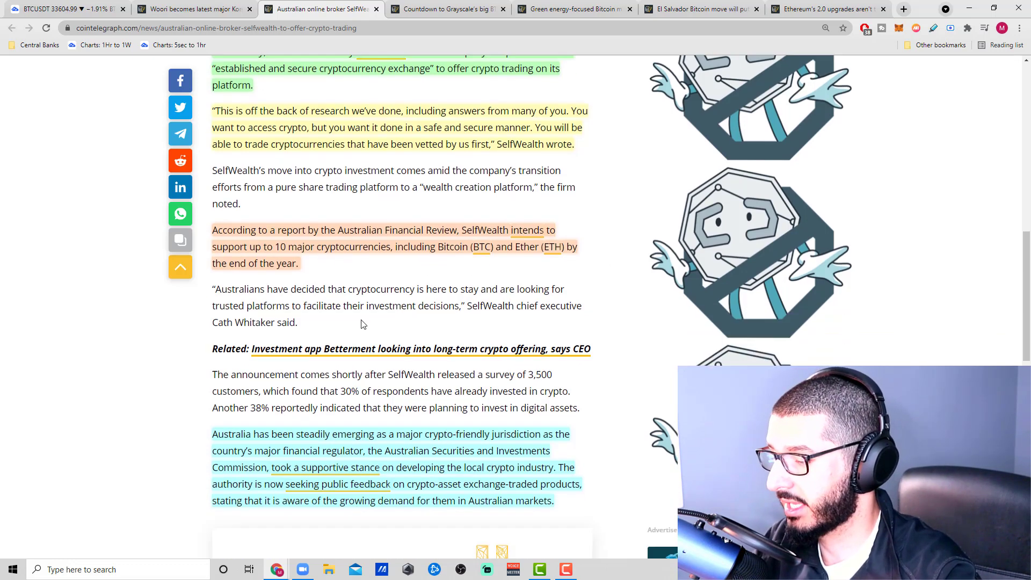
{"action": "scroll", "scroll_direction": "down", "scroll_amount": 3}
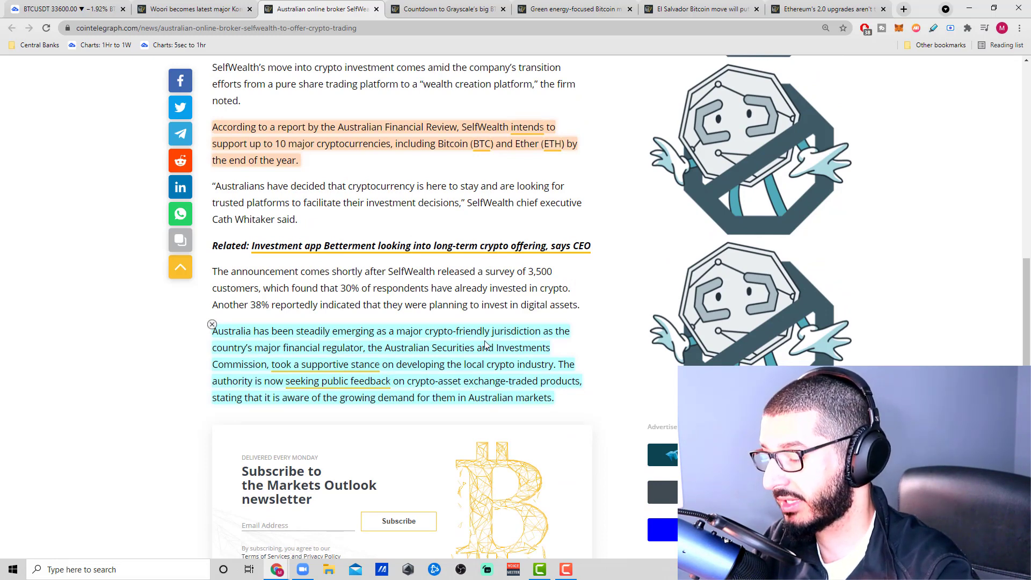
{"action": "mouse_move", "coordinate": [320, 359]}
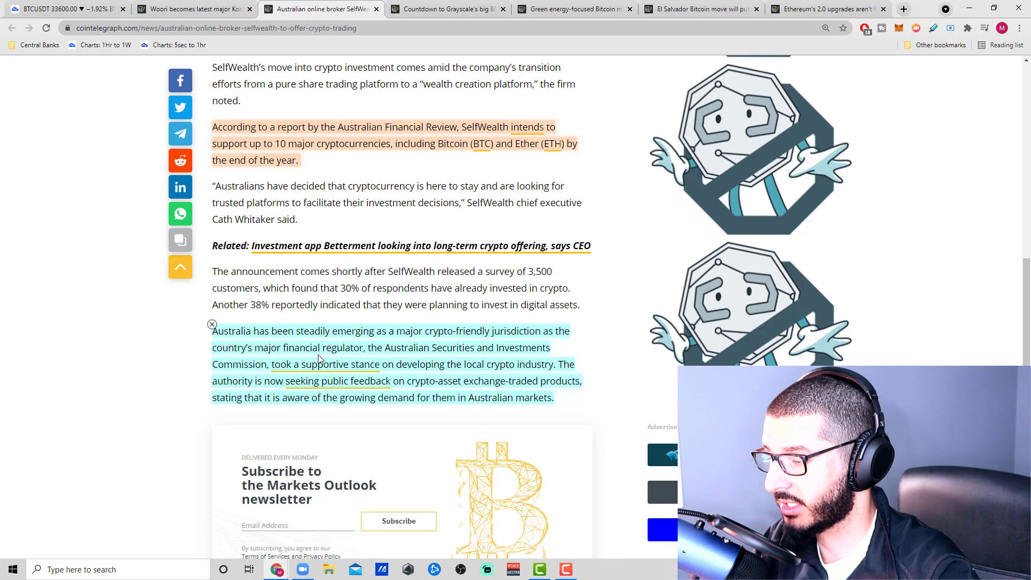
{"action": "mouse_move", "coordinate": [549, 359]}
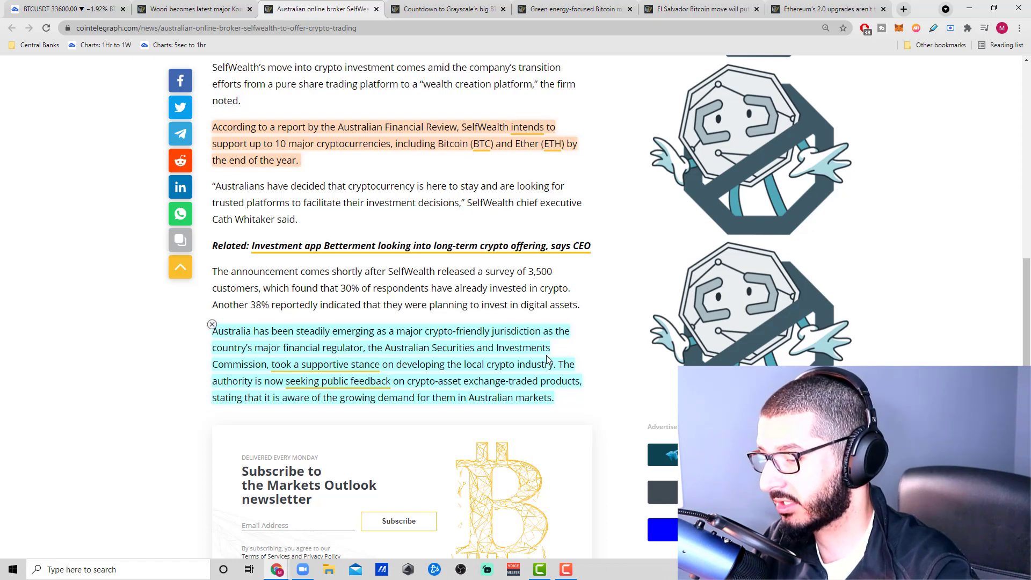
{"action": "mouse_move", "coordinate": [420, 377]}
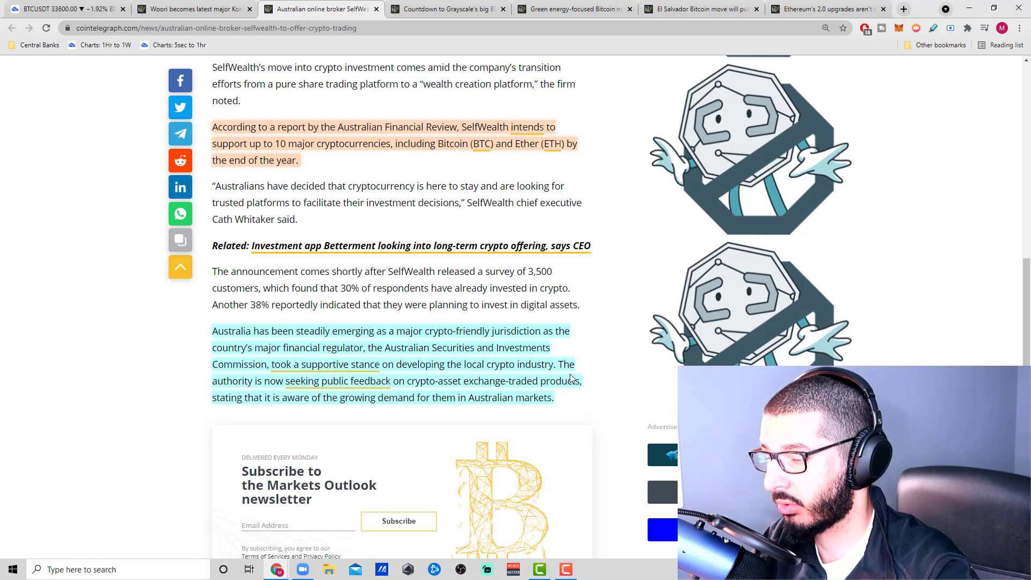
{"action": "mouse_move", "coordinate": [361, 395]}
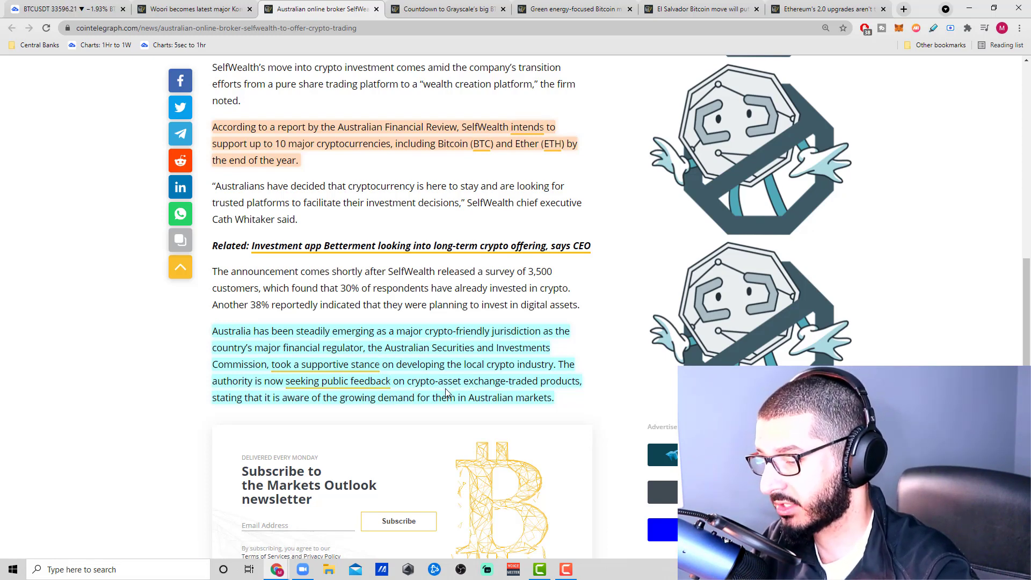
{"action": "mouse_move", "coordinate": [292, 417]}
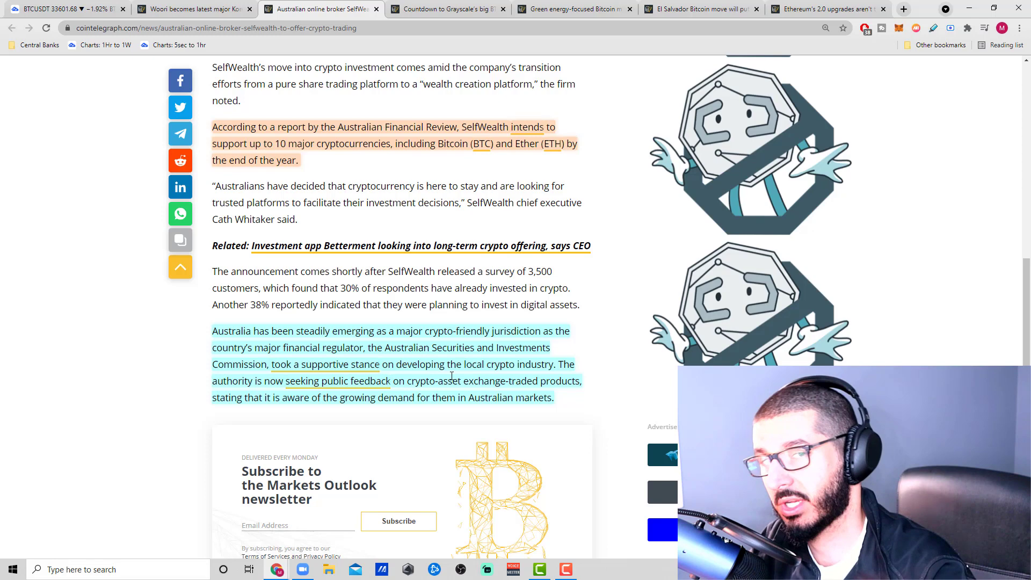
Highlight the SelfWealth article's opening passages and the word 'offer', then switch to the Grayscale BTC unlock article.
{"action": "left_click_drag", "start_coordinate": [212, 331], "coordinate": [554, 398]}
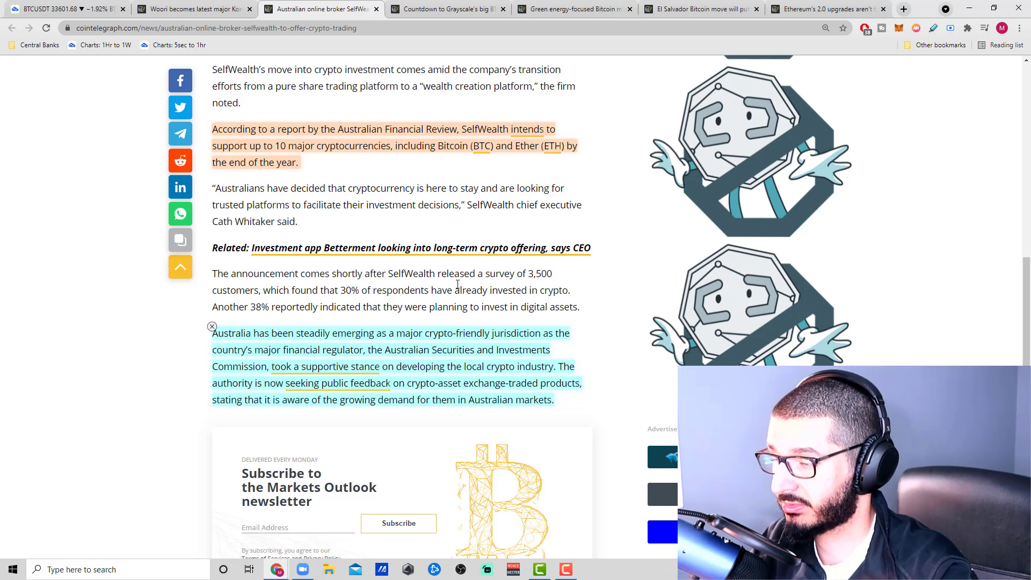
{"action": "scroll", "scroll_direction": "up", "scroll_amount": 3}
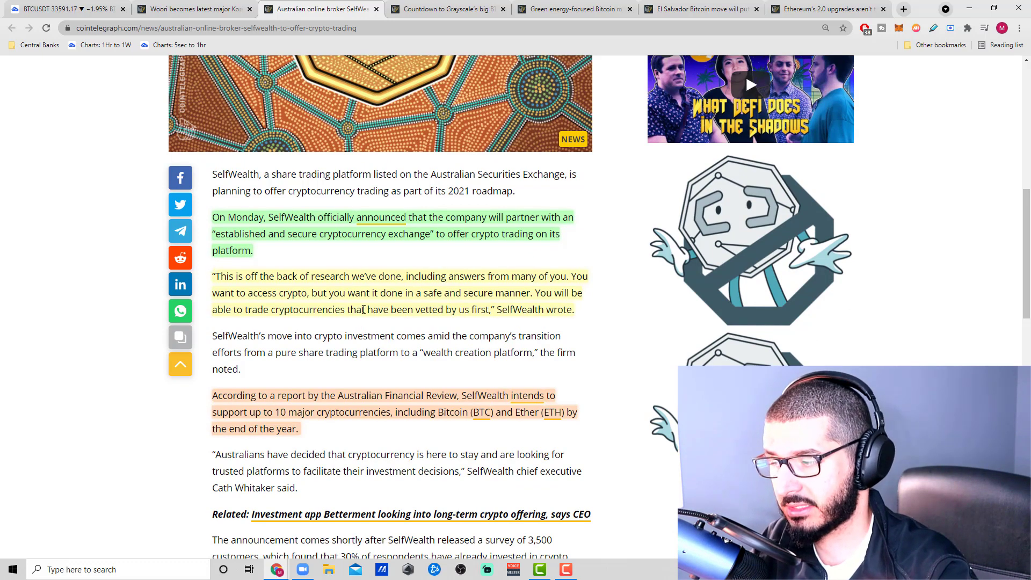
{"action": "left_click_drag", "start_coordinate": [213, 276], "coordinate": [573, 309]}
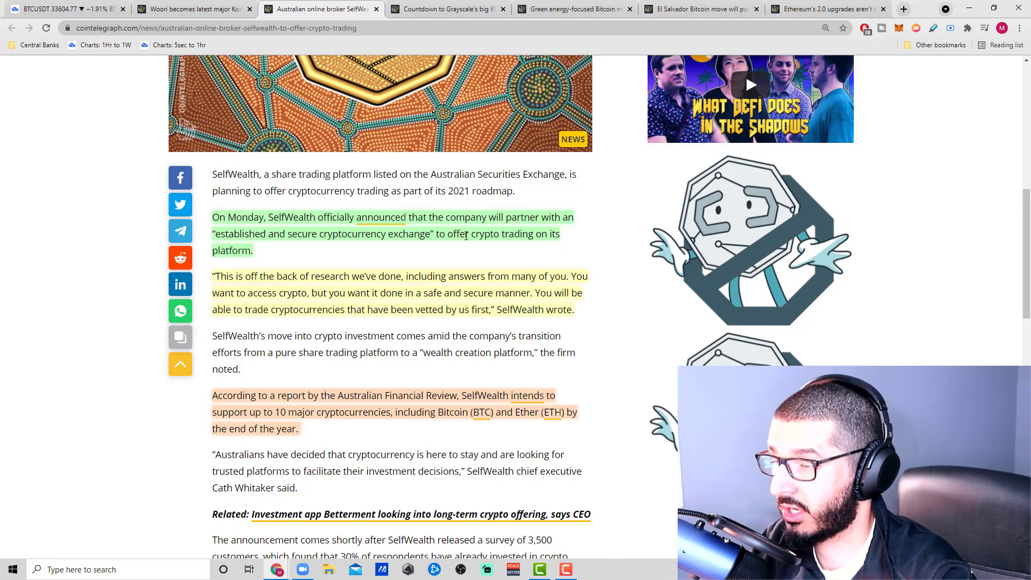
{"action": "double_click", "coordinate": [458, 234]}
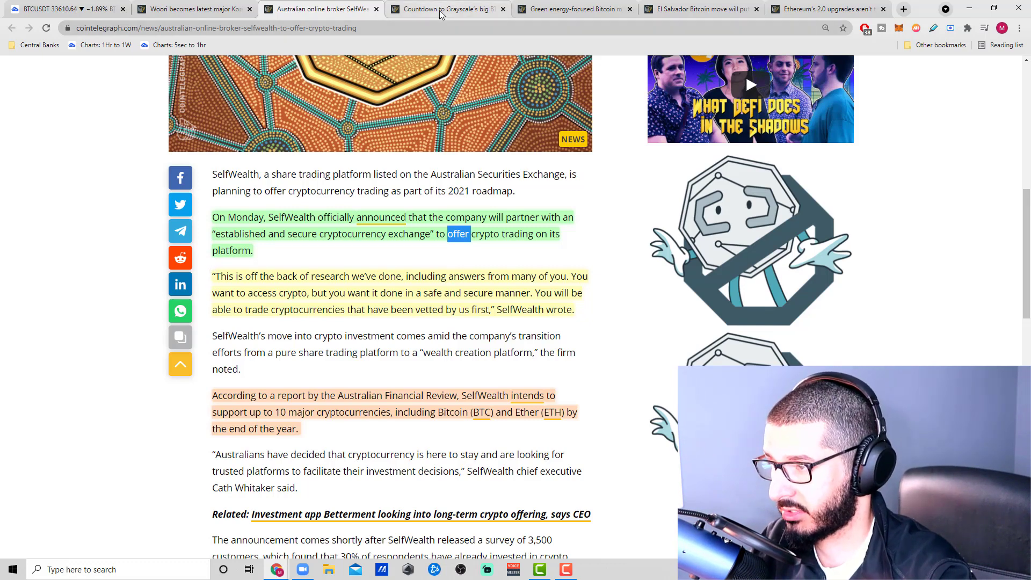
{"action": "mouse_move", "coordinate": [440, 15]}
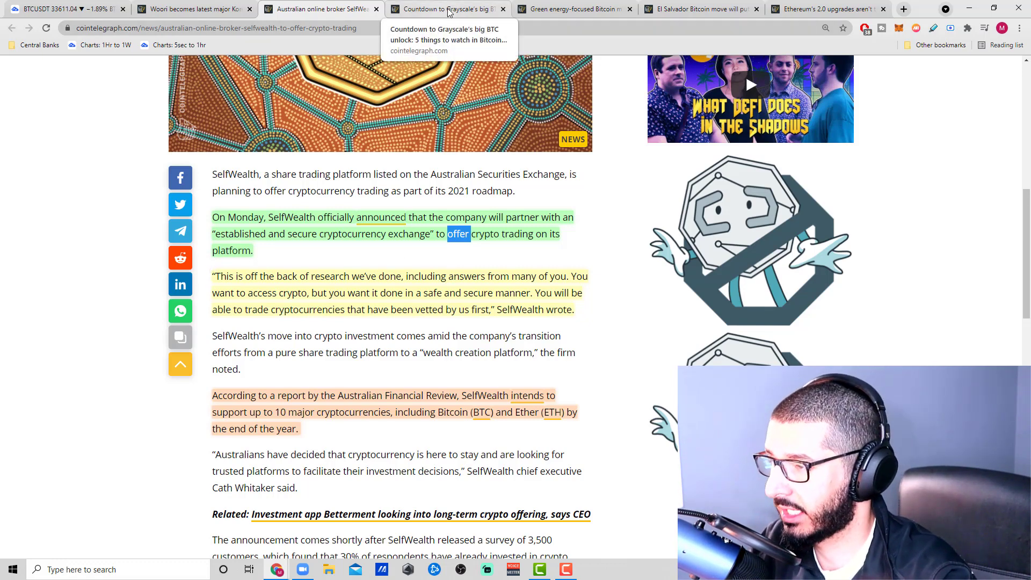
{"action": "left_click", "coordinate": [447, 10]}
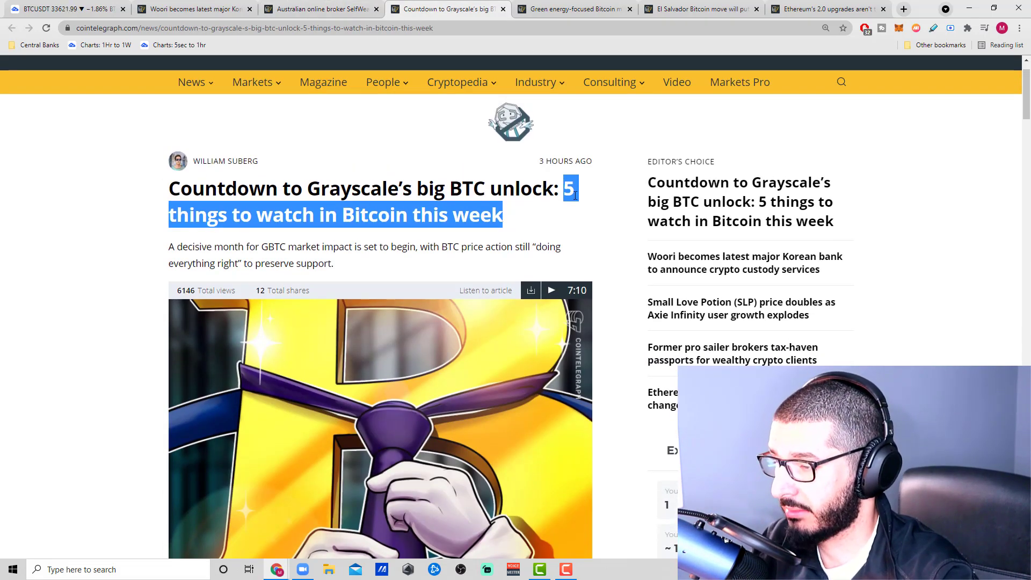
Read the Grayscale unlock article past its stocks section to the DXY paragraphs and dollar index chart.
{"action": "scroll", "scroll_direction": "down", "scroll_amount": 3}
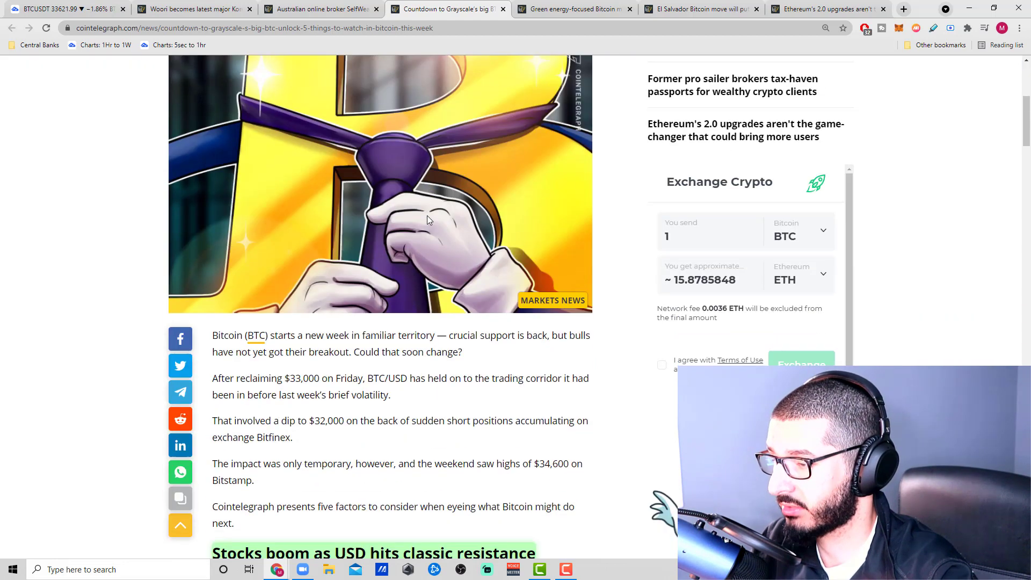
{"action": "scroll", "scroll_direction": "down", "scroll_amount": 3}
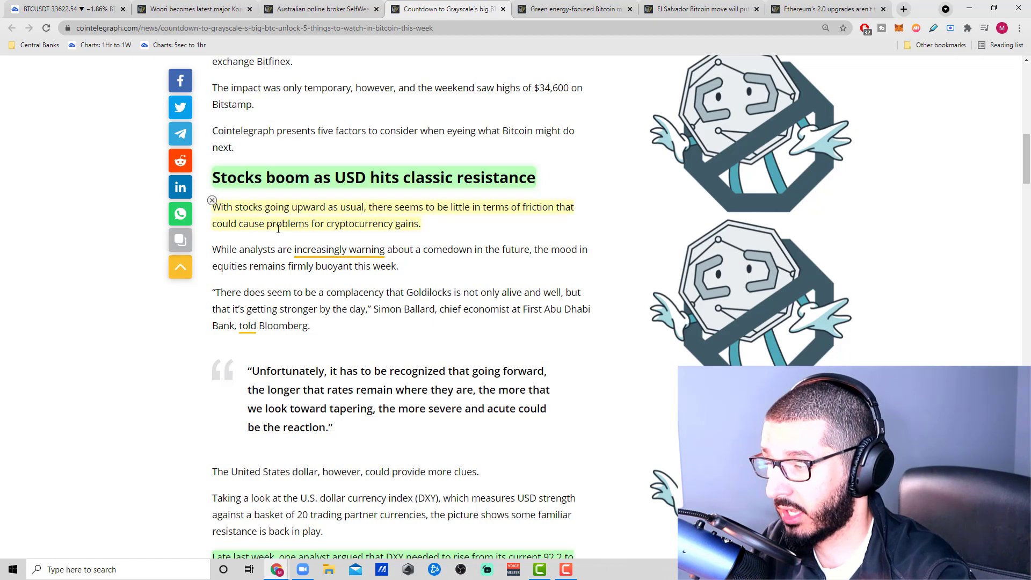
{"action": "scroll", "scroll_direction": "down", "scroll_amount": 3}
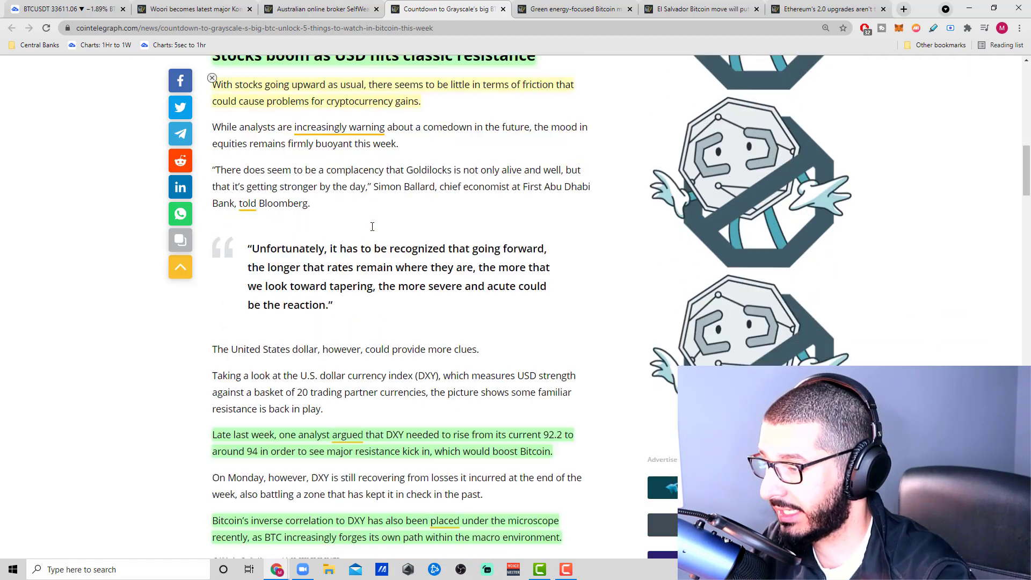
{"action": "scroll", "scroll_direction": "down", "scroll_amount": 3}
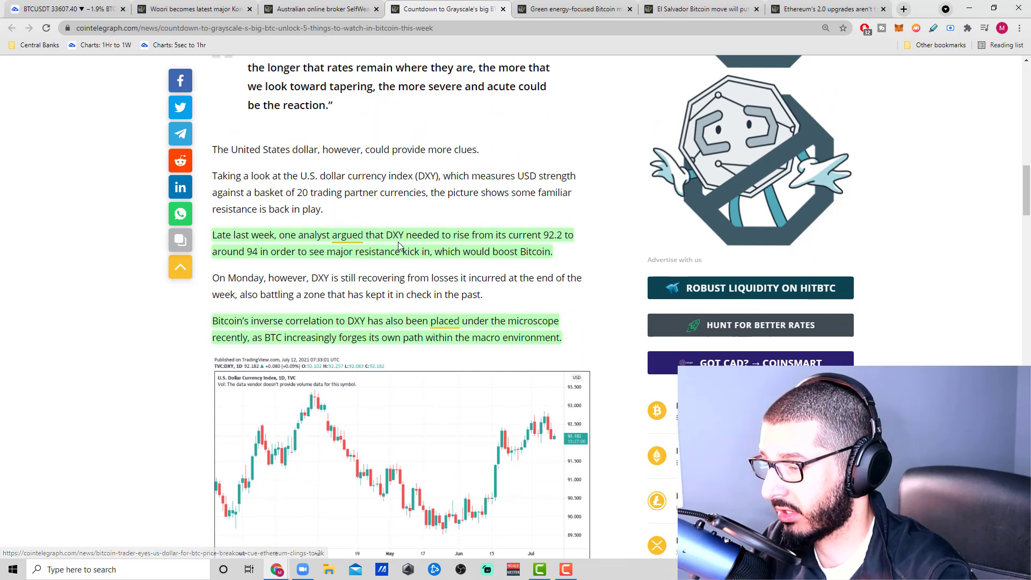
{"action": "mouse_move", "coordinate": [429, 208]}
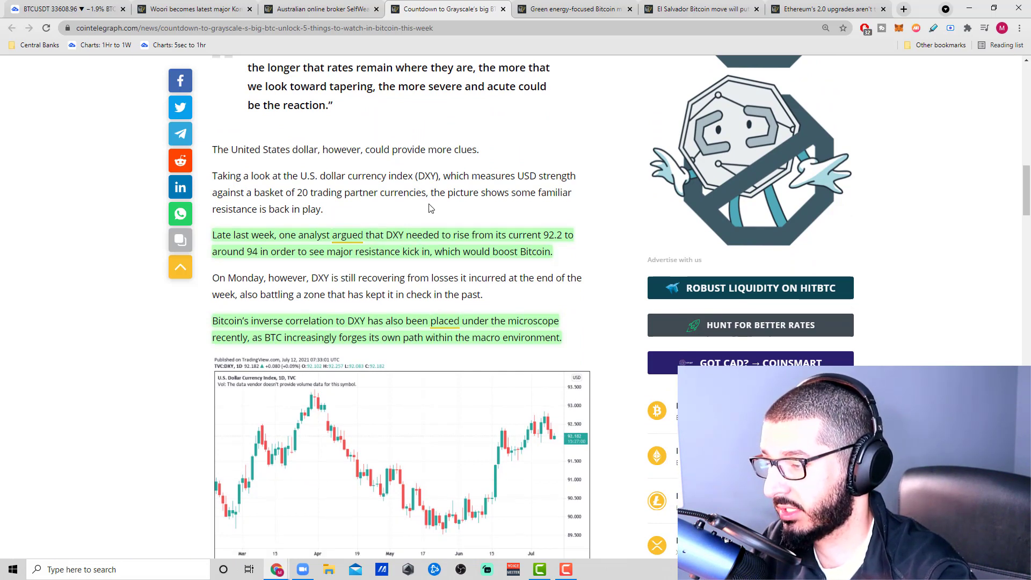
{"action": "mouse_move", "coordinate": [397, 240]}
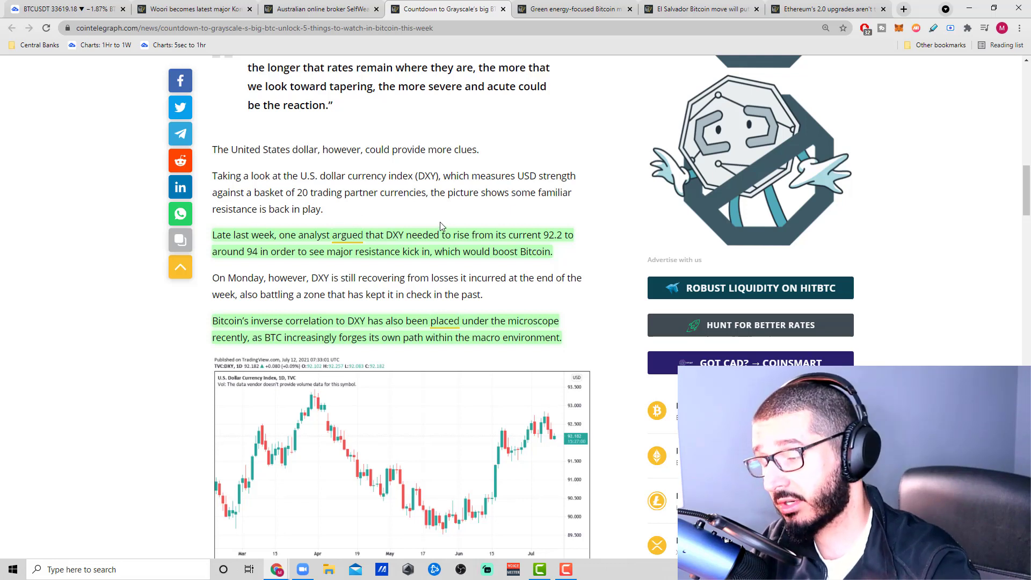
{"action": "mouse_move", "coordinate": [387, 247]}
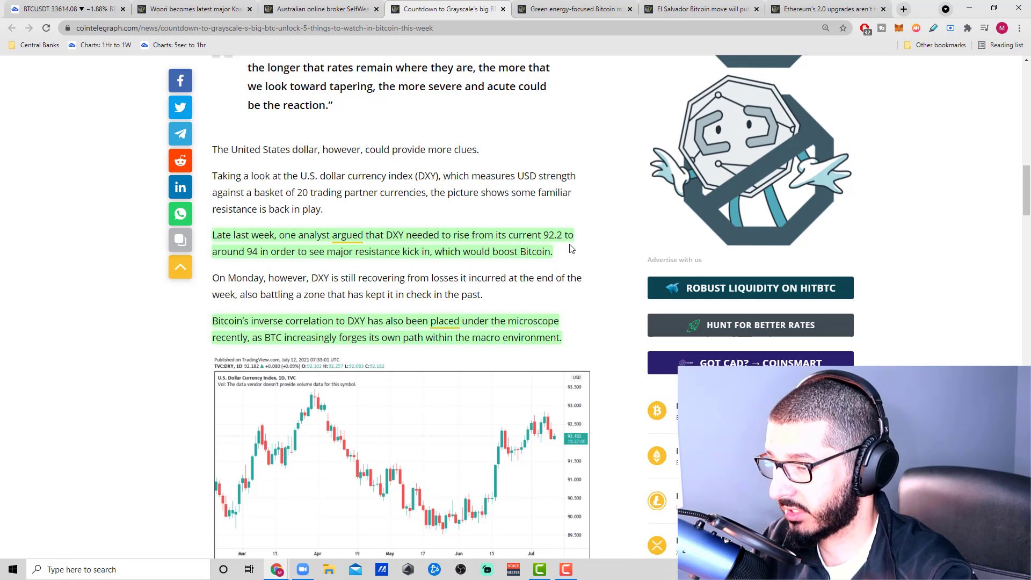
{"action": "mouse_move", "coordinate": [327, 262]}
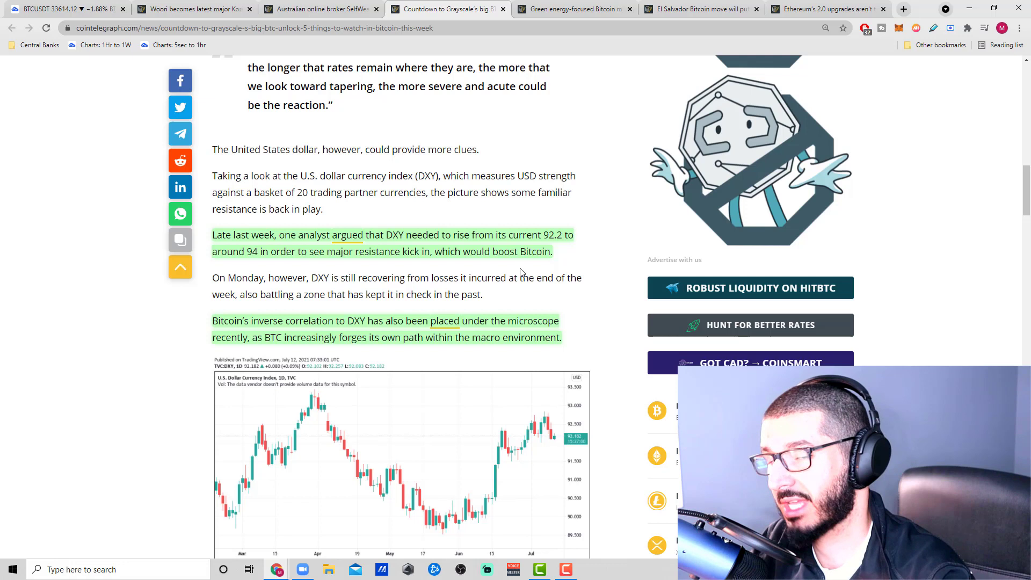
{"action": "mouse_move", "coordinate": [498, 127]}
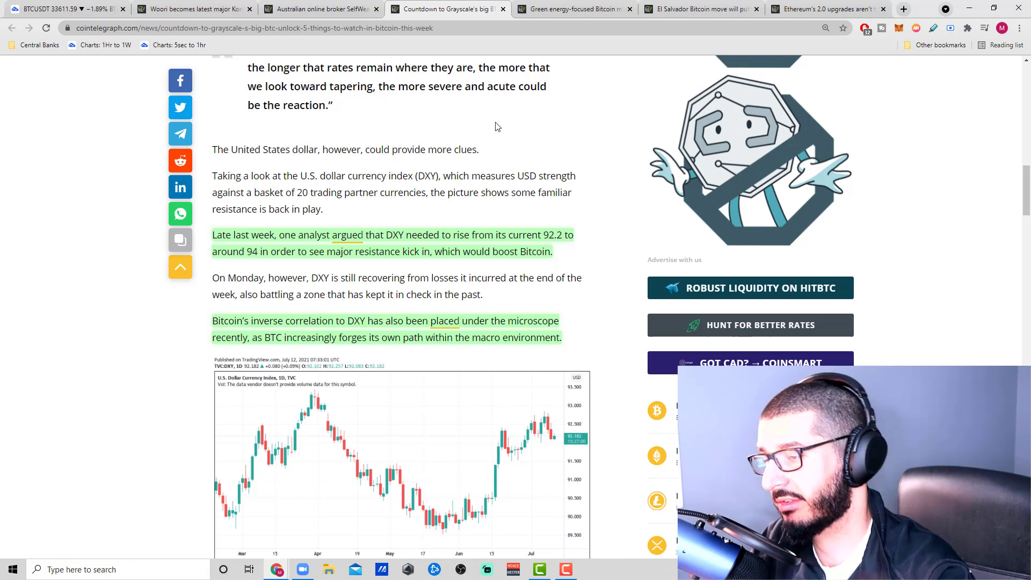
{"action": "mouse_move", "coordinate": [551, 272]}
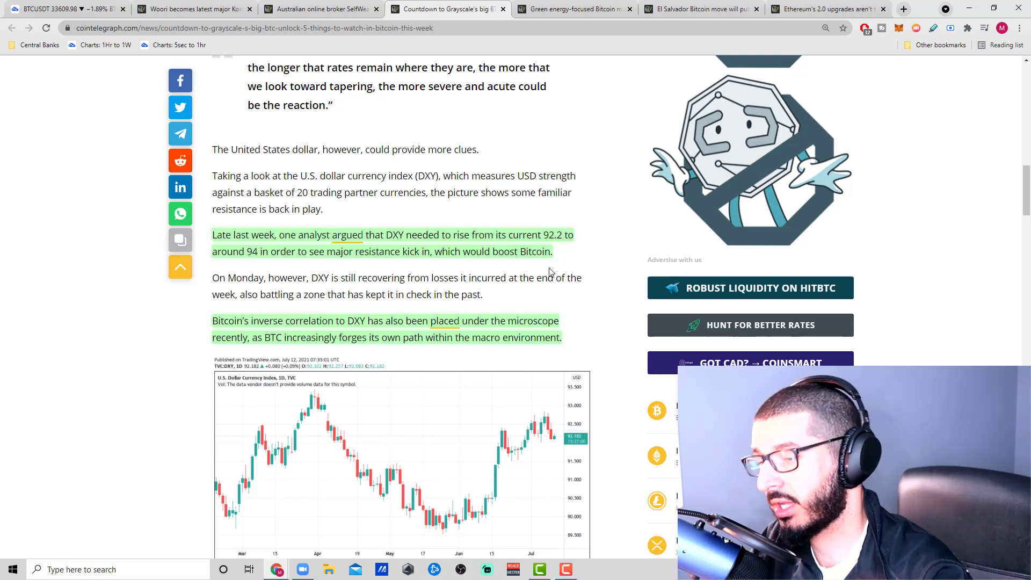
{"action": "mouse_move", "coordinate": [549, 290]}
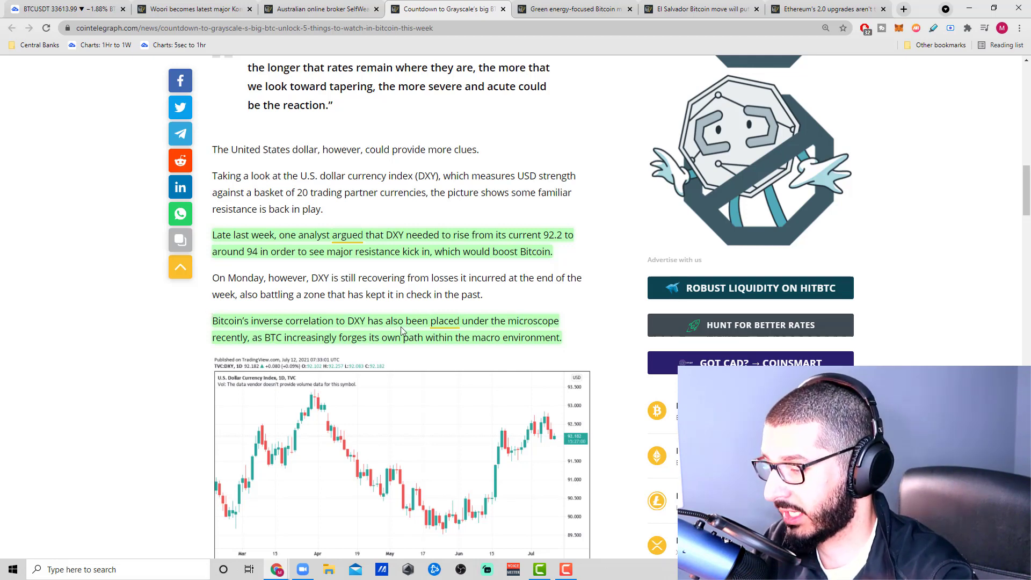
Go over the Rekt Capital BTC/USD wedge chart and select the word 'trendline' in the quote.
{"action": "scroll", "scroll_direction": "down", "scroll_amount": 3}
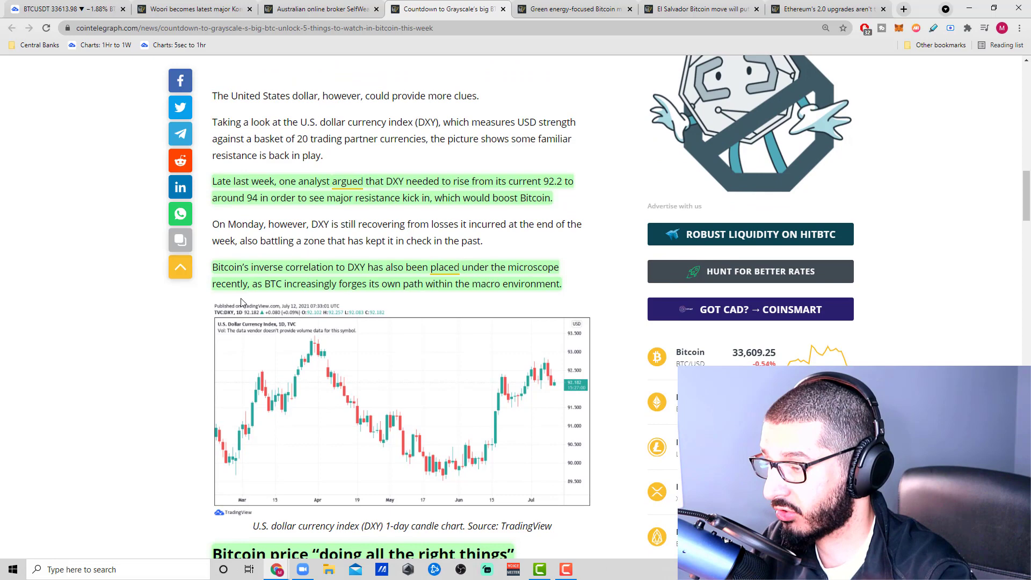
{"action": "mouse_move", "coordinate": [382, 296]}
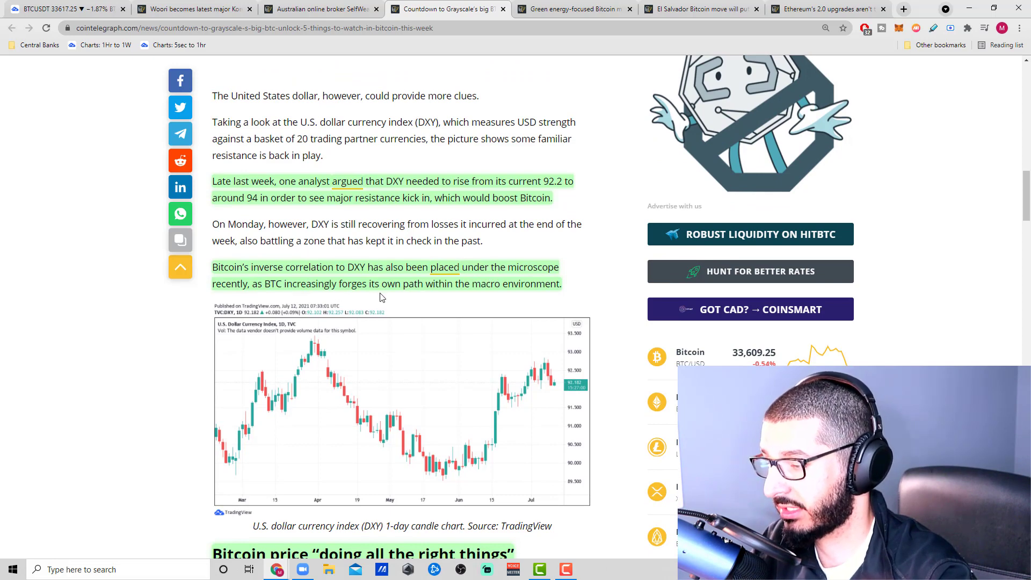
{"action": "scroll", "scroll_direction": "down", "scroll_amount": 3}
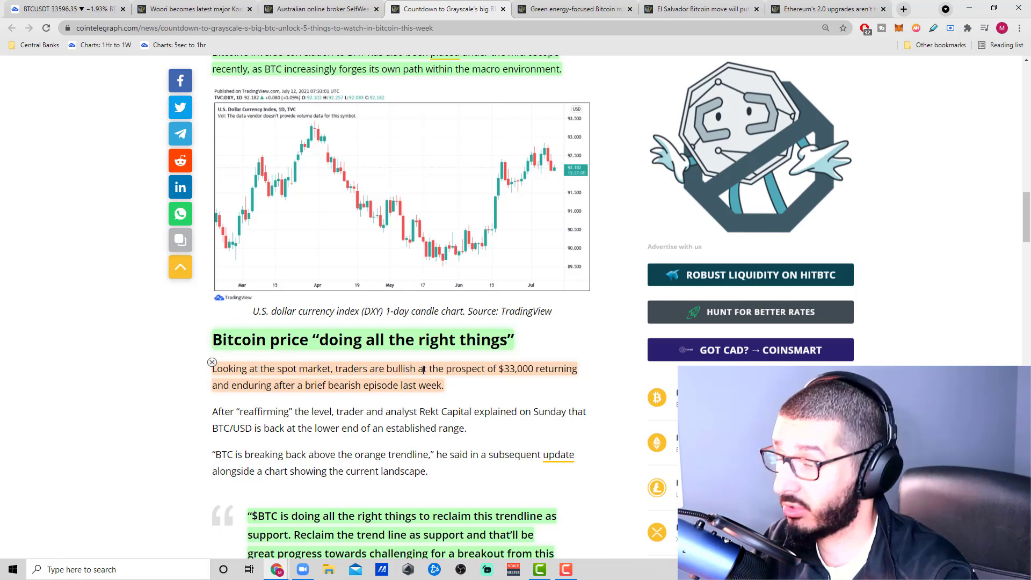
{"action": "scroll", "scroll_direction": "down", "scroll_amount": 3}
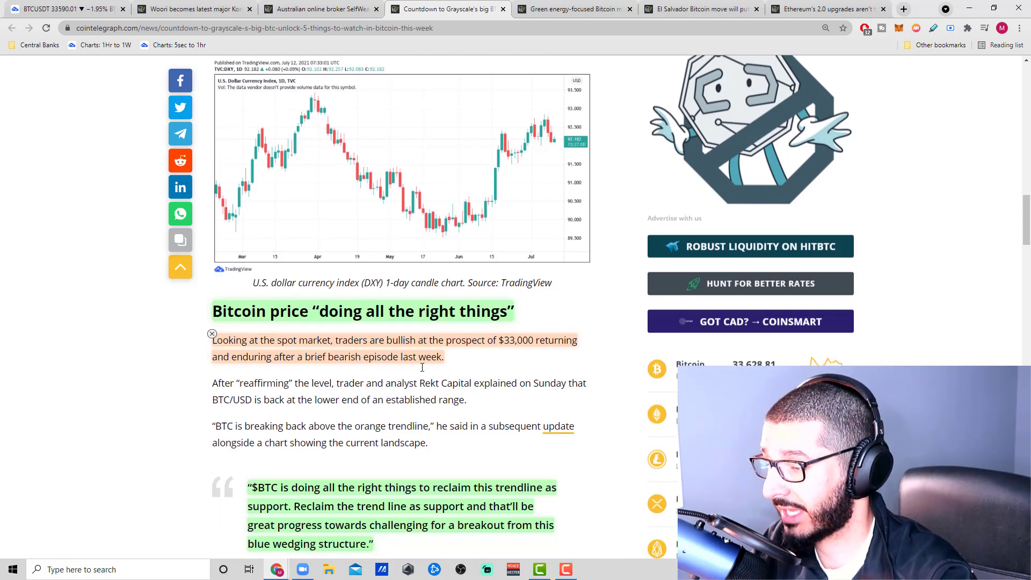
{"action": "scroll", "scroll_direction": "down", "scroll_amount": 3}
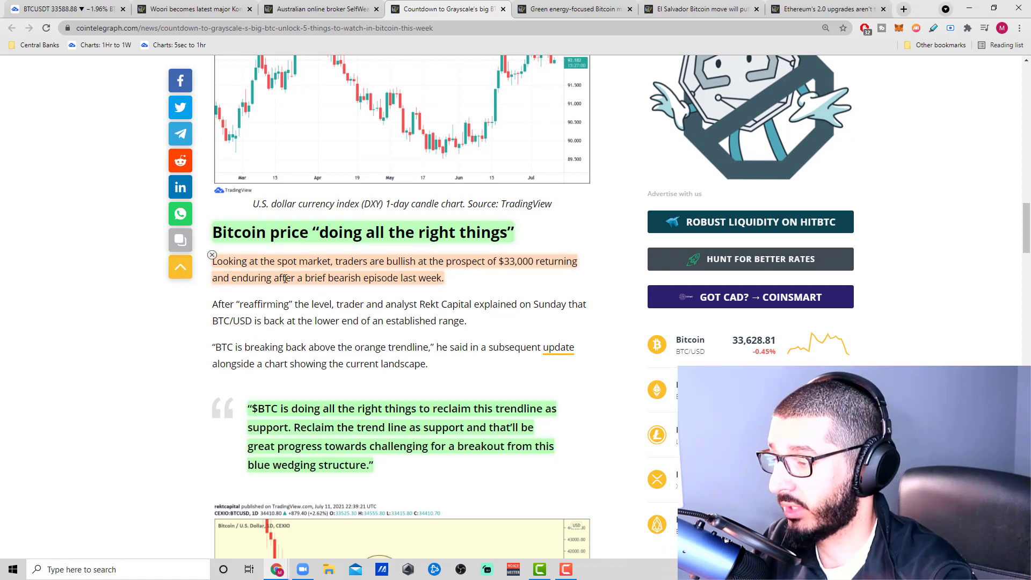
{"action": "mouse_move", "coordinate": [322, 283]}
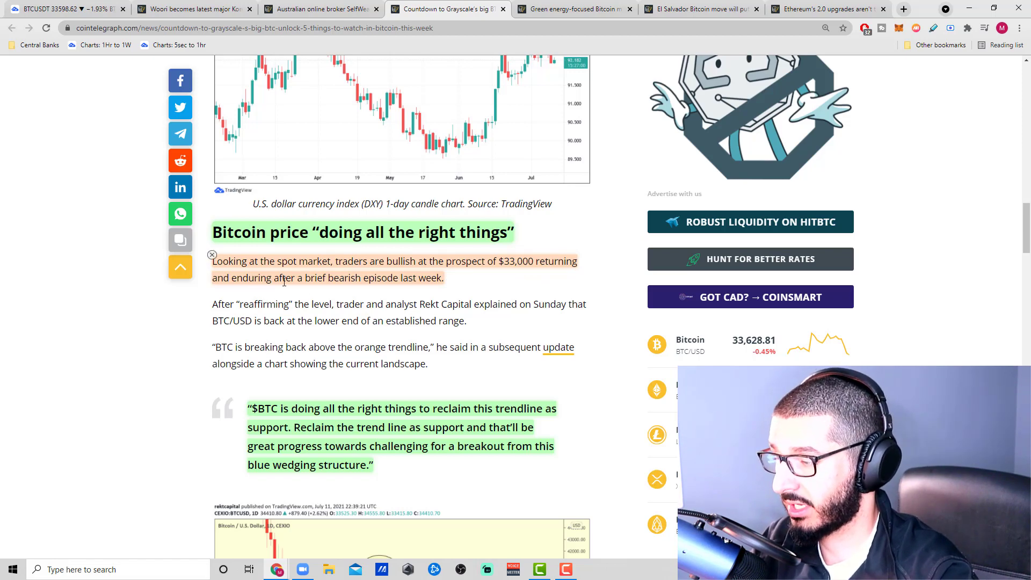
{"action": "mouse_move", "coordinate": [402, 290]}
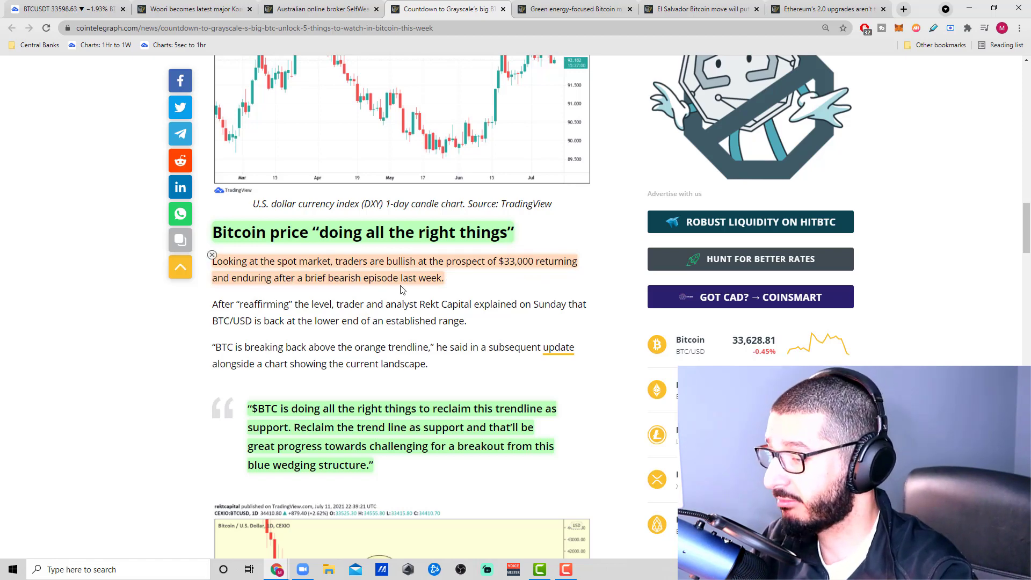
{"action": "scroll", "scroll_direction": "down", "scroll_amount": 3}
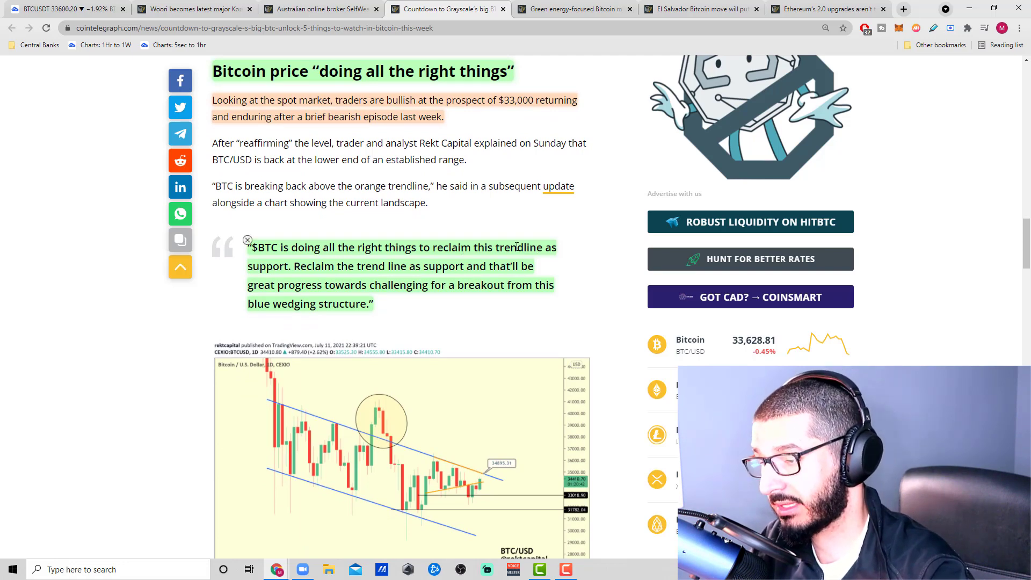
{"action": "double_click", "coordinate": [519, 247]}
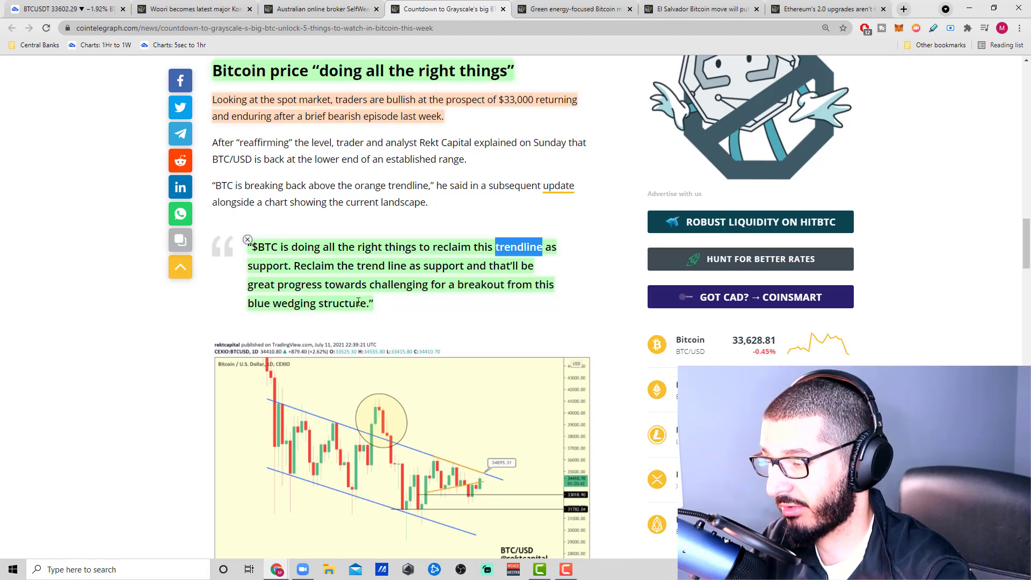
Continue reading to the 'Fundamentals sustain their comeback' heading and its difficulty passages.
{"action": "scroll", "scroll_direction": "down", "scroll_amount": 3}
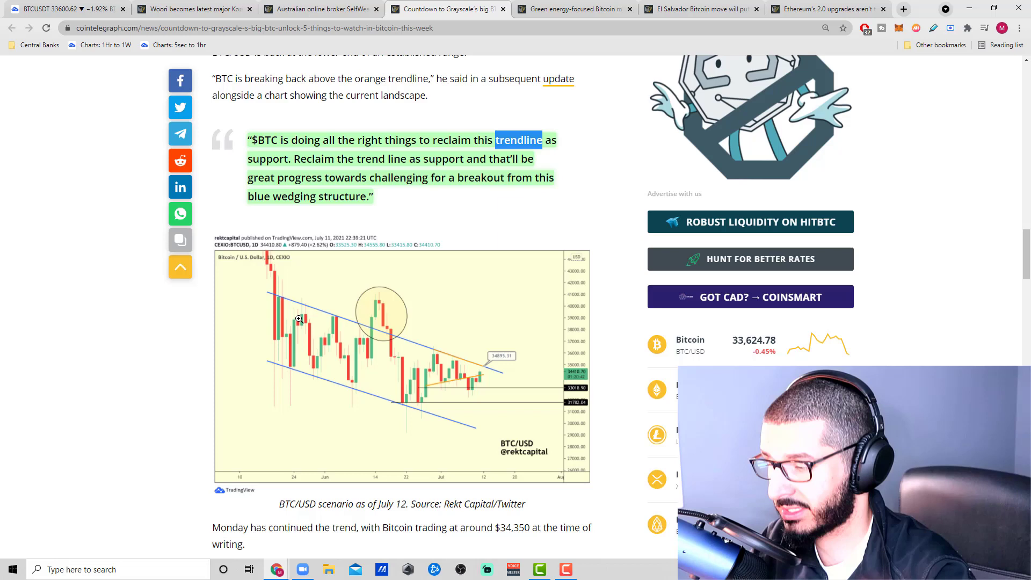
{"action": "mouse_move", "coordinate": [425, 401]}
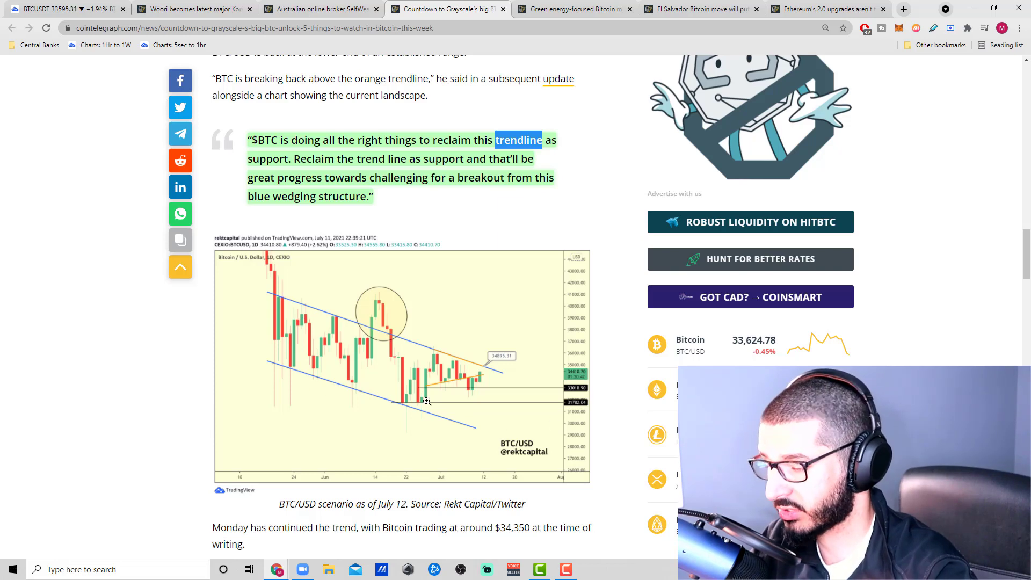
{"action": "mouse_move", "coordinate": [602, 442]}
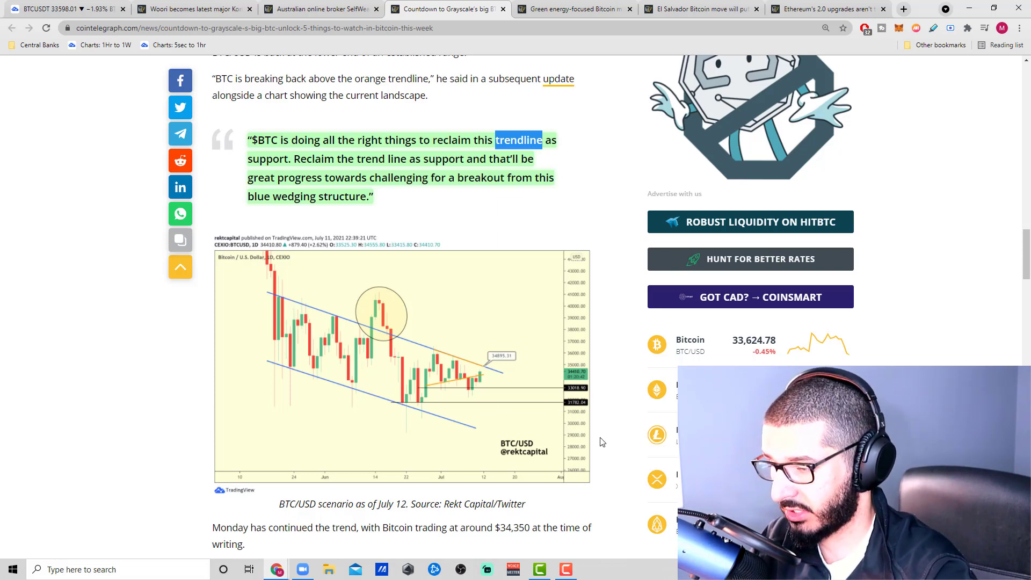
{"action": "mouse_move", "coordinate": [444, 395]}
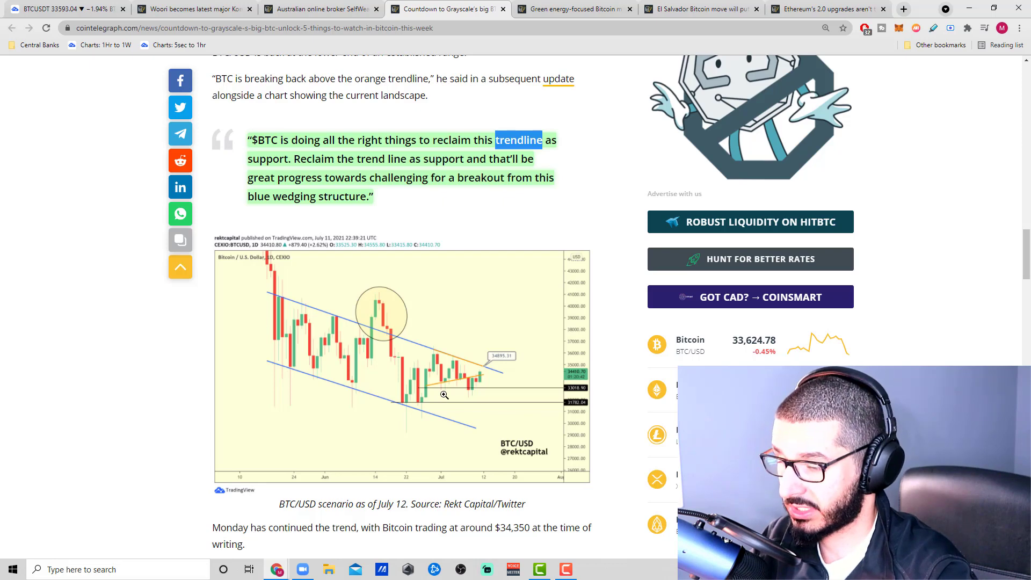
{"action": "mouse_move", "coordinate": [377, 392]}
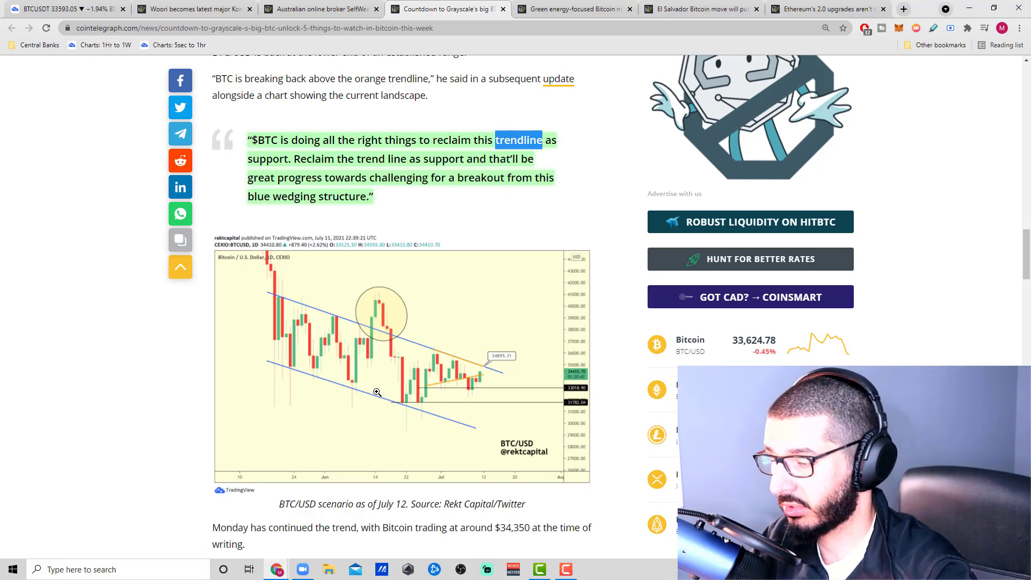
{"action": "scroll", "scroll_direction": "down", "scroll_amount": 3}
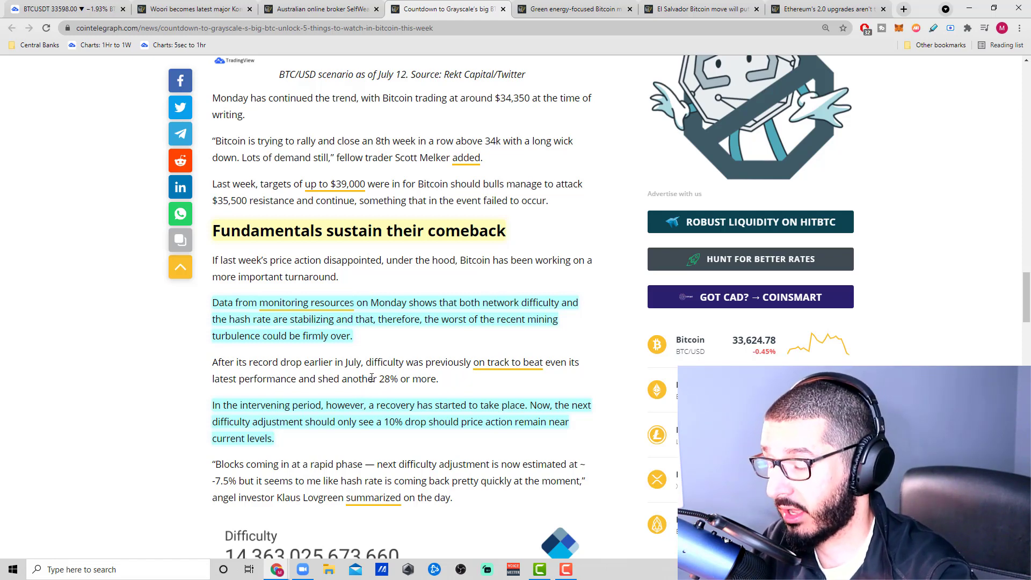
{"action": "mouse_move", "coordinate": [423, 348]}
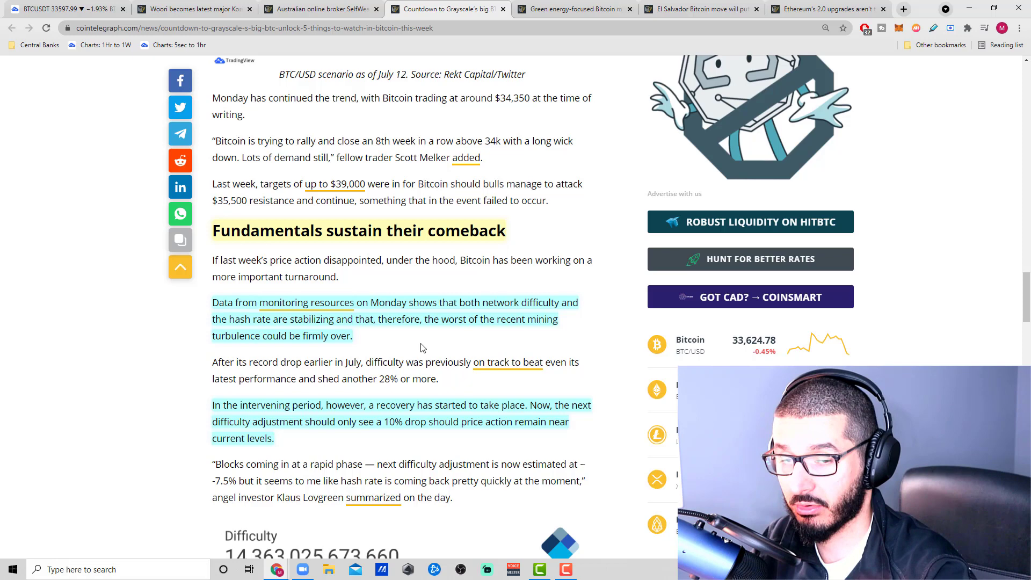
{"action": "scroll", "scroll_direction": "up", "scroll_amount": 3}
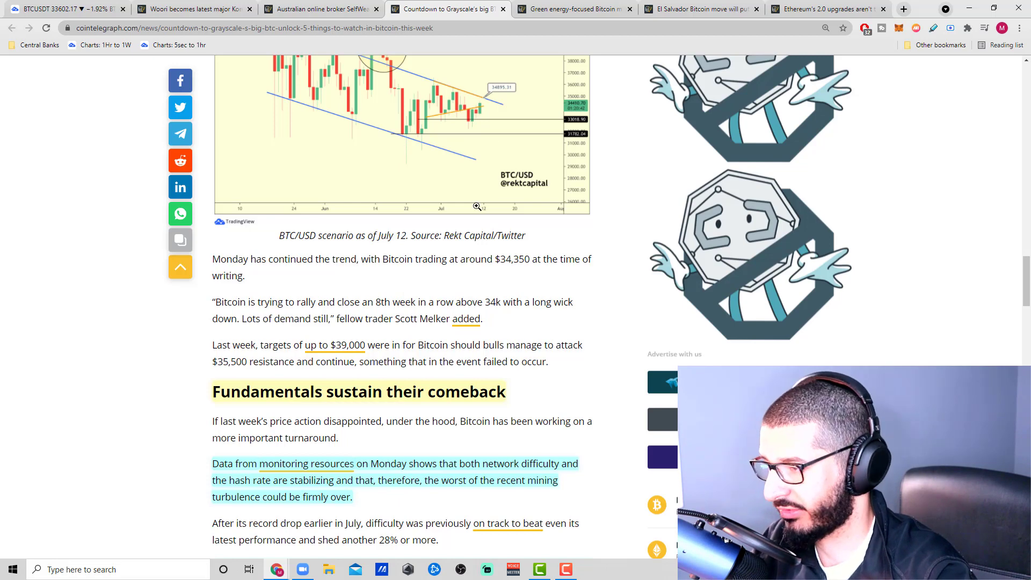
{"action": "scroll", "scroll_direction": "down", "scroll_amount": 3}
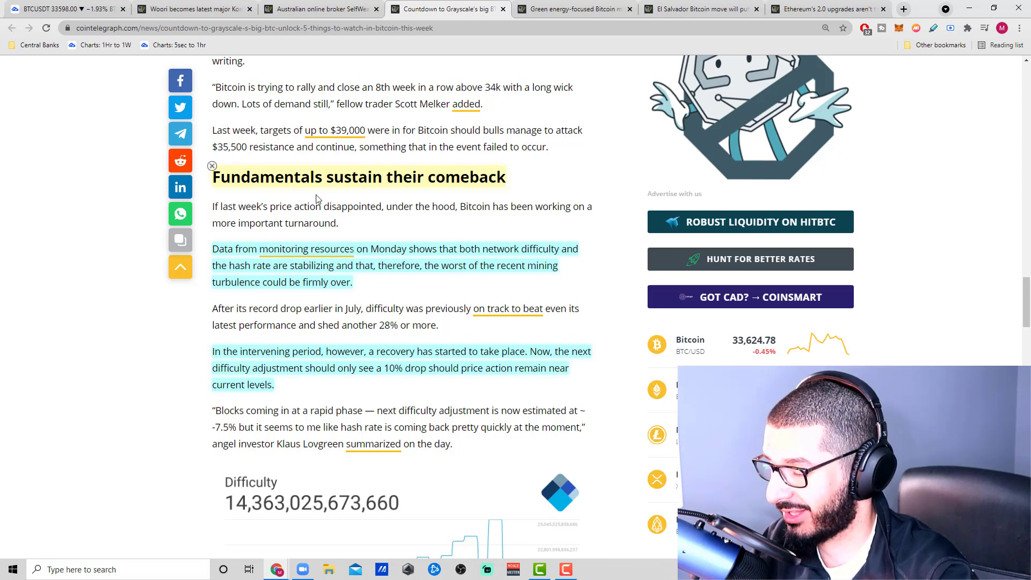
{"action": "mouse_move", "coordinate": [178, 298]}
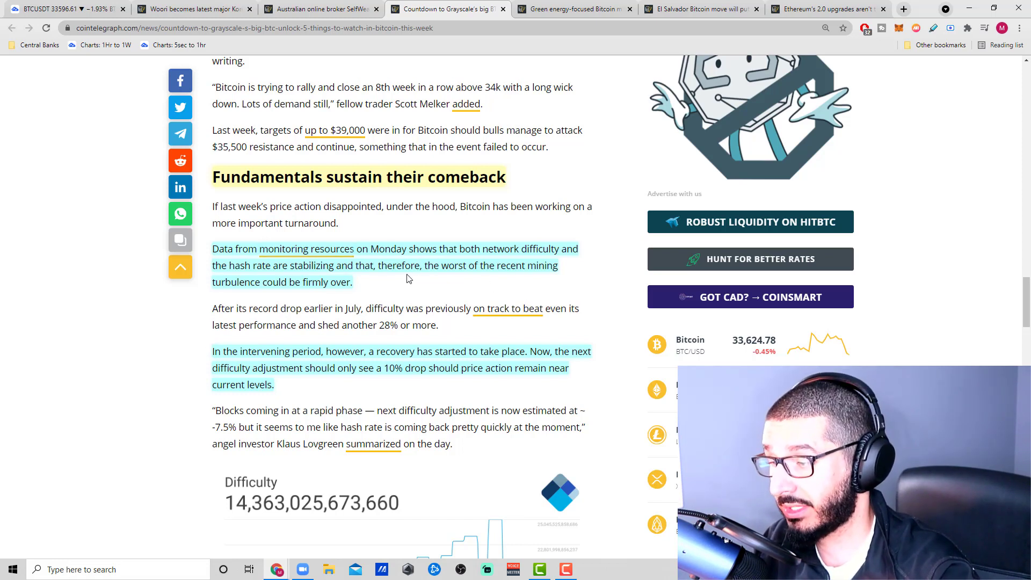
Read the network difficulty and hash-rate paragraphs down past the Blockchain.com difficulty chart.
{"action": "scroll", "scroll_direction": "down", "scroll_amount": 3}
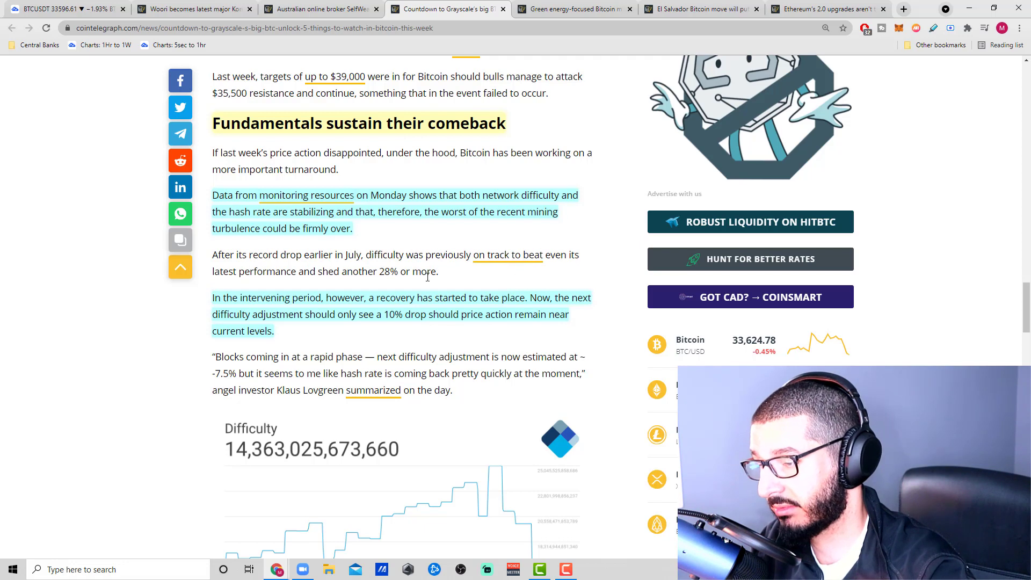
{"action": "mouse_move", "coordinate": [358, 285]}
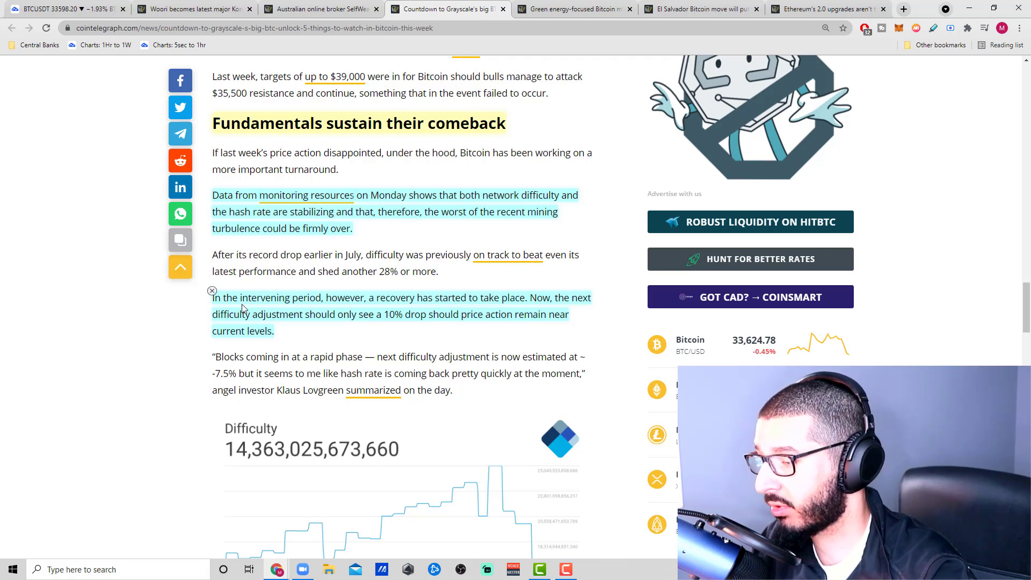
{"action": "mouse_move", "coordinate": [363, 310]}
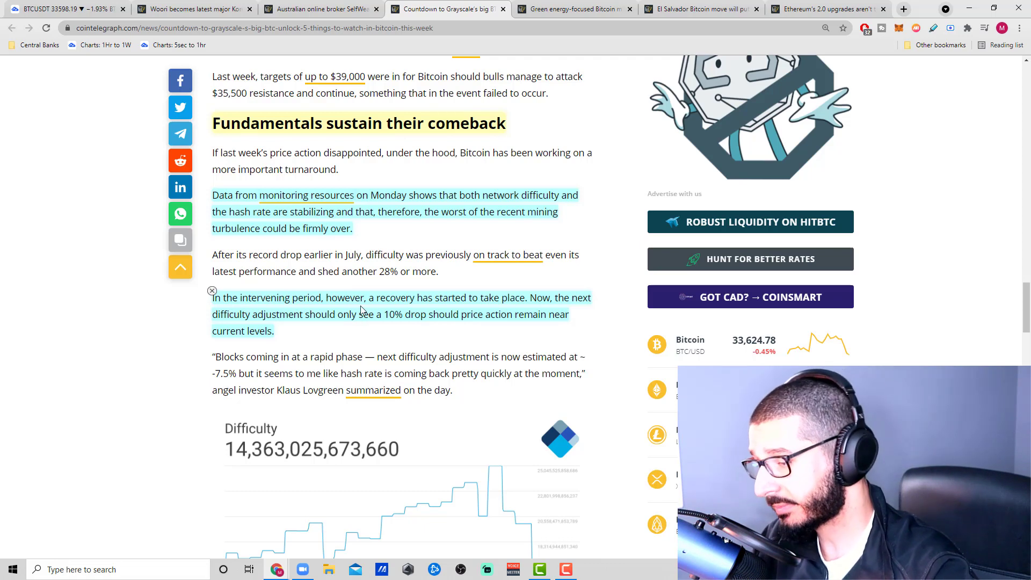
{"action": "mouse_move", "coordinate": [569, 309]}
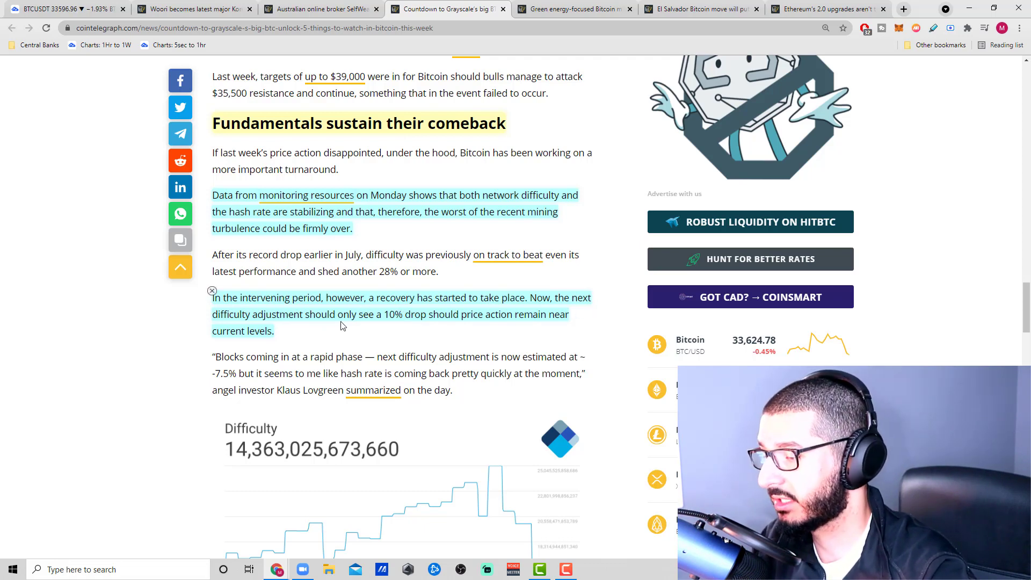
{"action": "mouse_move", "coordinate": [440, 328]}
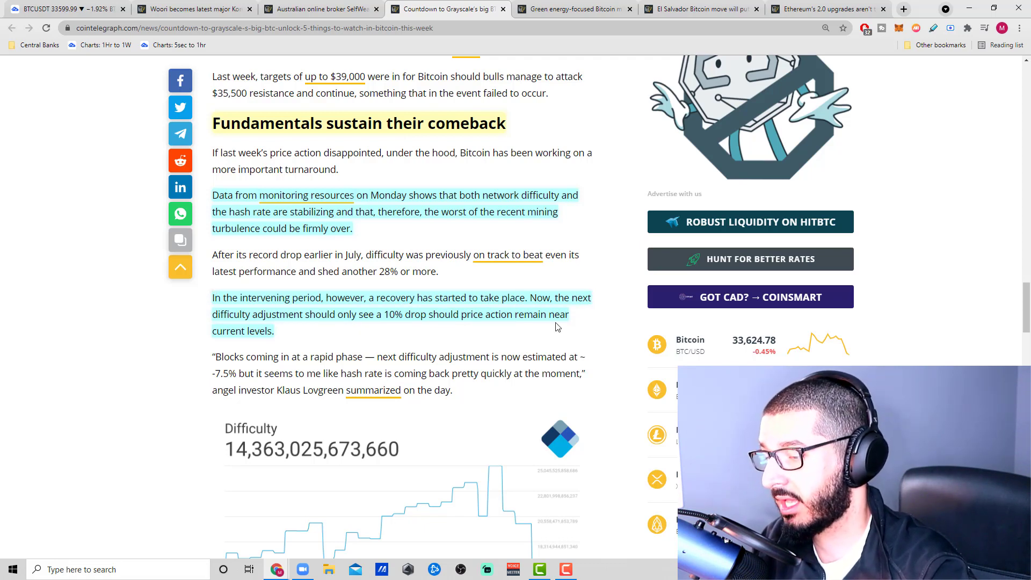
{"action": "scroll", "scroll_direction": "down", "scroll_amount": 3}
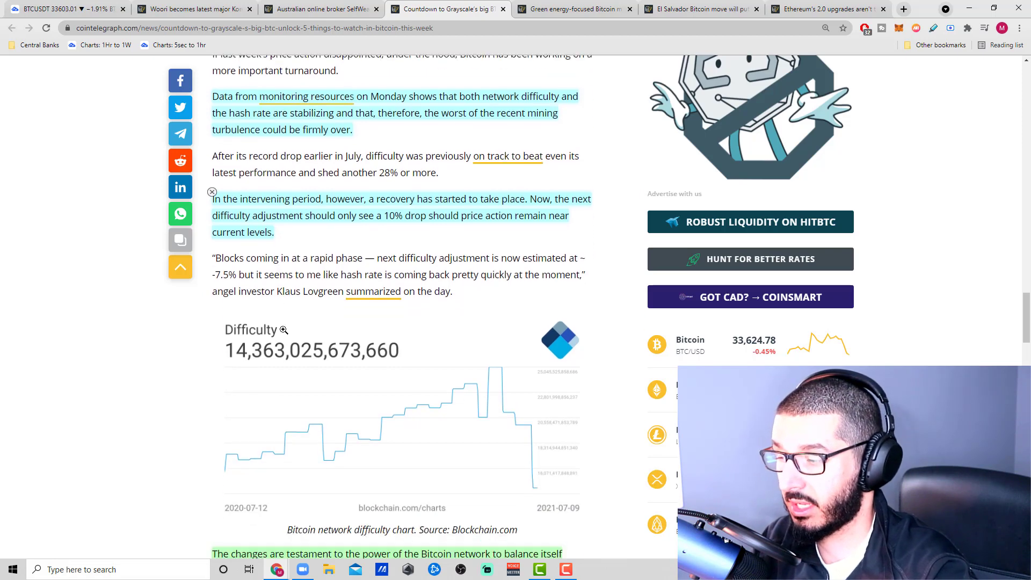
{"action": "scroll", "scroll_direction": "down", "scroll_amount": 3}
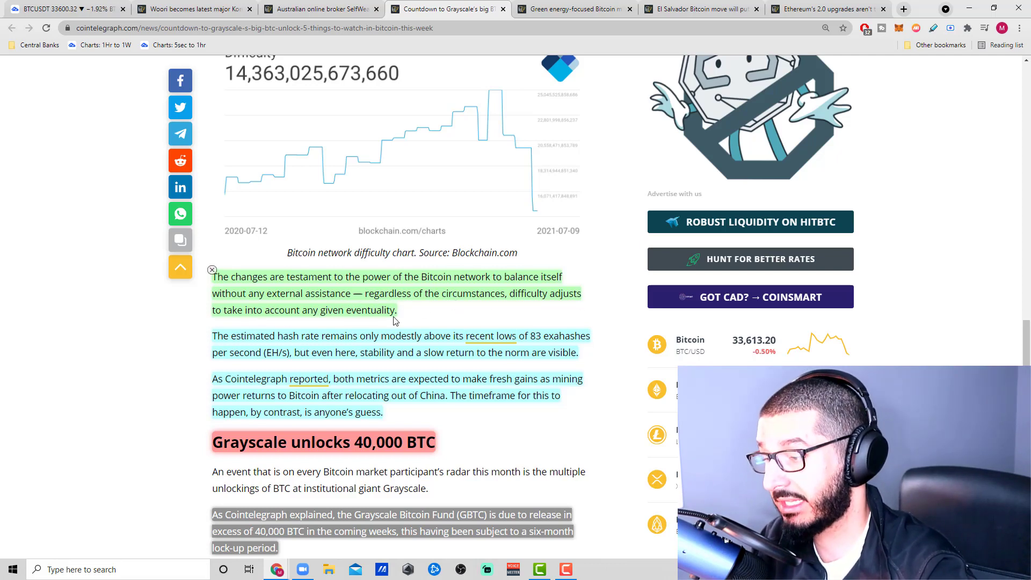
Bring the 'Grayscale unlocks 40,000 BTC' heading and its July 18 unlock paragraphs into view.
{"action": "scroll", "scroll_direction": "down", "scroll_amount": 3}
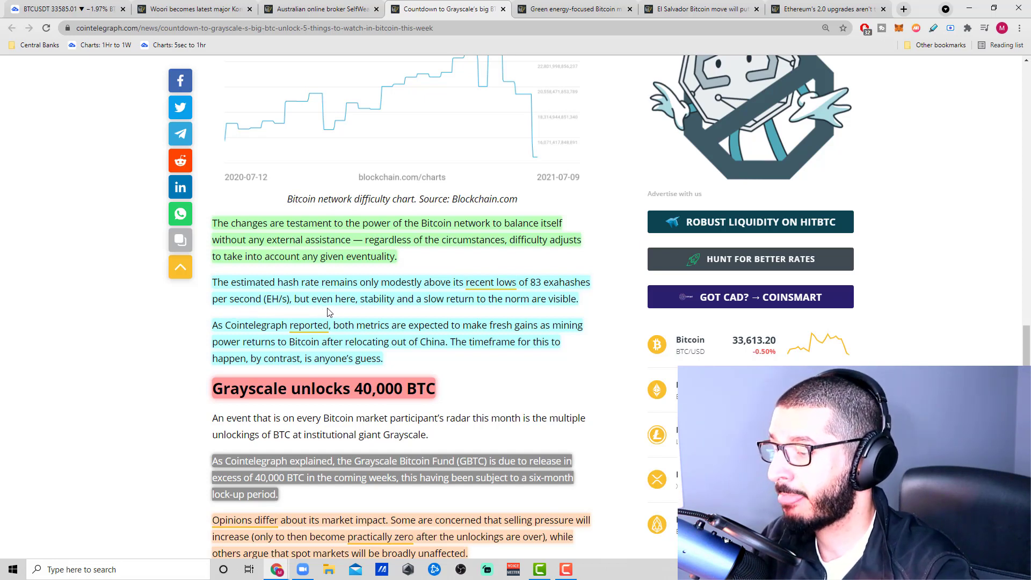
{"action": "mouse_move", "coordinate": [492, 314]}
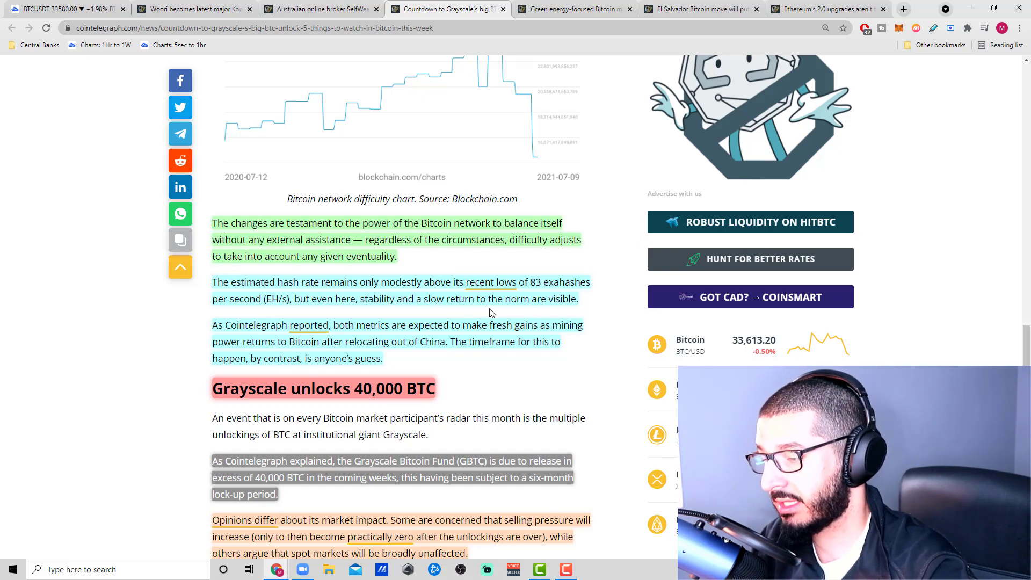
{"action": "scroll", "scroll_direction": "down", "scroll_amount": 3}
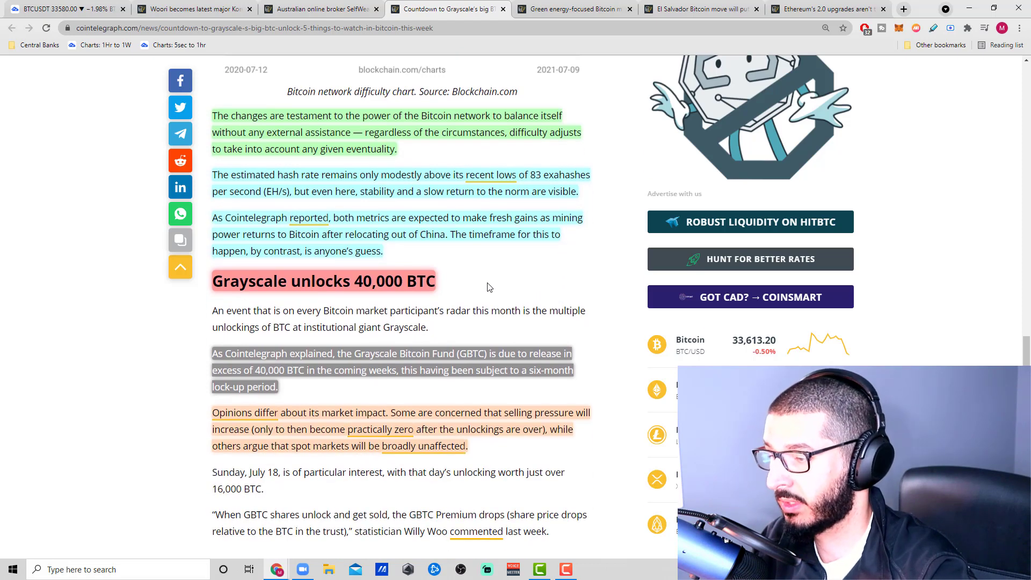
{"action": "mouse_move", "coordinate": [524, 221]}
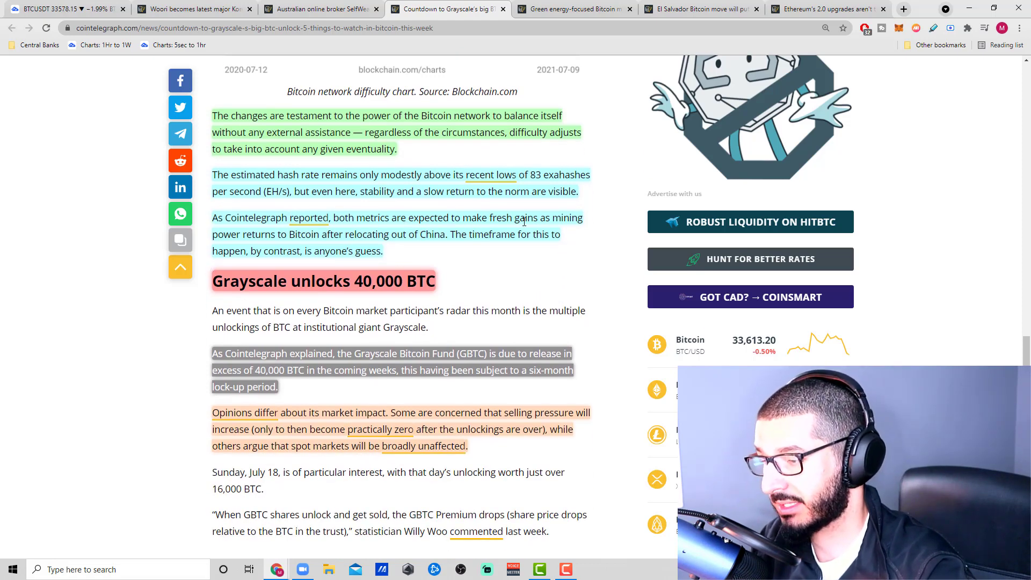
{"action": "mouse_move", "coordinate": [330, 248]}
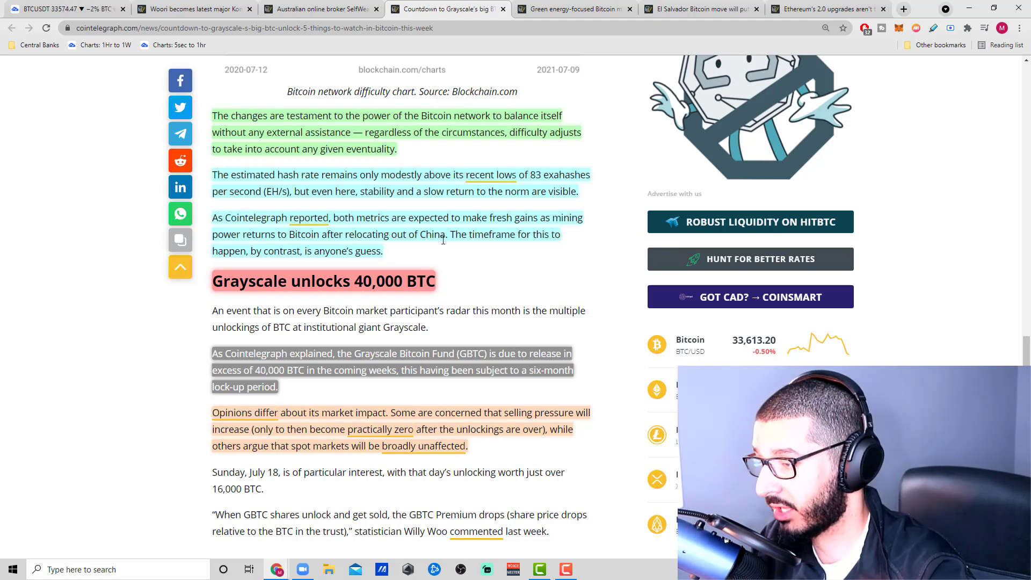
{"action": "mouse_move", "coordinate": [461, 234]}
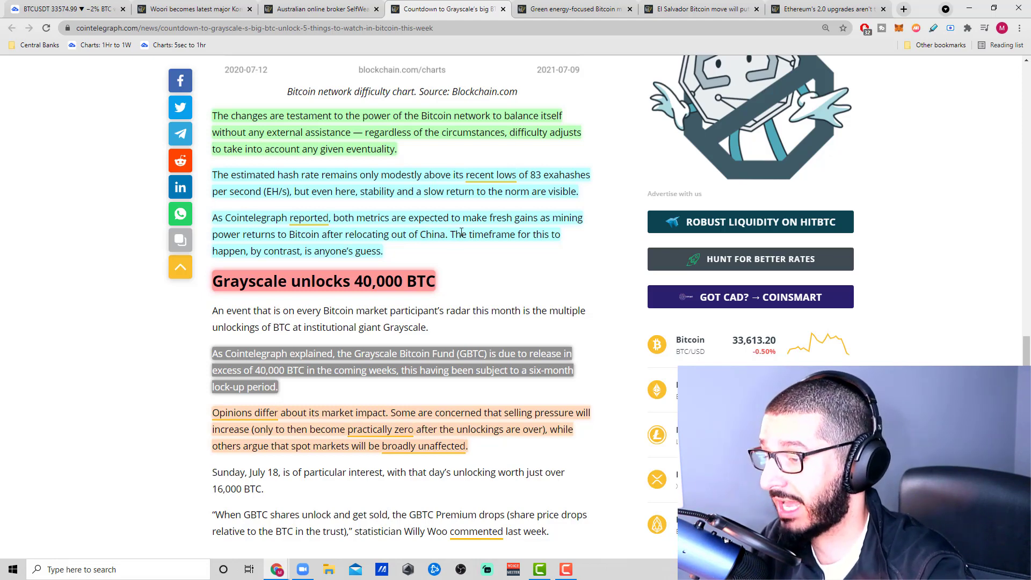
{"action": "mouse_move", "coordinate": [517, 255]}
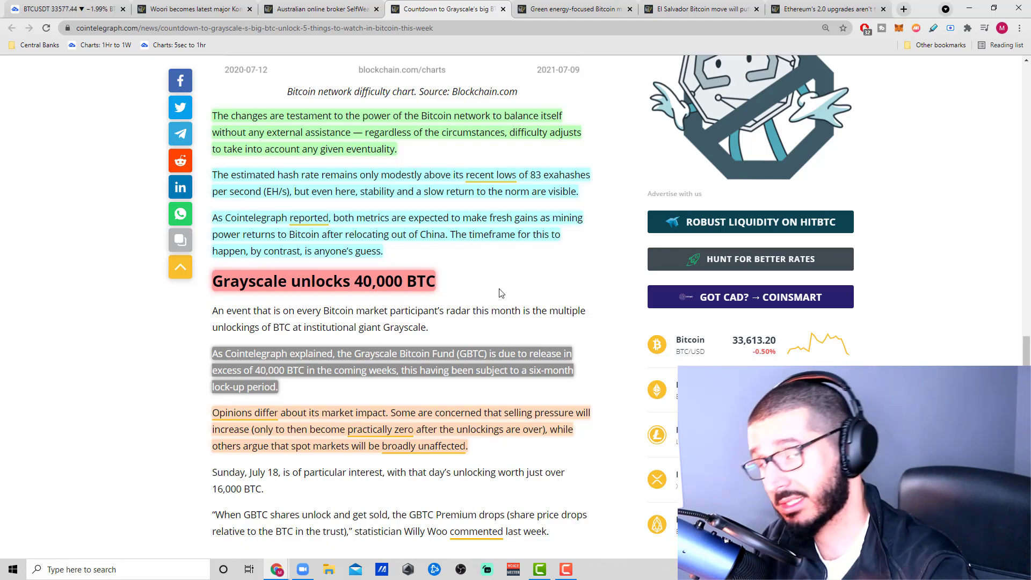
{"action": "scroll", "scroll_direction": "down", "scroll_amount": 3}
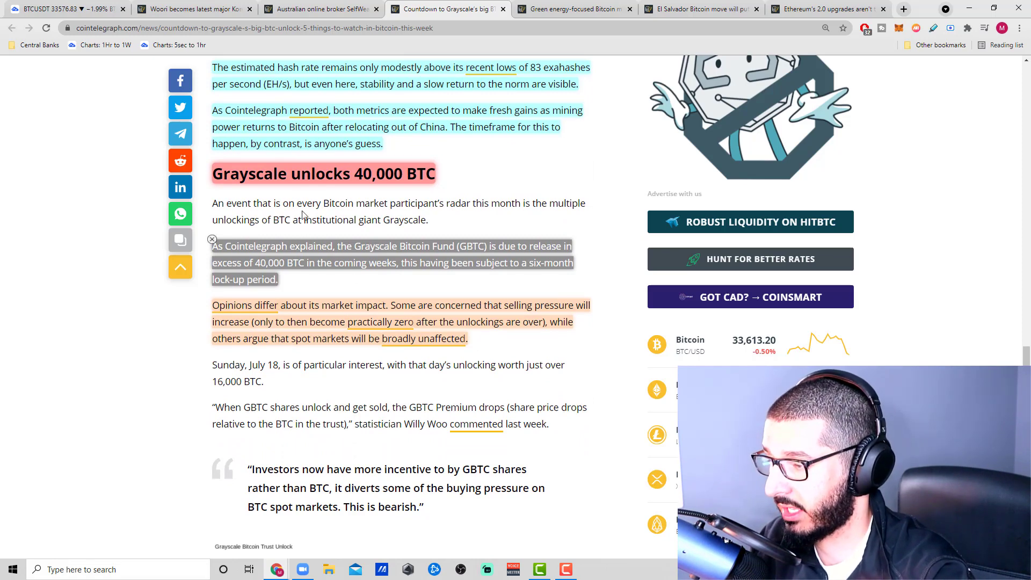
{"action": "double_click", "coordinate": [309, 203]}
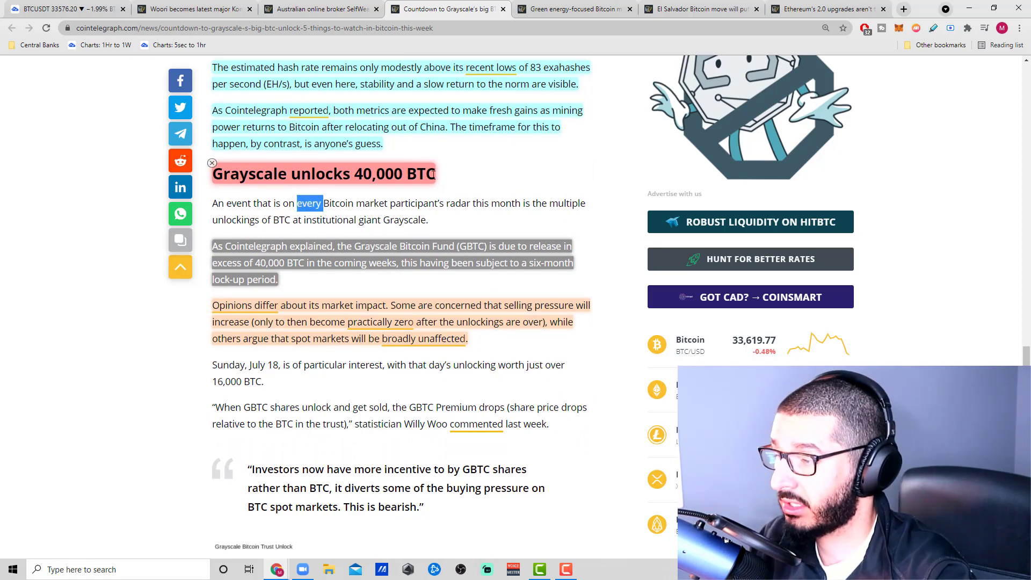
{"action": "scroll", "scroll_direction": "down", "scroll_amount": 3}
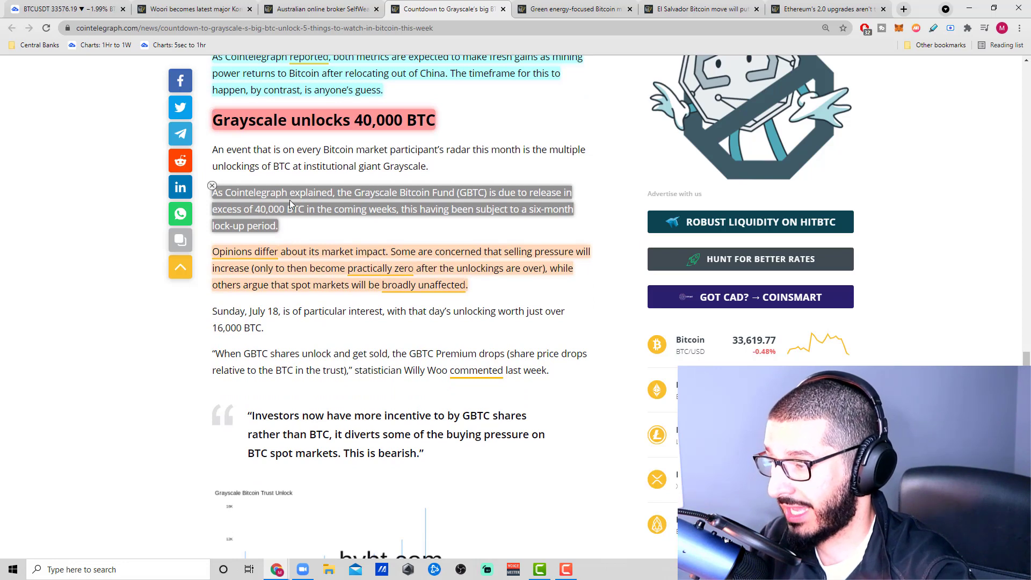
{"action": "mouse_move", "coordinate": [532, 196]}
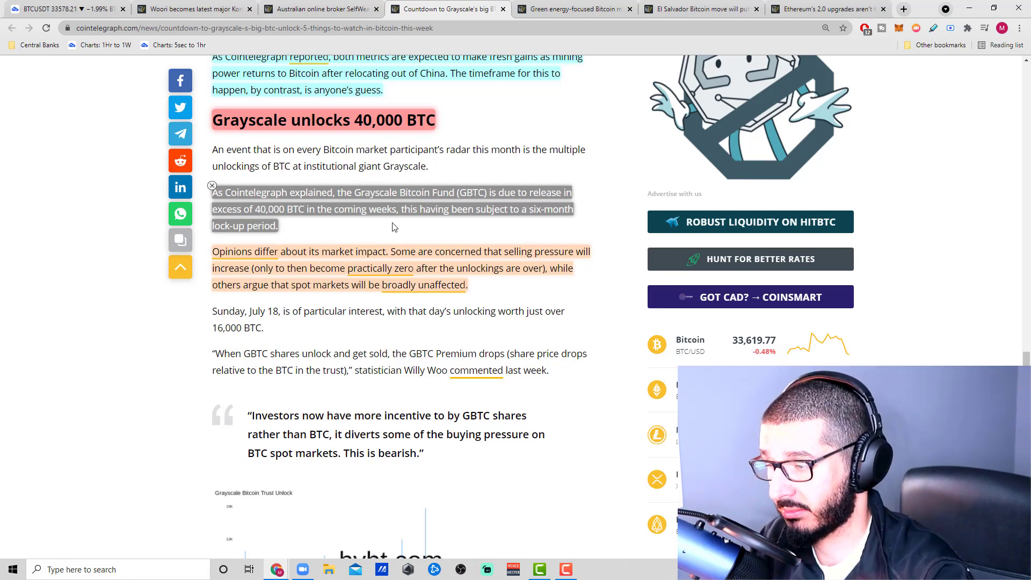
{"action": "mouse_move", "coordinate": [743, 259]}
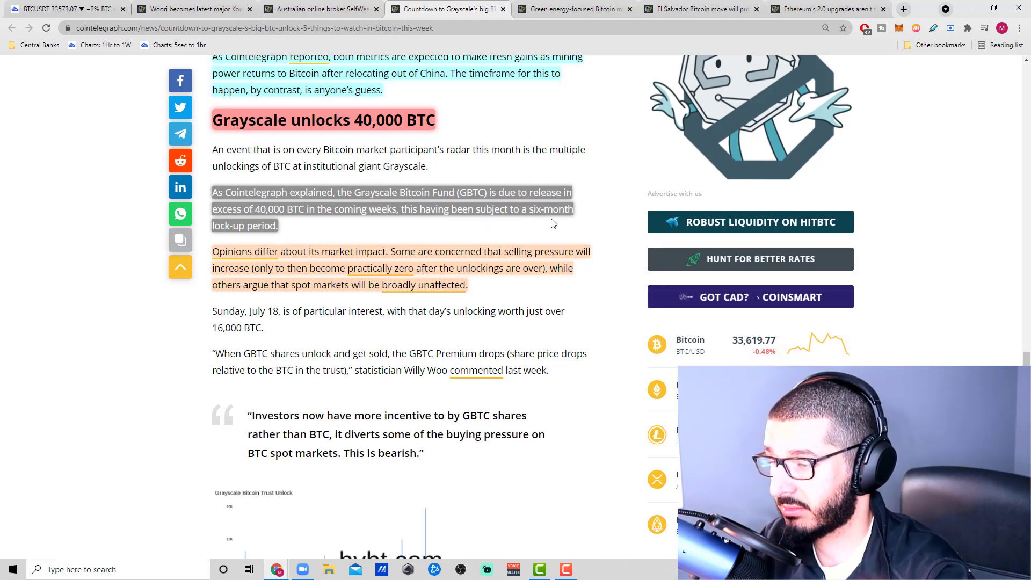
{"action": "scroll", "scroll_direction": "down", "scroll_amount": 3}
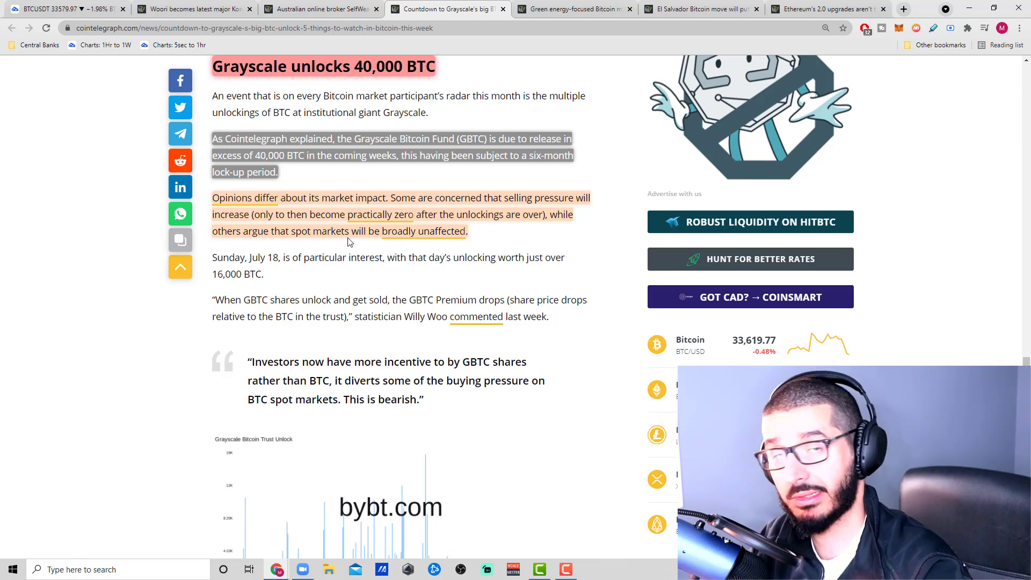
{"action": "scroll", "scroll_direction": "down", "scroll_amount": 3}
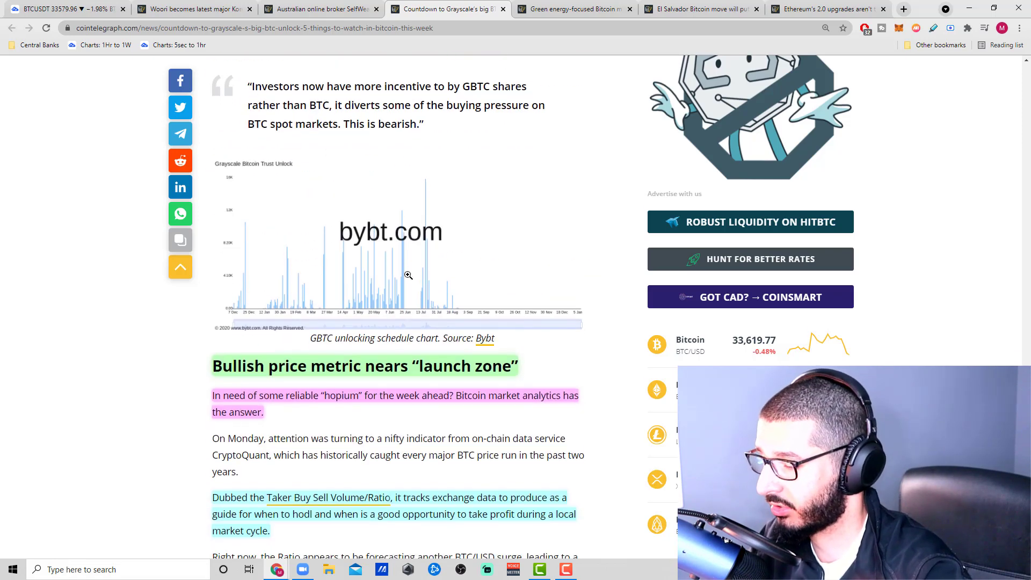
{"action": "scroll", "scroll_direction": "down", "scroll_amount": 3}
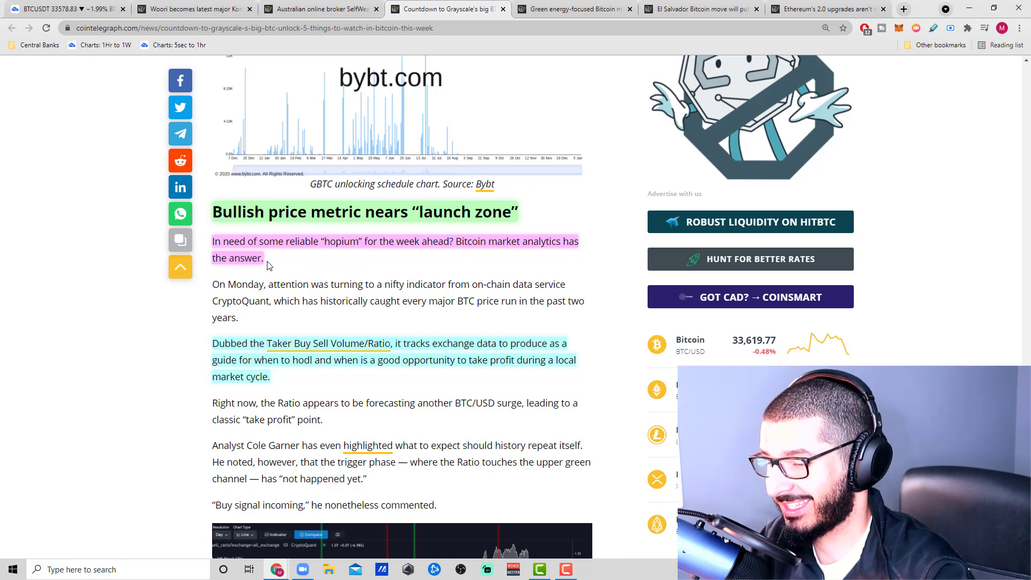
{"action": "scroll", "scroll_direction": "down", "scroll_amount": 3}
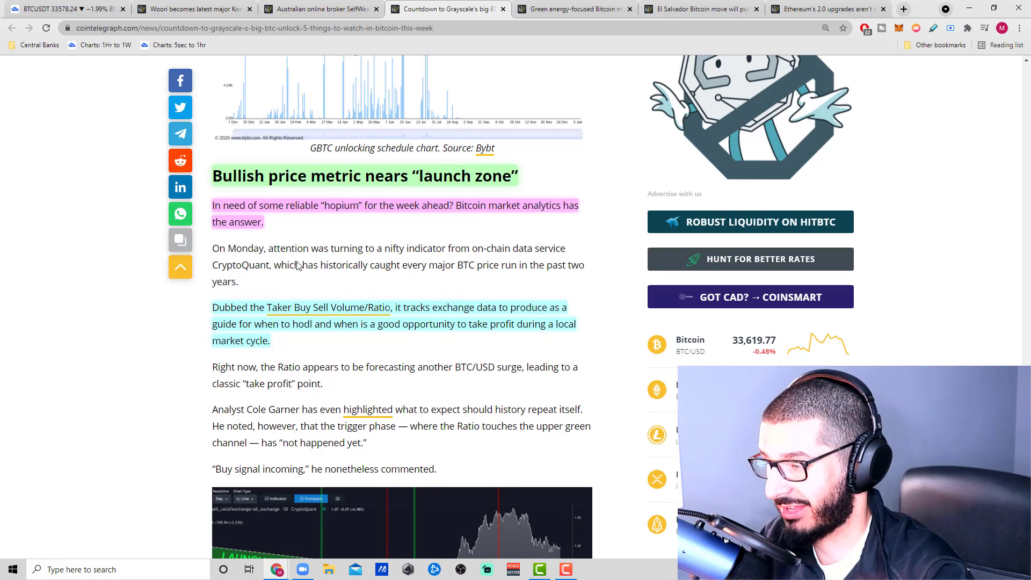
{"action": "scroll", "scroll_direction": "down", "scroll_amount": 3}
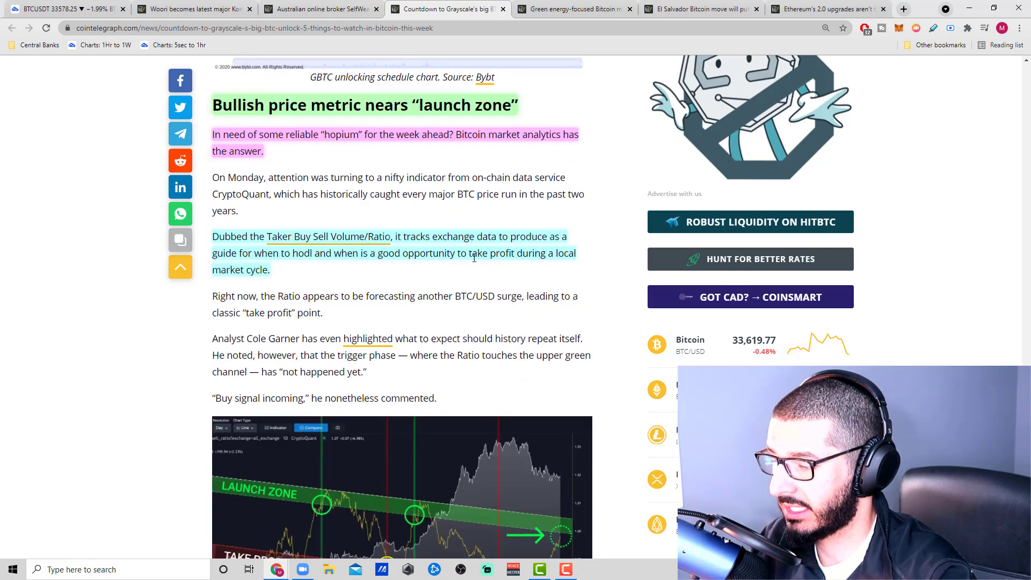
{"action": "scroll", "scroll_direction": "down", "scroll_amount": 3}
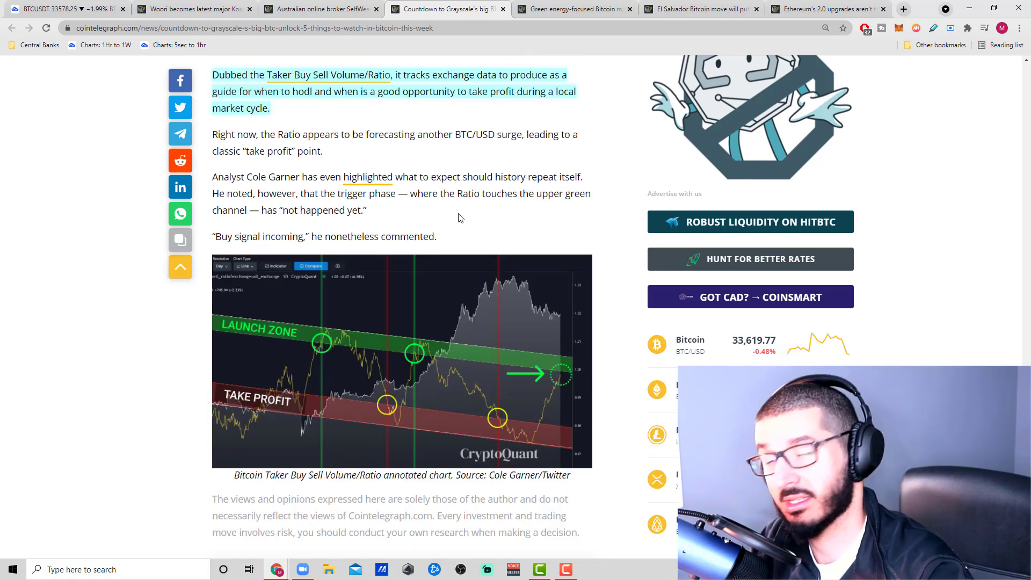
{"action": "scroll", "scroll_direction": "up", "scroll_amount": 3}
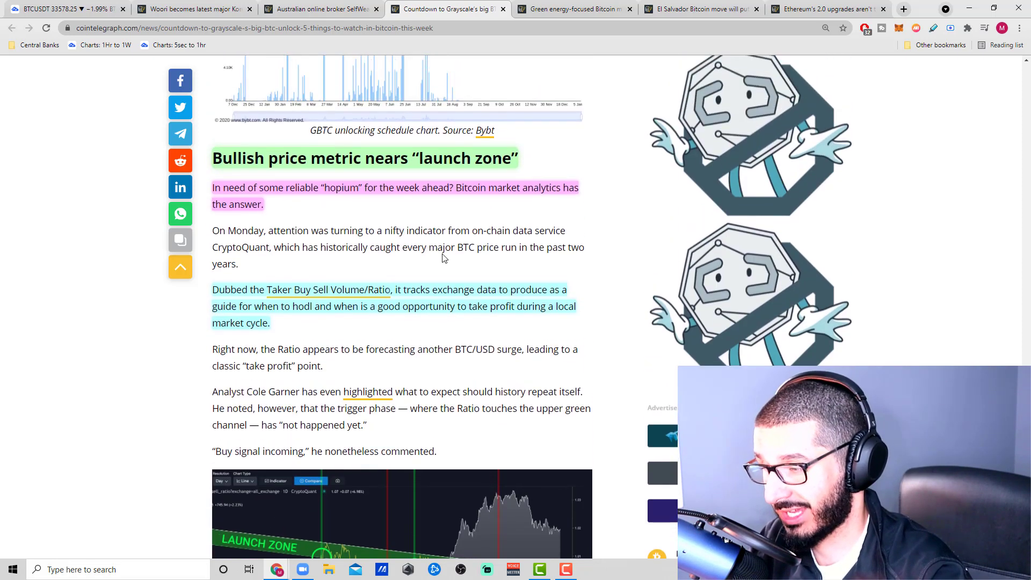
{"action": "left_click_drag", "start_coordinate": [212, 230], "coordinate": [238, 264]}
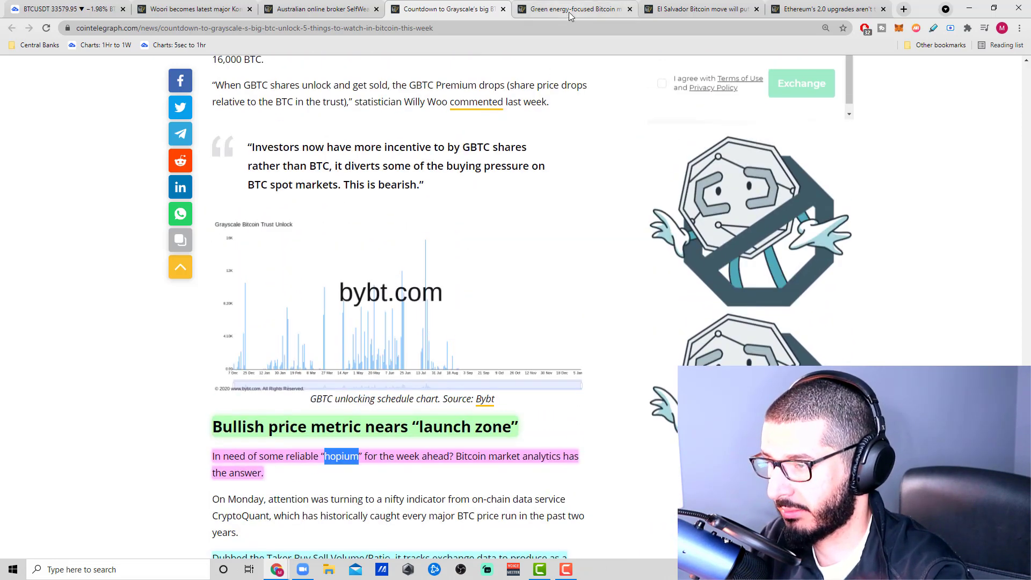
Read the Hive green-energy miner article to its end, through the Foundry pool and hash-power passages.
{"action": "left_click", "coordinate": [572, 10]}
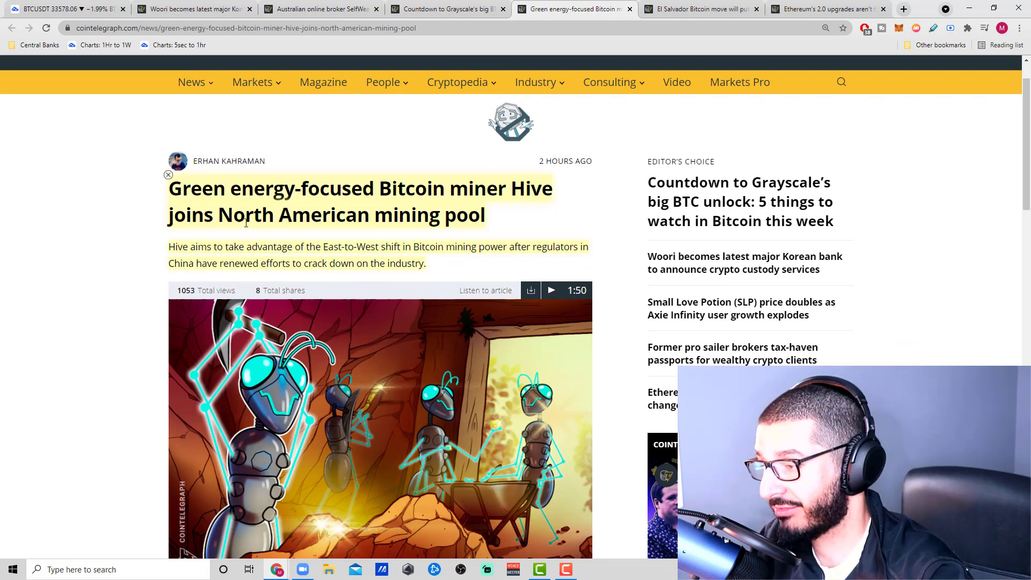
{"action": "scroll", "scroll_direction": "down", "scroll_amount": 3}
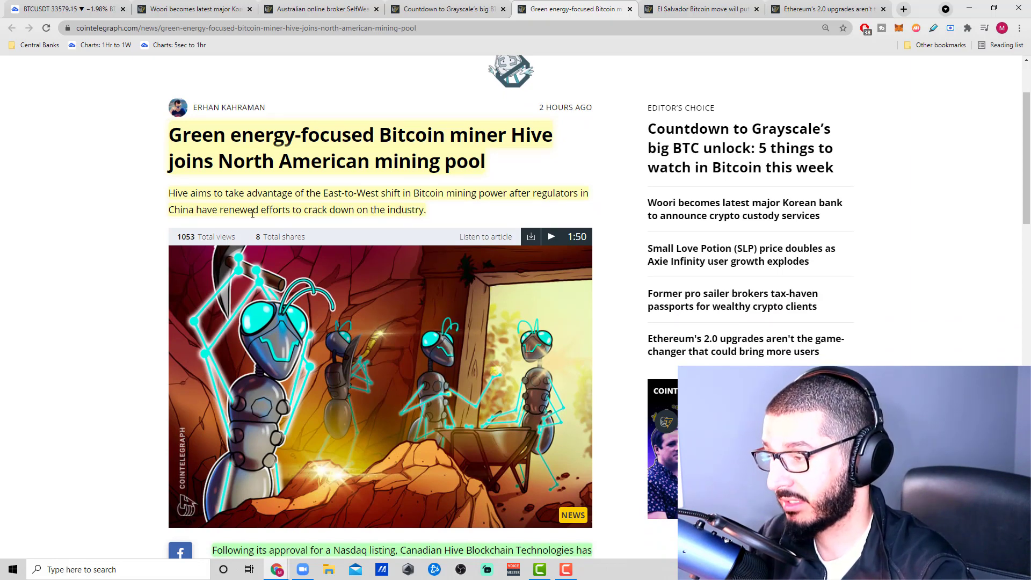
{"action": "scroll", "scroll_direction": "down", "scroll_amount": 3}
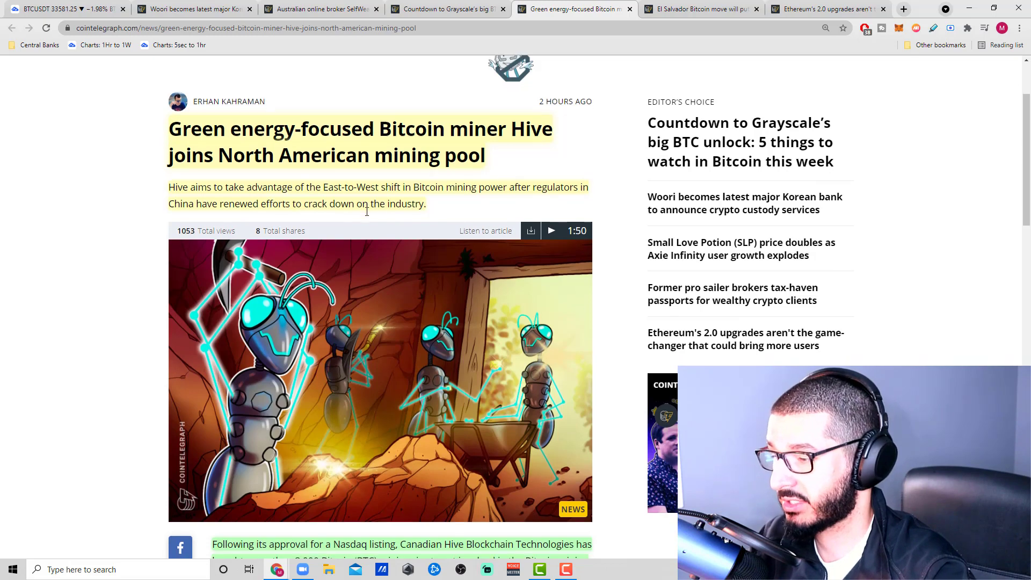
{"action": "scroll", "scroll_direction": "down", "scroll_amount": 3}
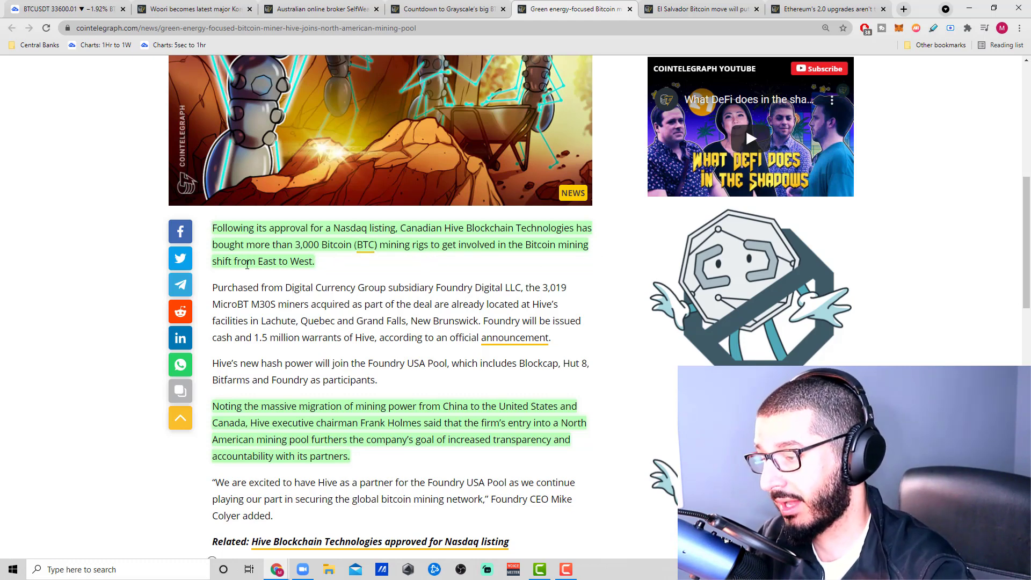
{"action": "scroll", "scroll_direction": "down", "scroll_amount": 3}
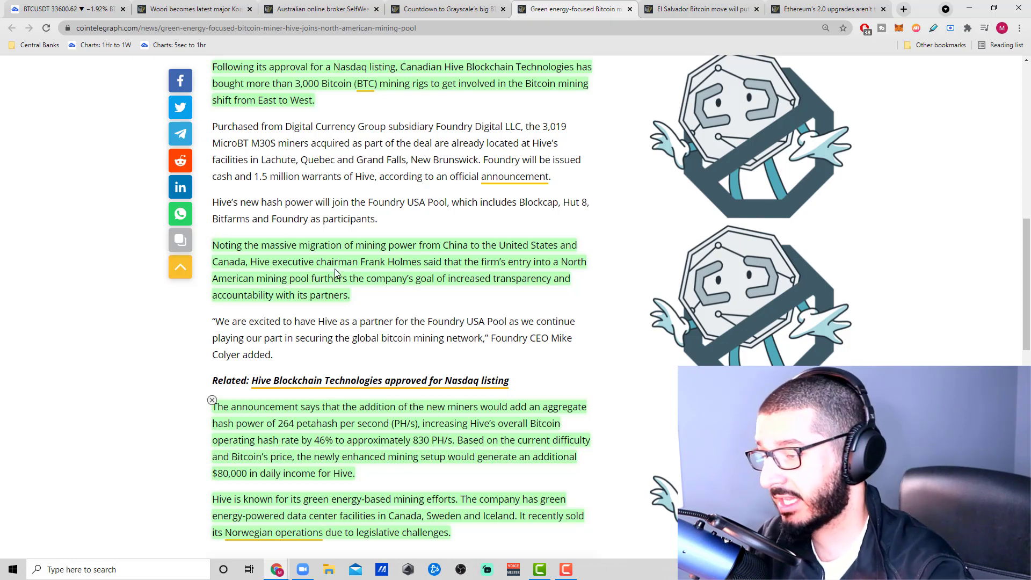
{"action": "scroll", "scroll_direction": "down", "scroll_amount": 3}
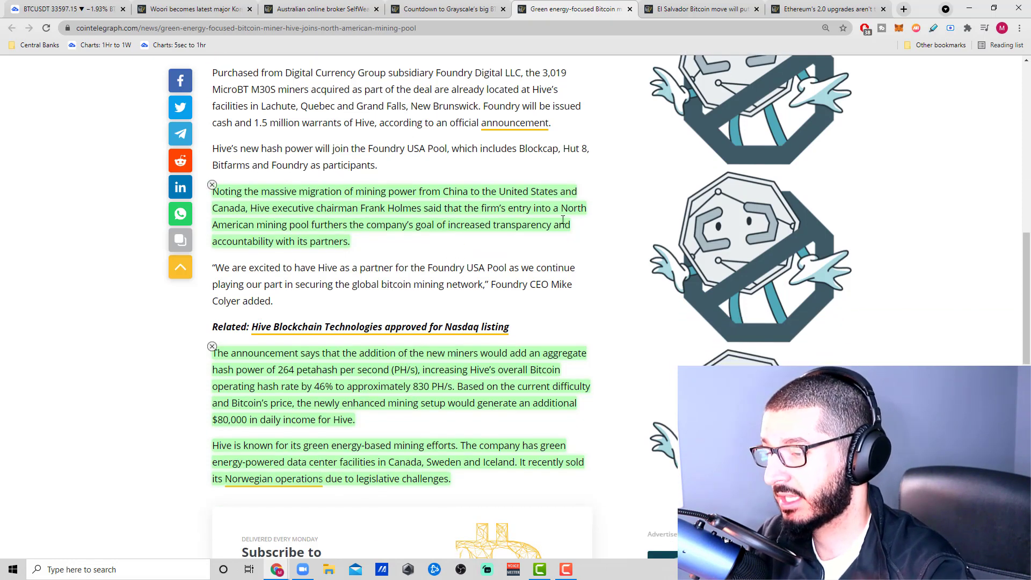
{"action": "mouse_move", "coordinate": [336, 240]}
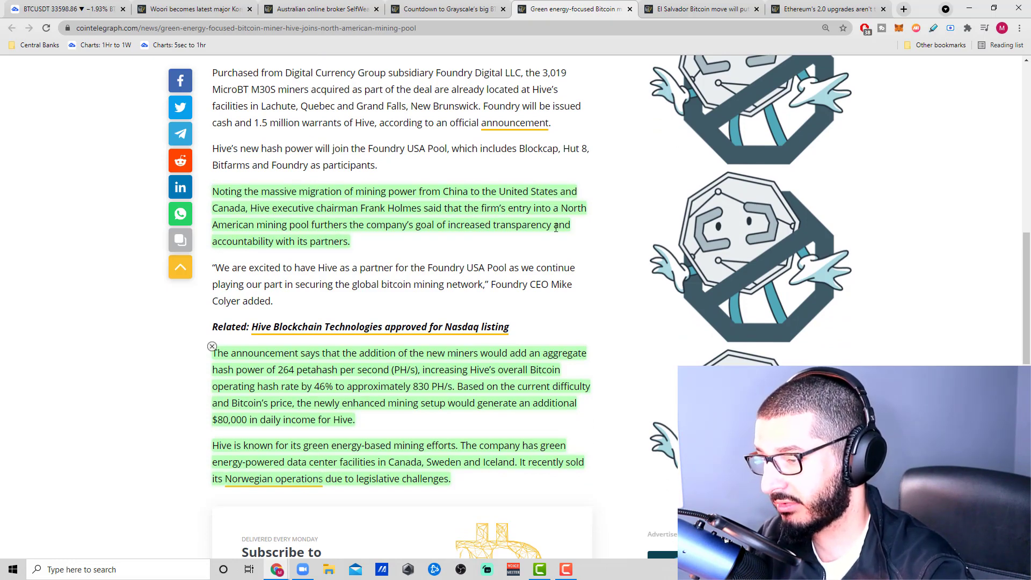
{"action": "scroll", "scroll_direction": "down", "scroll_amount": 3}
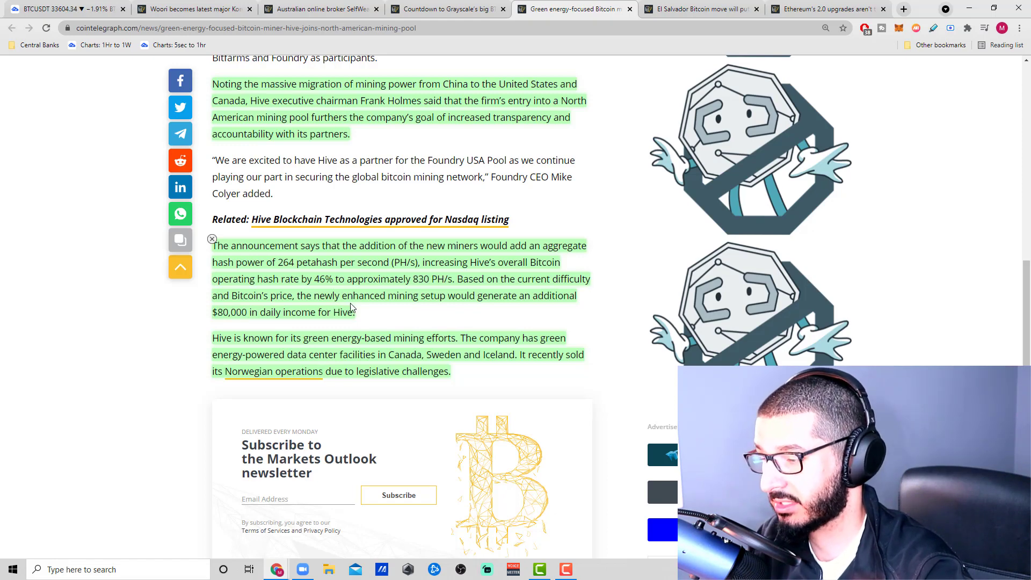
{"action": "mouse_move", "coordinate": [572, 312]}
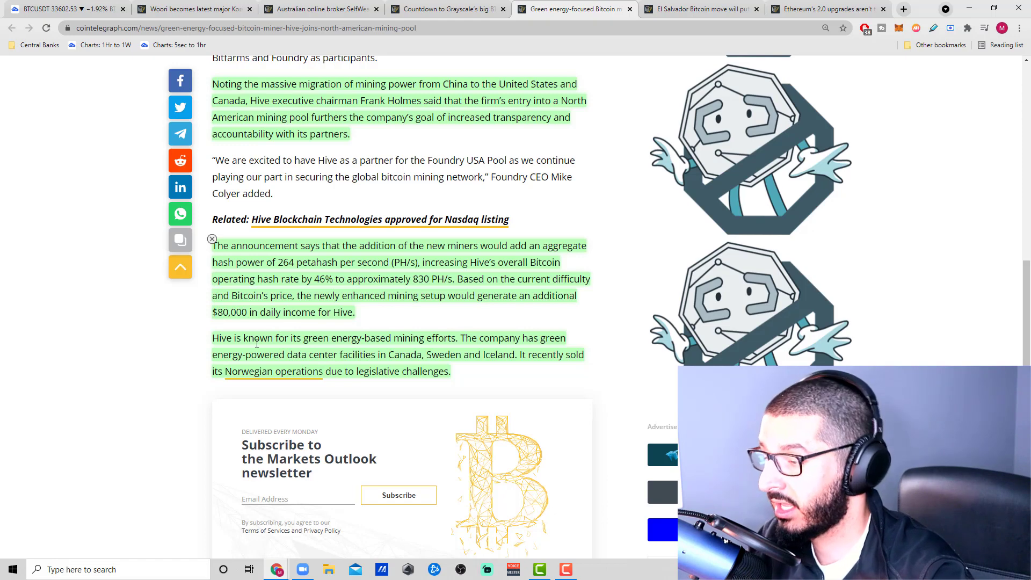
{"action": "scroll", "scroll_direction": "down", "scroll_amount": 3}
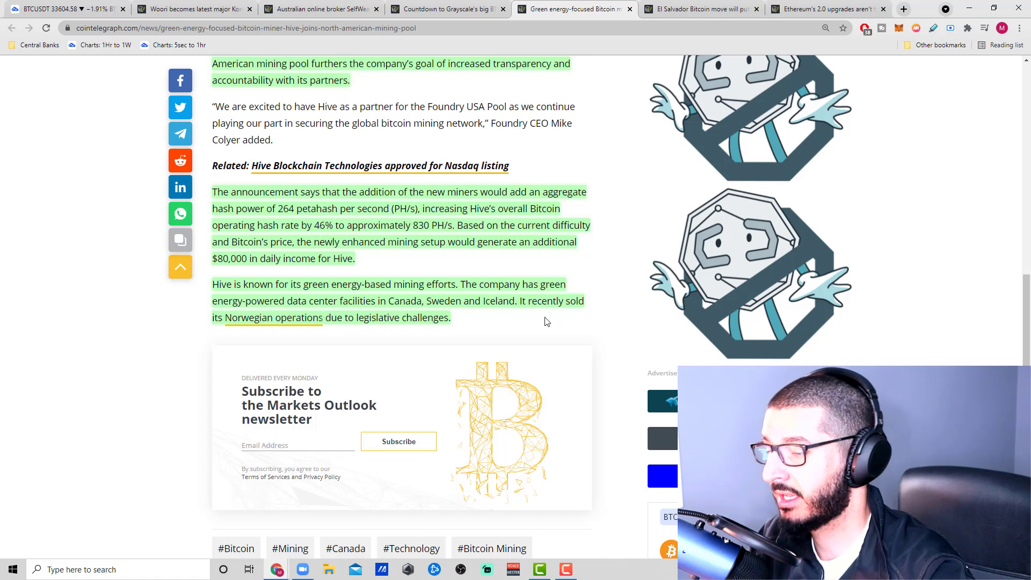
{"action": "mouse_move", "coordinate": [314, 330]}
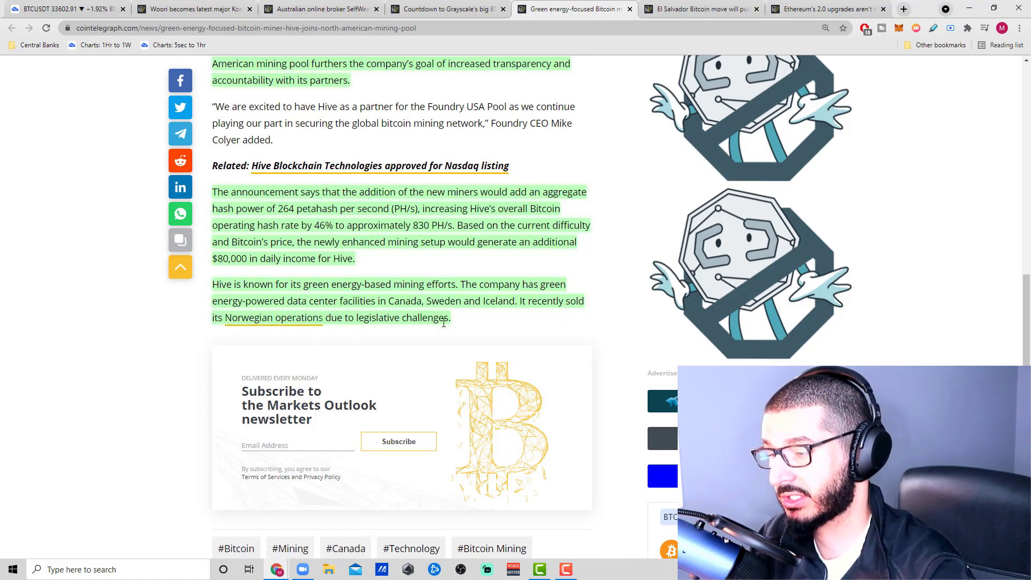
{"action": "mouse_move", "coordinate": [459, 269]}
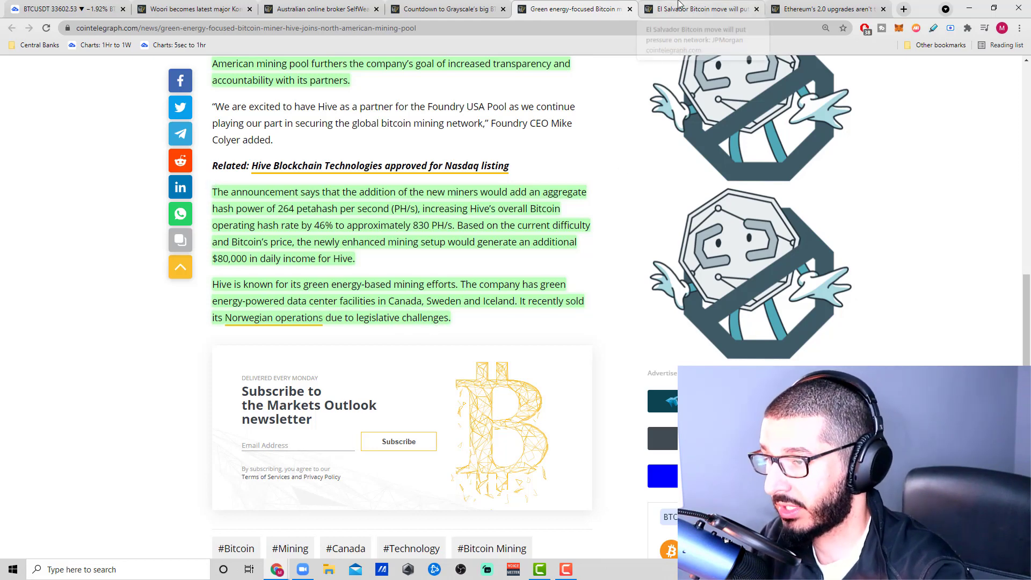
Return to the El Salvador article and highlight the two opening paragraphs about JPMorgan's warning.
{"action": "left_click", "coordinate": [700, 10]}
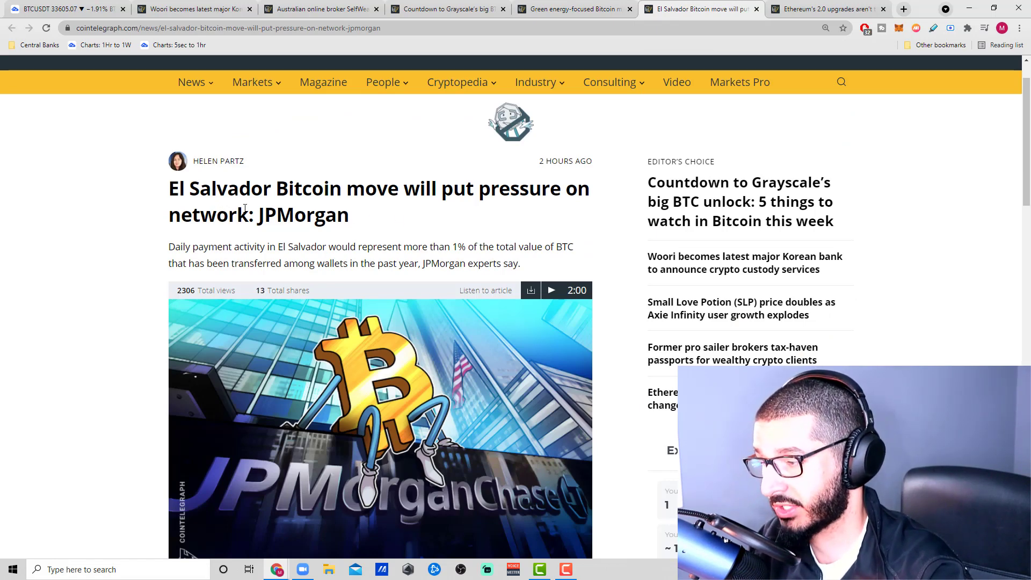
{"action": "scroll", "scroll_direction": "down", "scroll_amount": 3}
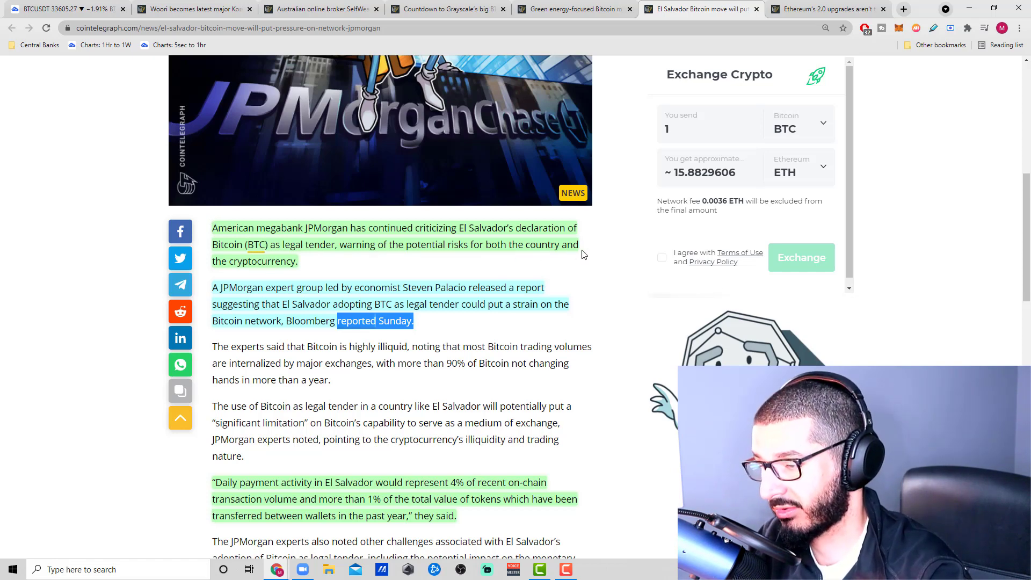
{"action": "scroll", "scroll_direction": "down", "scroll_amount": 3}
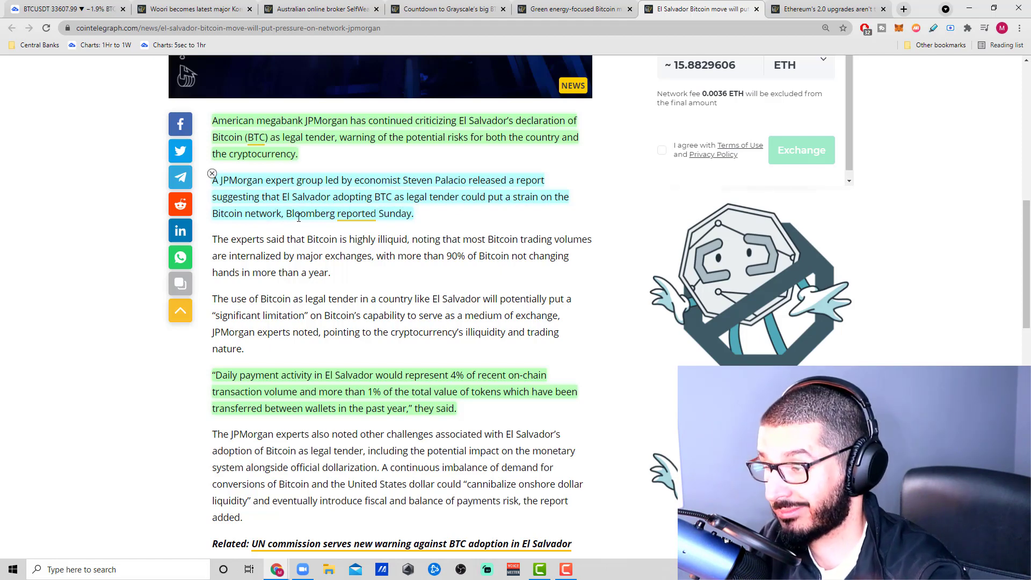
{"action": "mouse_move", "coordinate": [337, 228]}
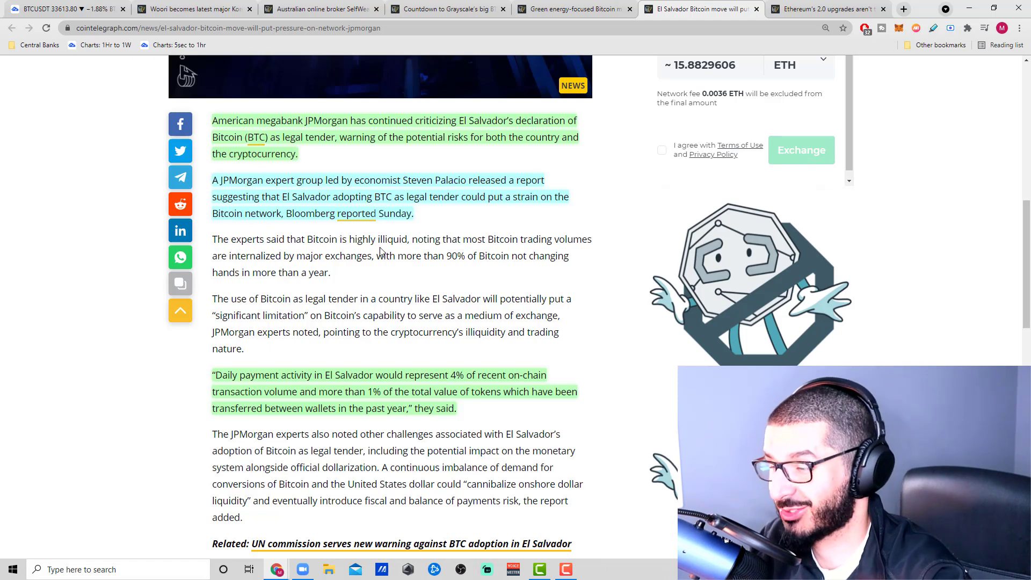
{"action": "left_click_drag", "start_coordinate": [213, 120], "coordinate": [413, 213]}
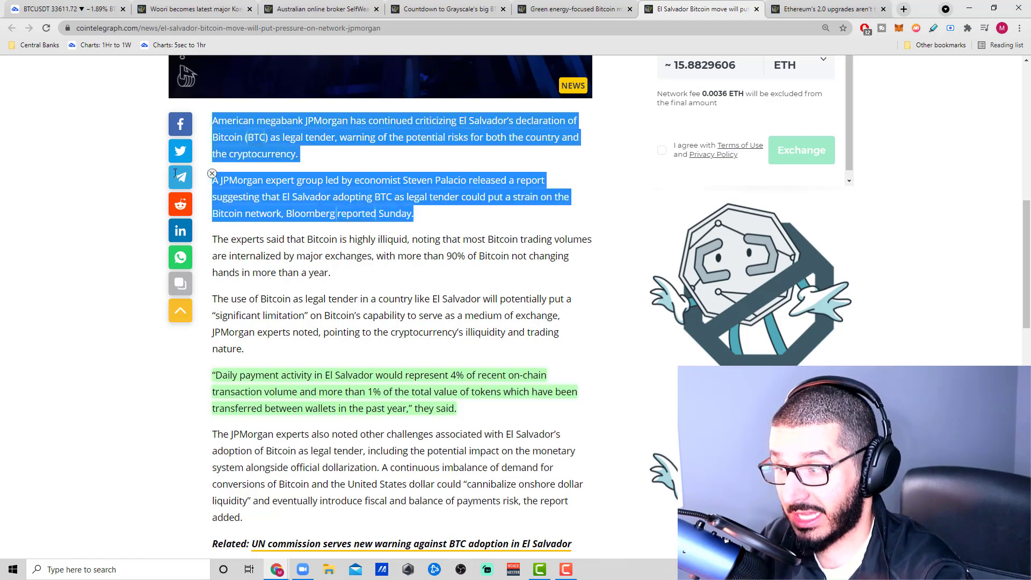
{"action": "scroll", "scroll_direction": "down", "scroll_amount": 3}
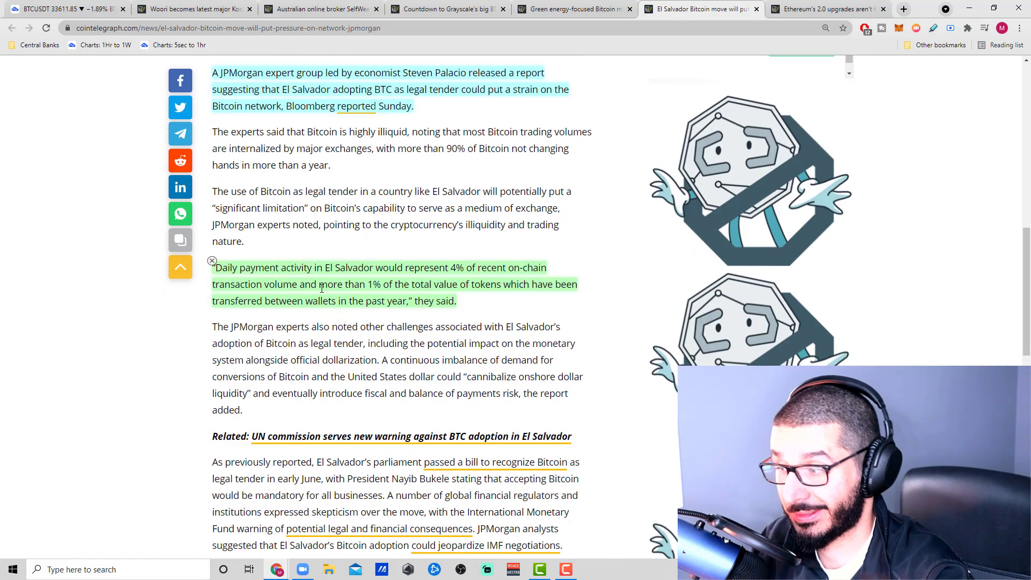
{"action": "scroll", "scroll_direction": "down", "scroll_amount": 3}
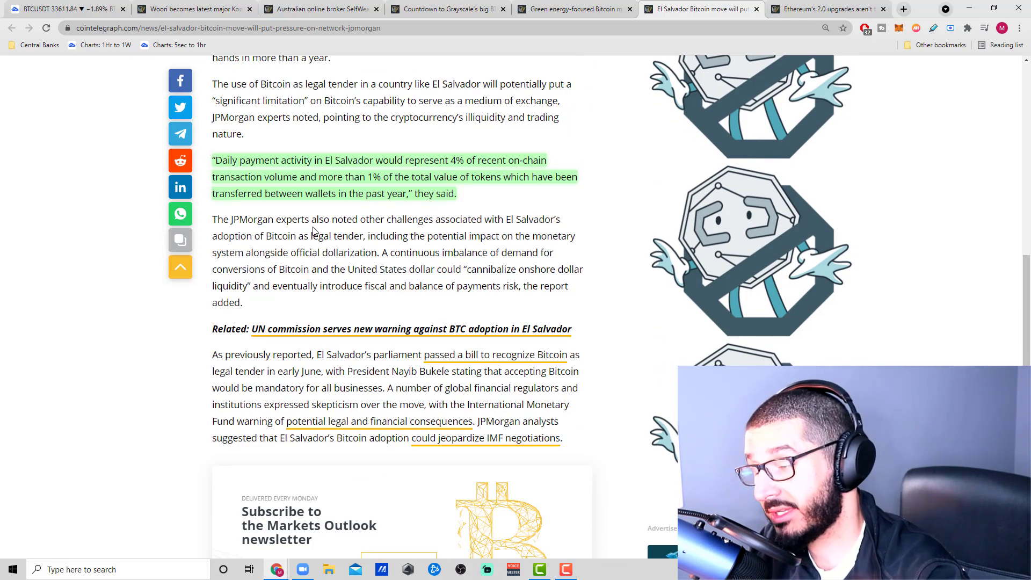
{"action": "scroll", "scroll_direction": "up", "scroll_amount": 3}
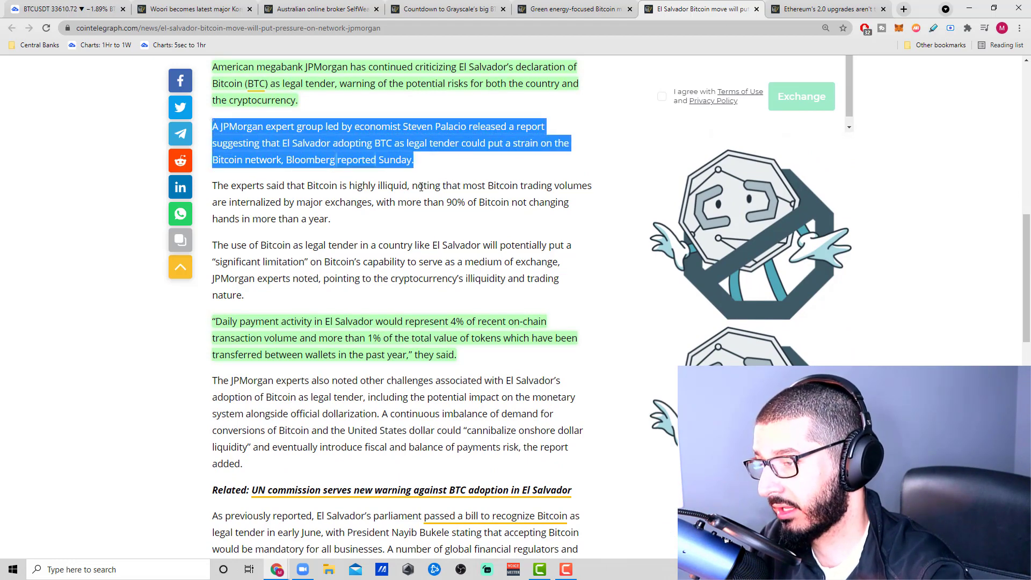
{"action": "mouse_move", "coordinate": [419, 234]}
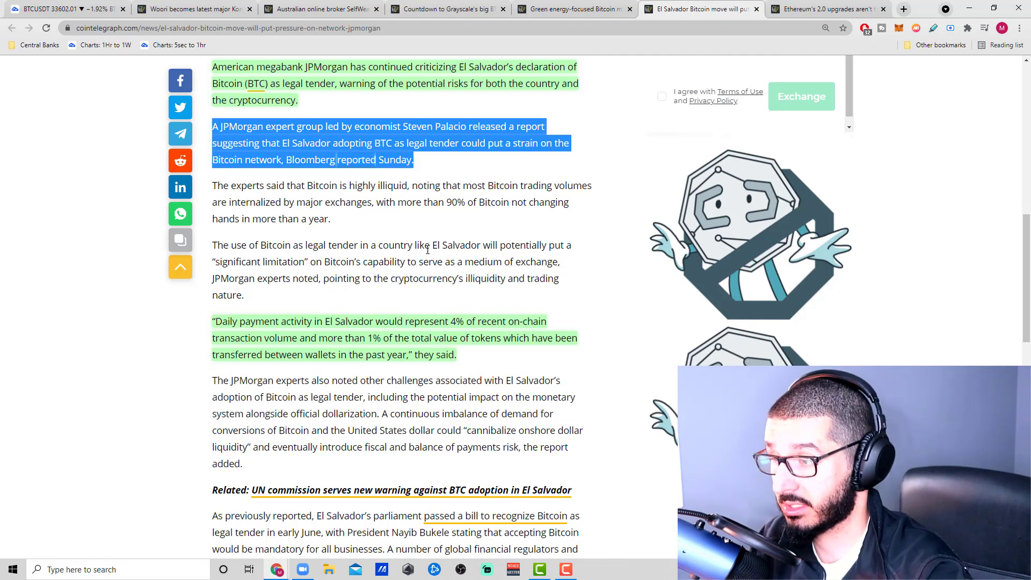
{"action": "mouse_move", "coordinate": [438, 171]}
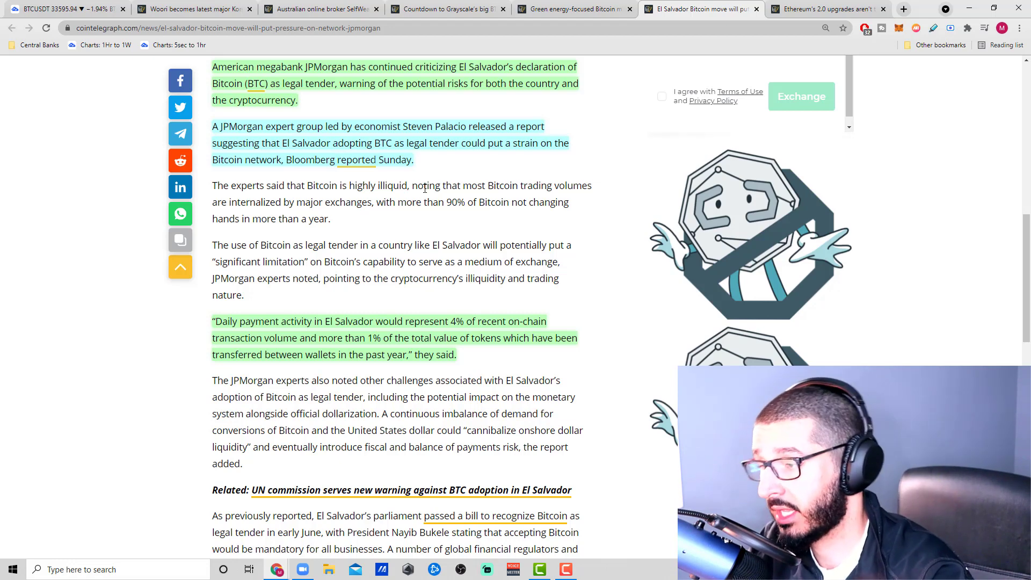
Select the opening of the daily payment activity quote and read on to the IMF negotiations paragraph.
{"action": "scroll", "scroll_direction": "down", "scroll_amount": 3}
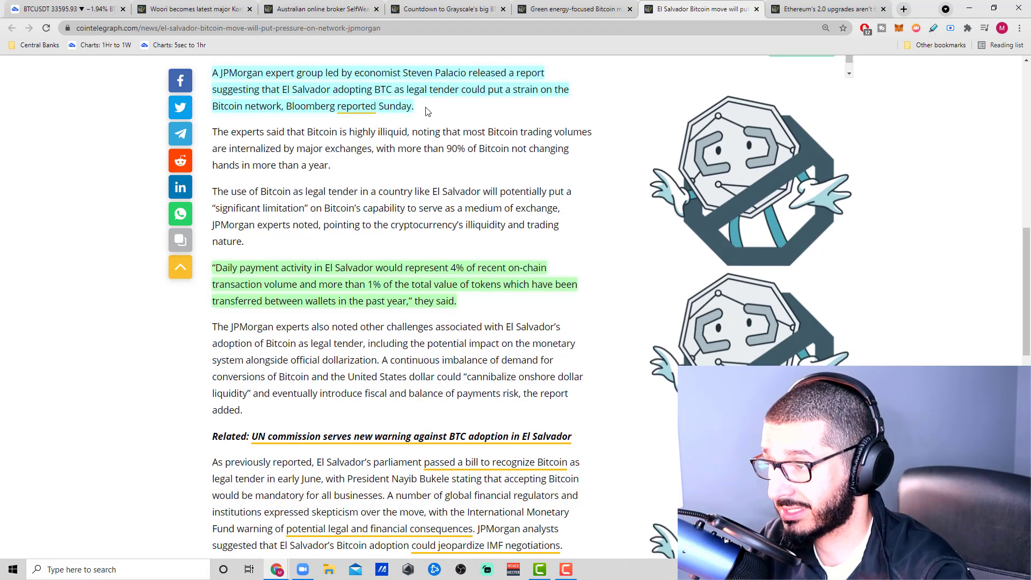
{"action": "left_click_drag", "start_coordinate": [219, 72], "coordinate": [403, 90]}
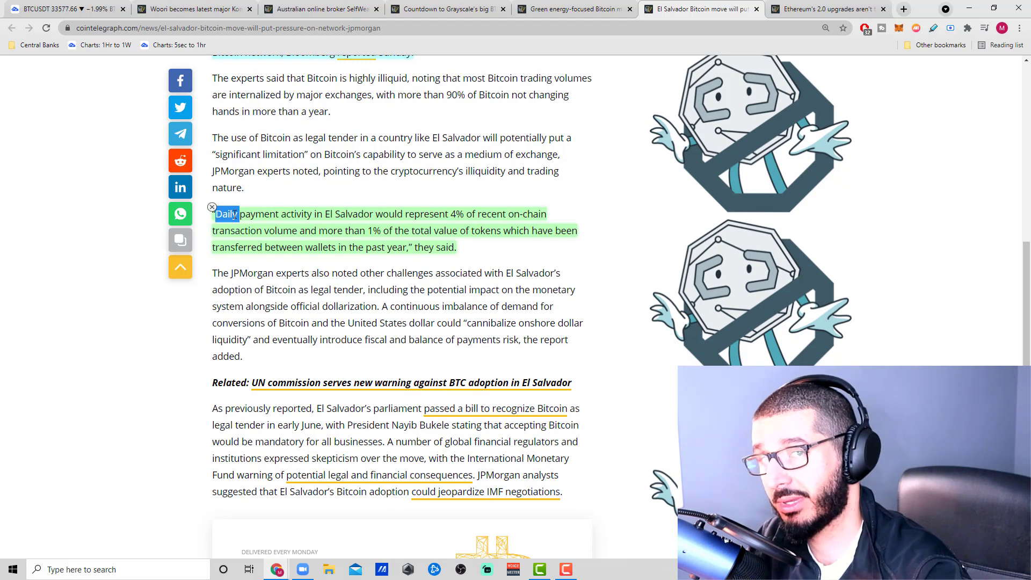
{"action": "scroll", "scroll_direction": "up", "scroll_amount": 3}
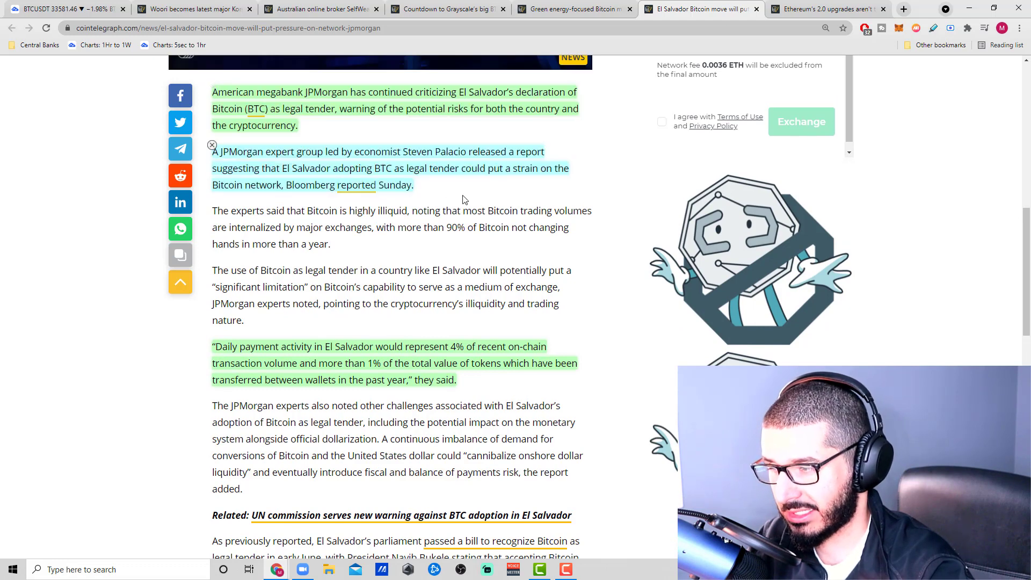
{"action": "scroll", "scroll_direction": "down", "scroll_amount": 3}
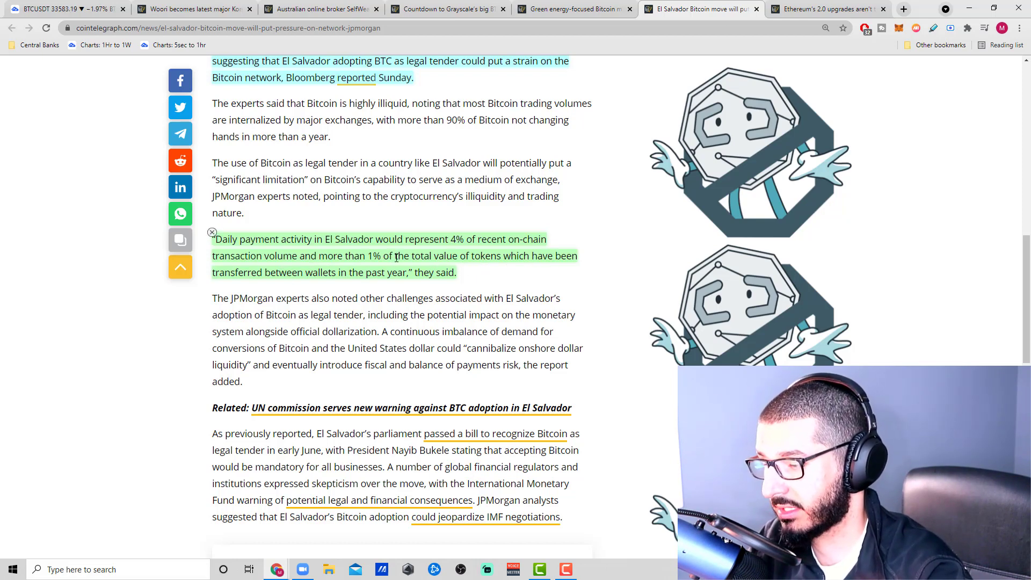
{"action": "scroll", "scroll_direction": "down", "scroll_amount": 3}
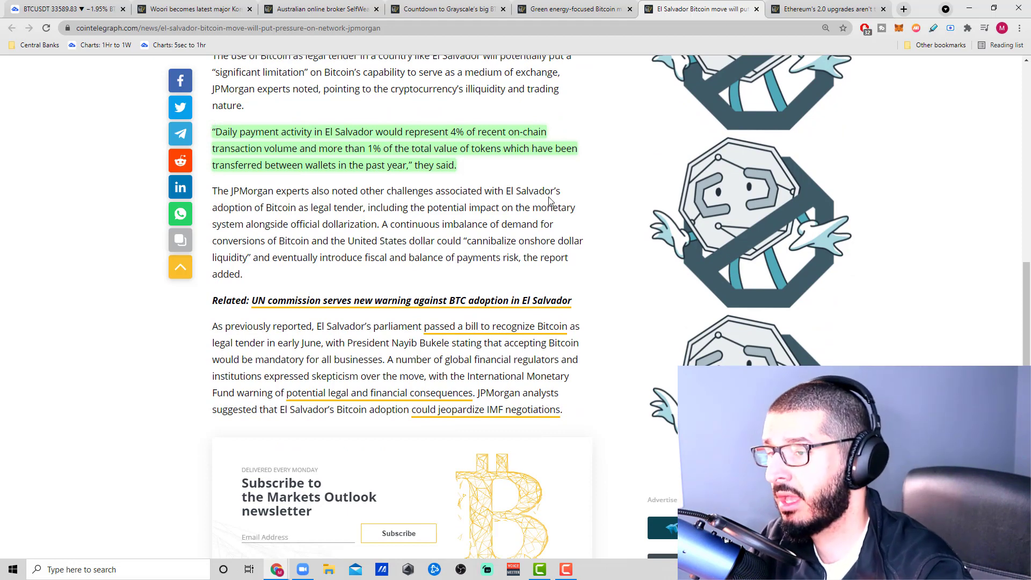
{"action": "mouse_move", "coordinate": [661, 49]}
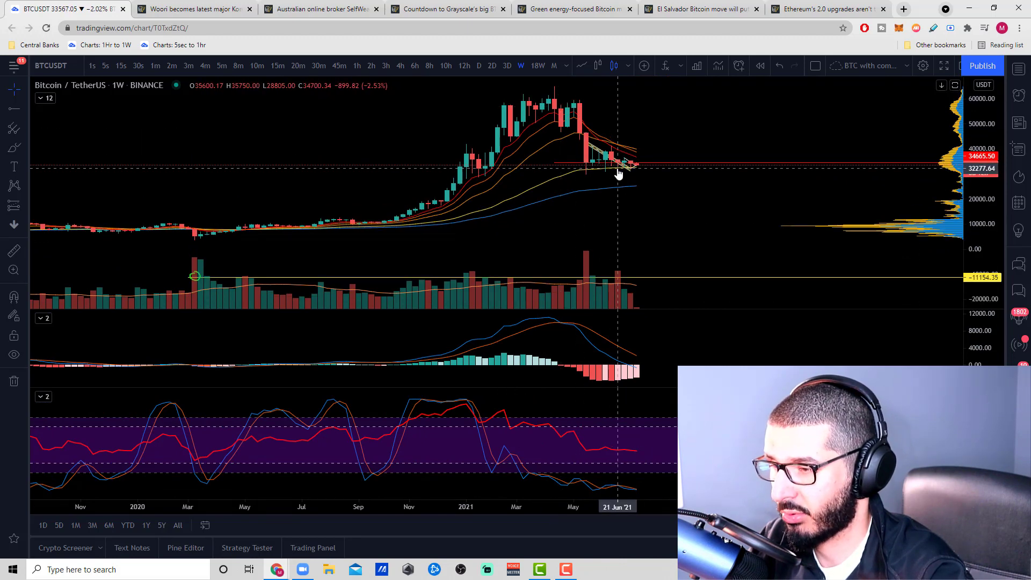
{"action": "mouse_move", "coordinate": [591, 166]}
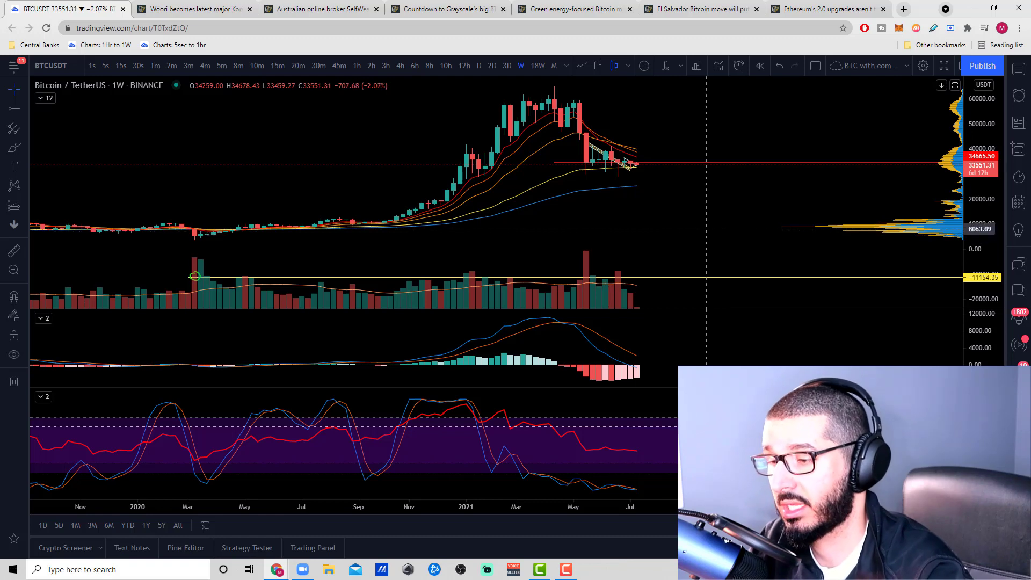
{"action": "mouse_move", "coordinate": [631, 172]}
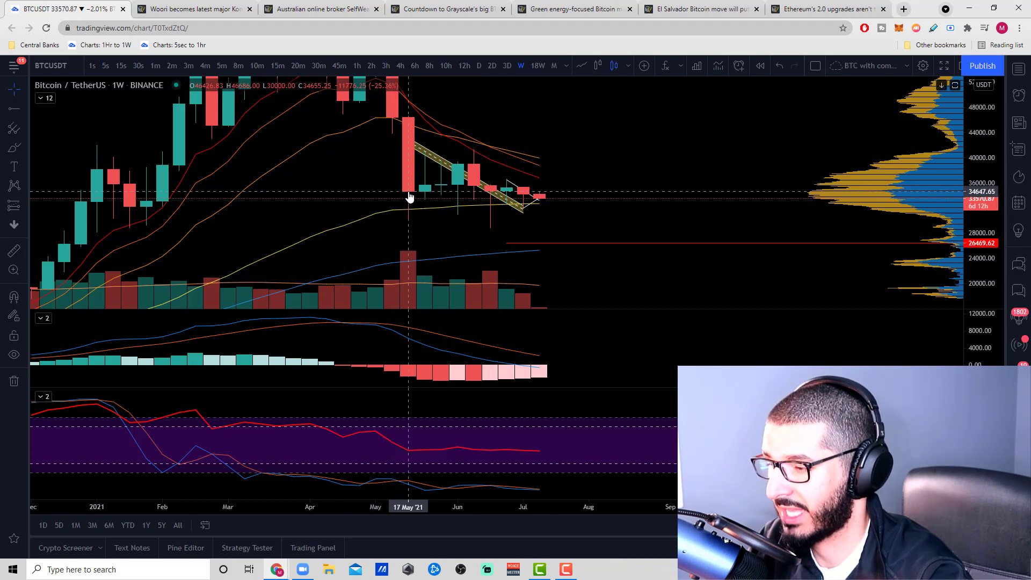
{"action": "mouse_move", "coordinate": [406, 198]}
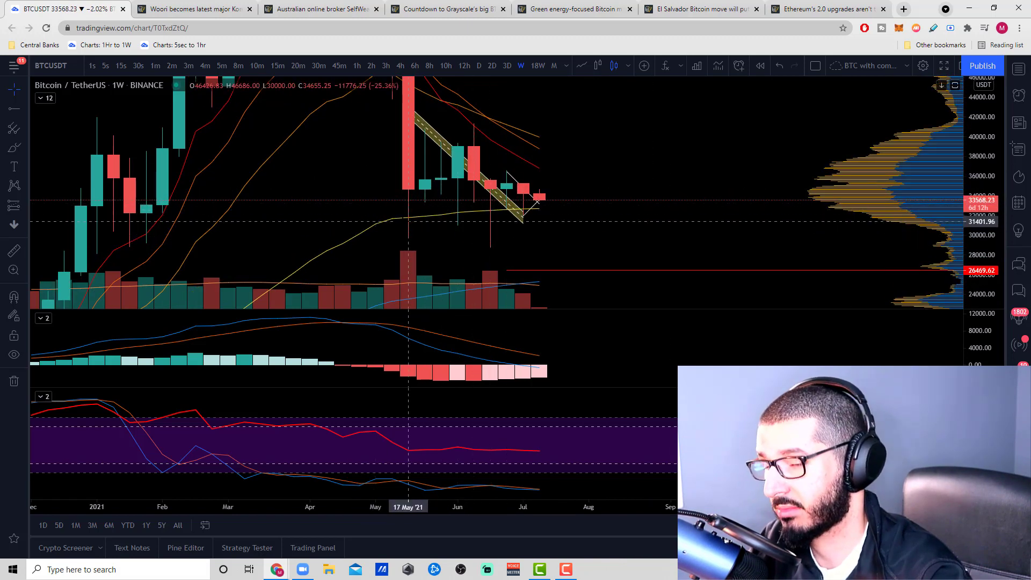
{"action": "mouse_move", "coordinate": [412, 225]}
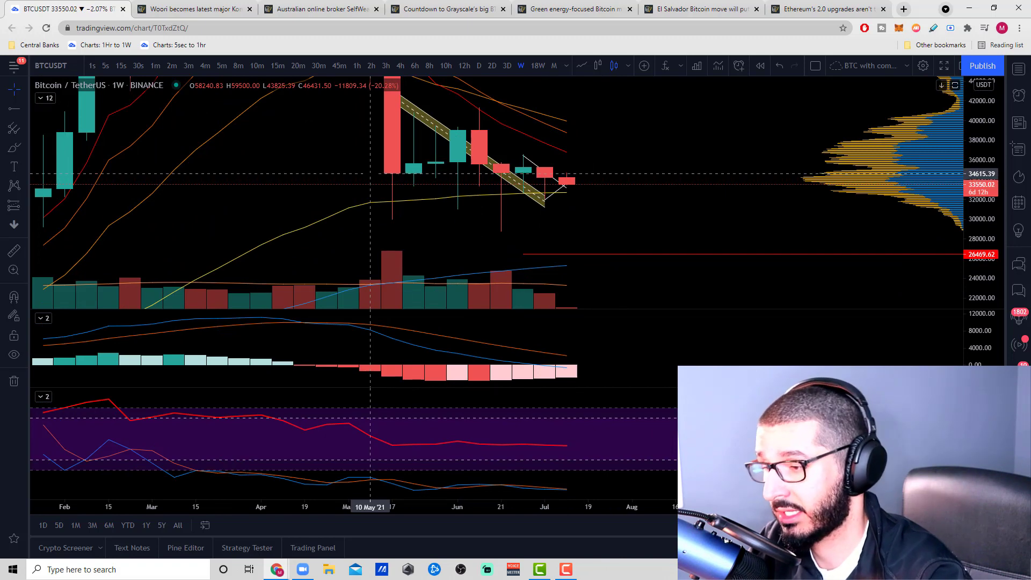
{"action": "mouse_move", "coordinate": [534, 173]}
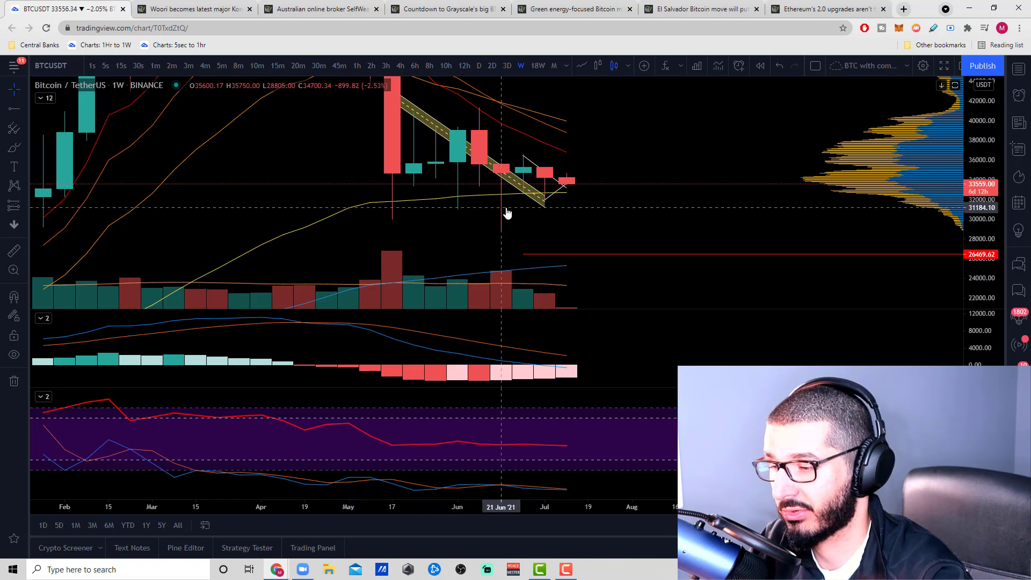
{"action": "mouse_move", "coordinate": [394, 198]}
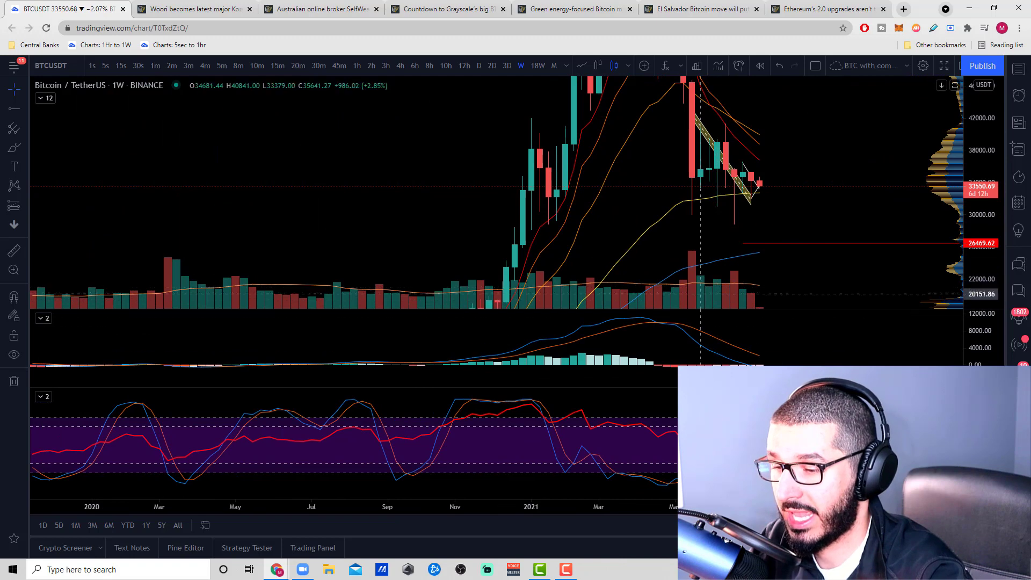
{"action": "mouse_move", "coordinate": [693, 282]}
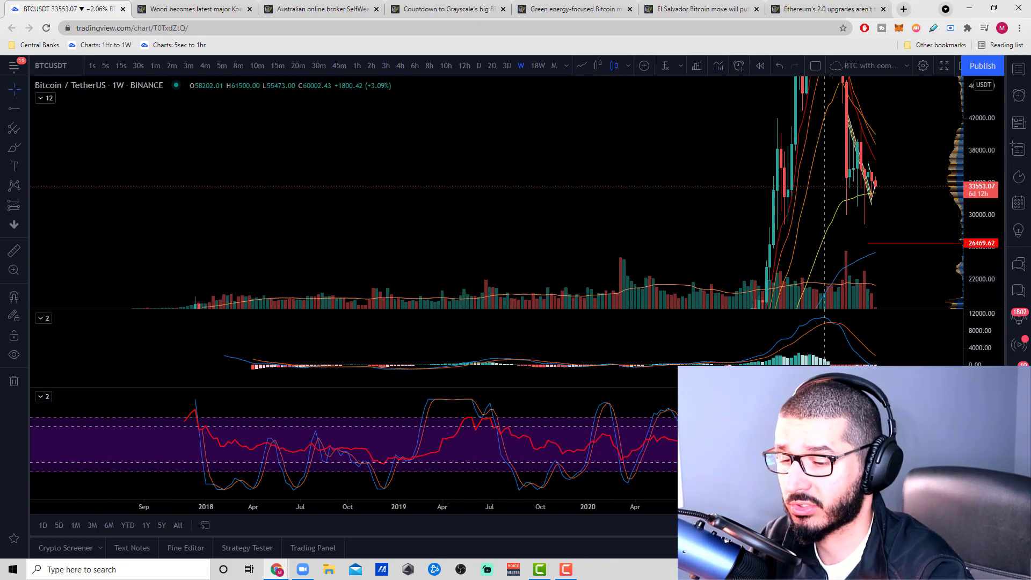
Review the weekly BTC/USDT chart across the 2021 decline and earlier years.
{"action": "left_click", "coordinate": [478, 66]}
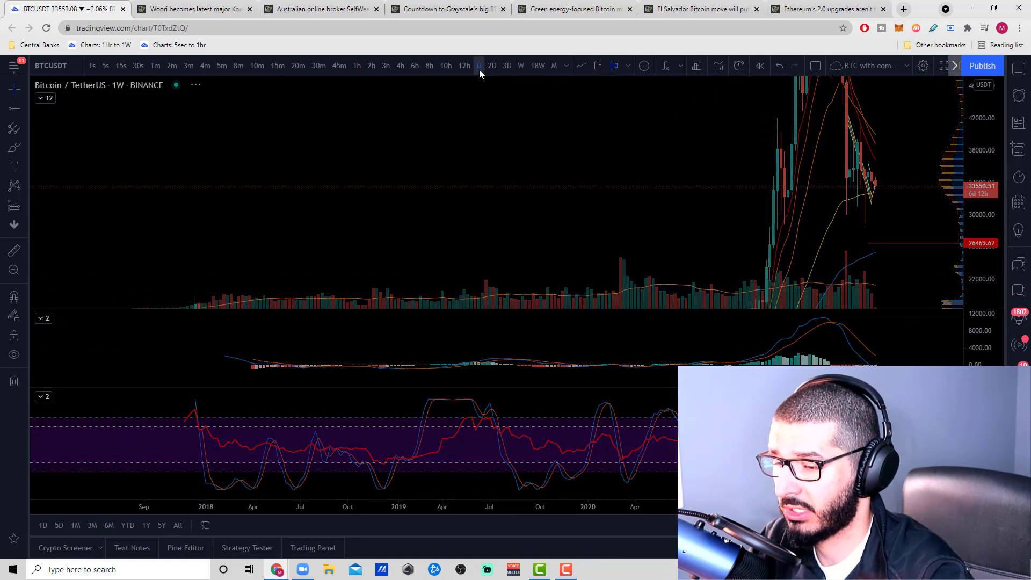
Switch the BTC/USDT chart to the 1D interval to view 2021's rally and recent decline.
{"action": "left_click", "coordinate": [479, 66]}
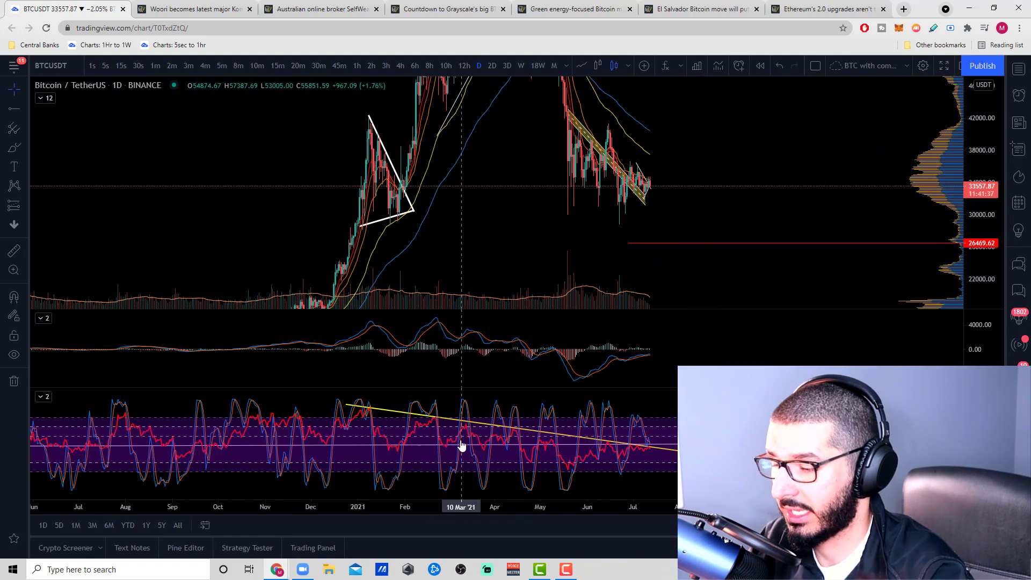
{"action": "mouse_move", "coordinate": [509, 442]}
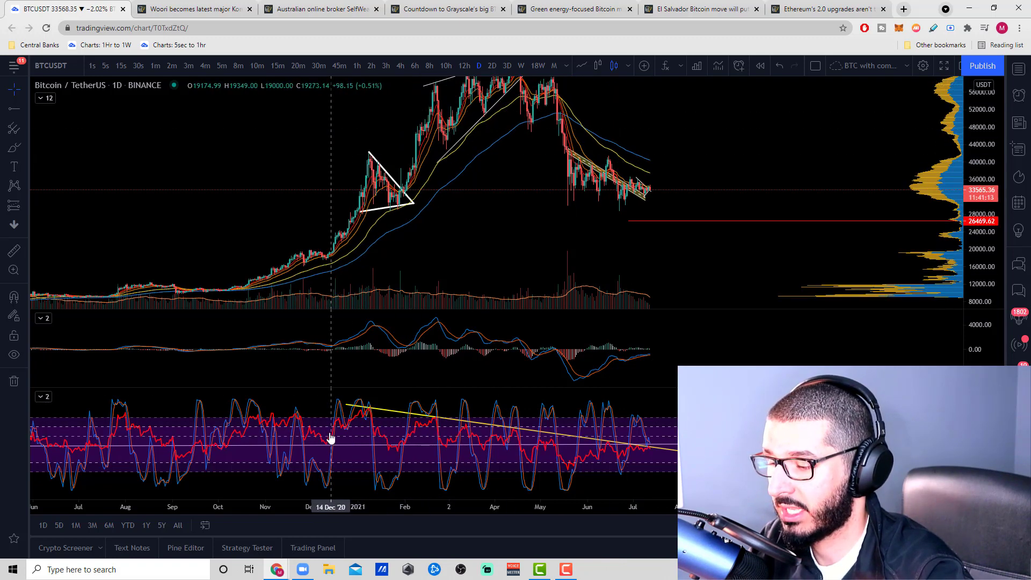
{"action": "mouse_move", "coordinate": [485, 281]}
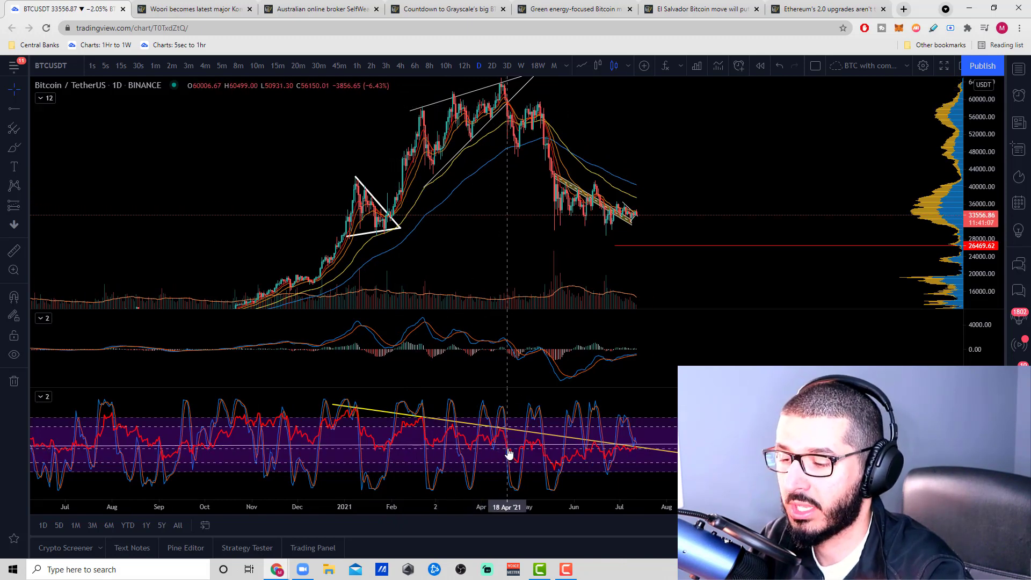
{"action": "mouse_move", "coordinate": [511, 441]}
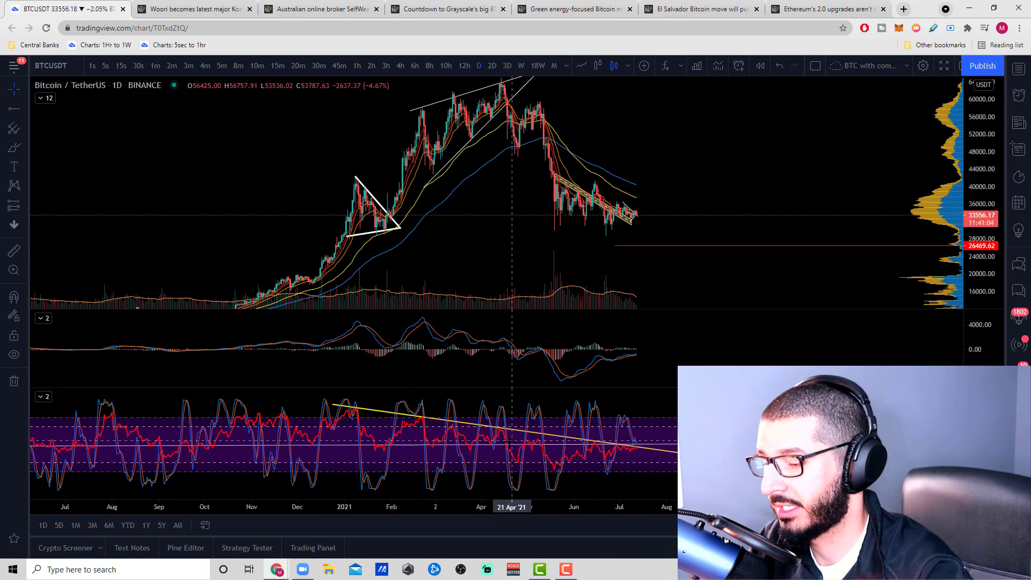
{"action": "mouse_move", "coordinate": [524, 449]}
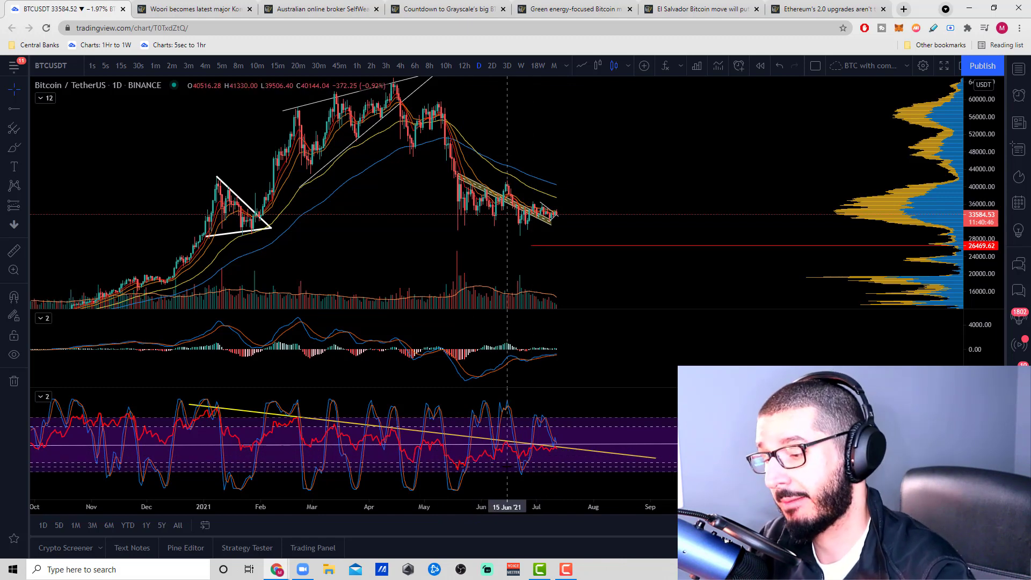
{"action": "mouse_move", "coordinate": [563, 458]}
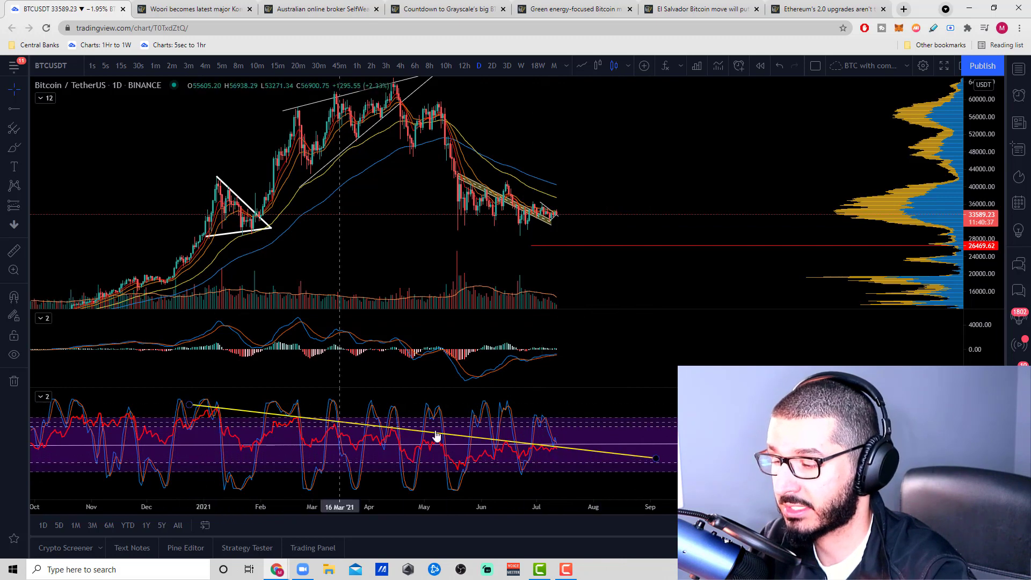
{"action": "mouse_move", "coordinate": [556, 451]}
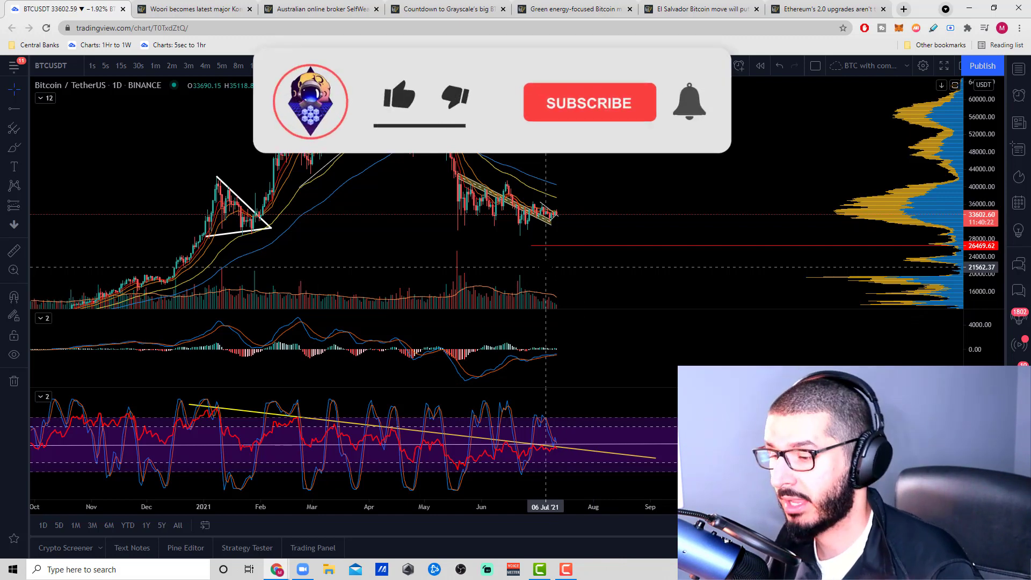
{"action": "left_click", "coordinate": [398, 96]}
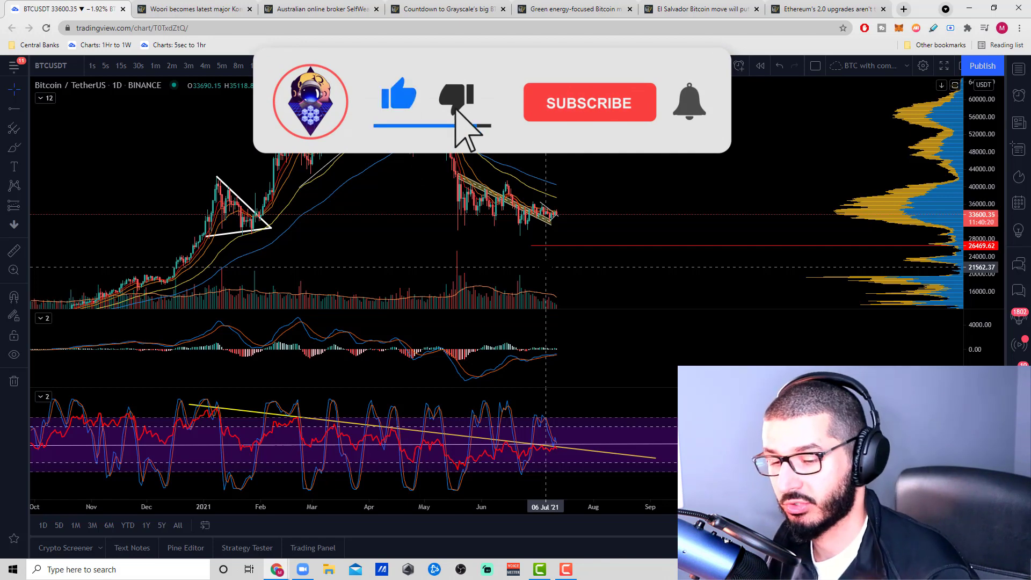
{"action": "left_click", "coordinate": [590, 102]}
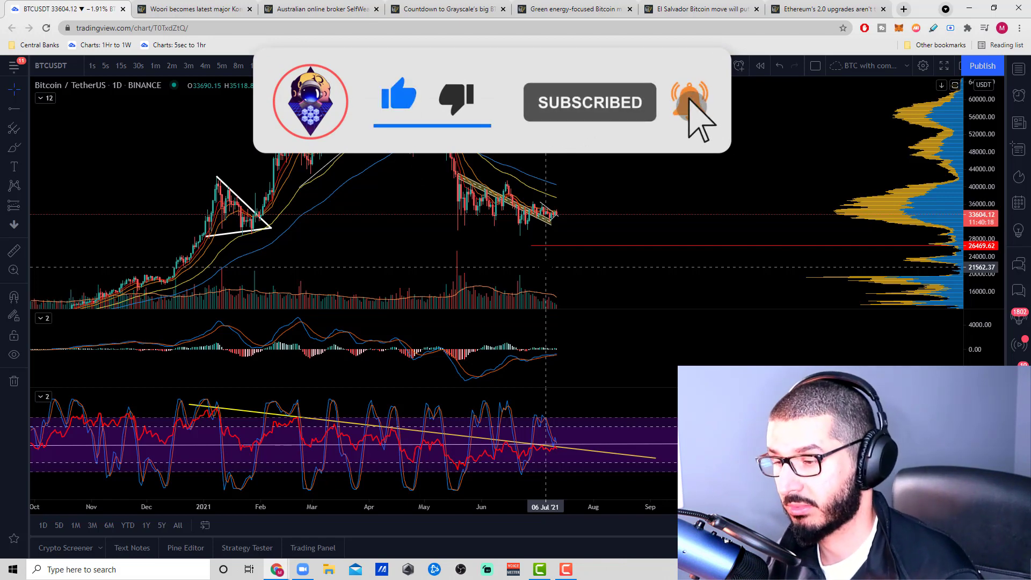